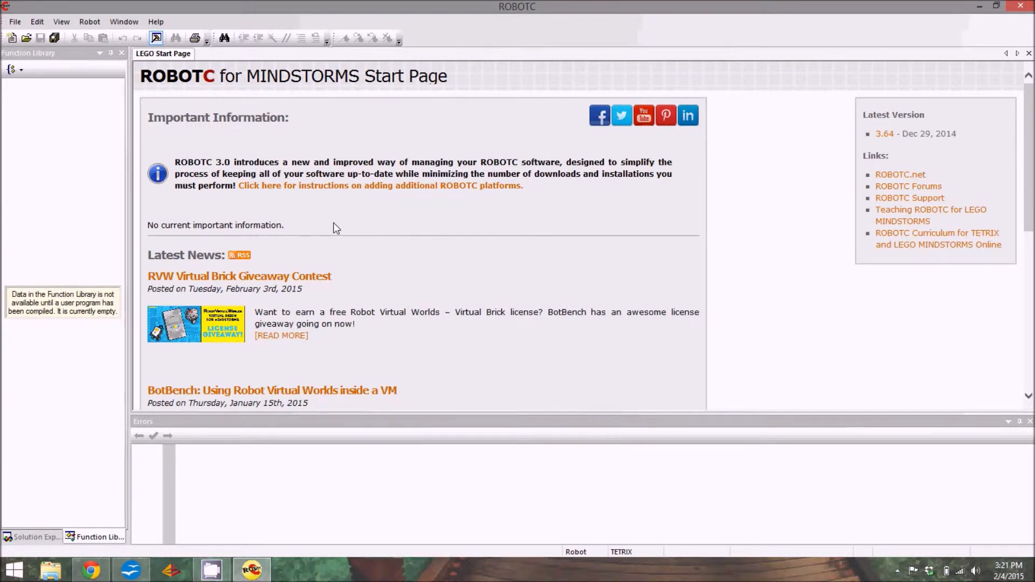
mouse_move(273, 236)
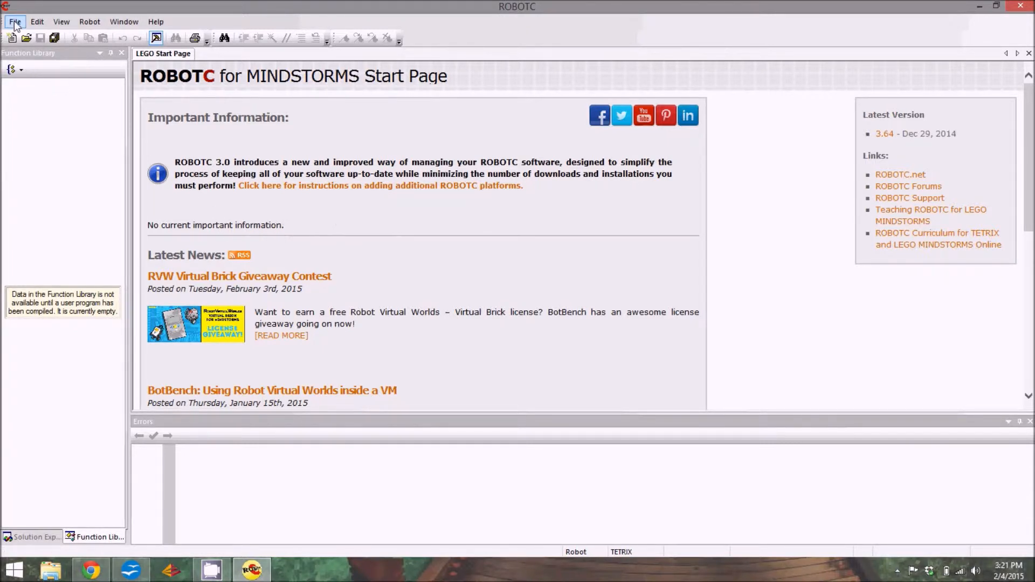
Step: Bring up the File menu from ROBOTC's start page
left_click(14, 21)
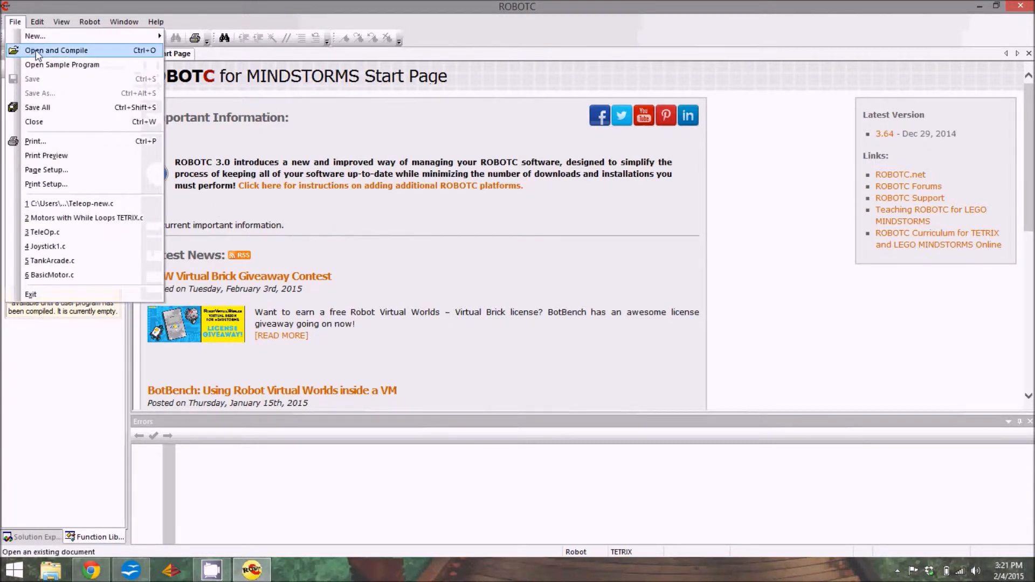
mouse_move(62, 64)
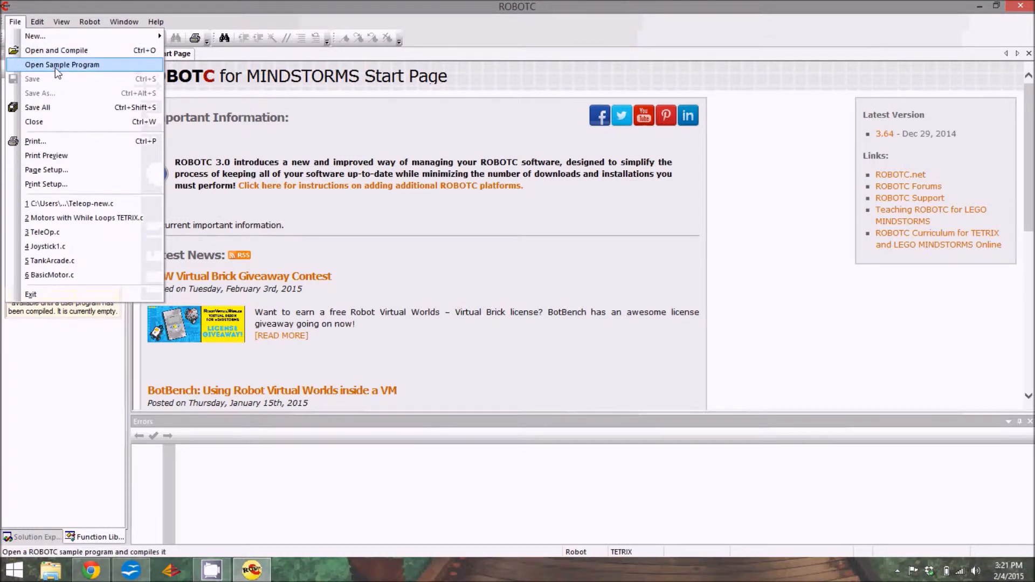
Step: Browse Open Sample Program into the FIRST Tech Challenge folder listing TeleOp.c
left_click(62, 63)
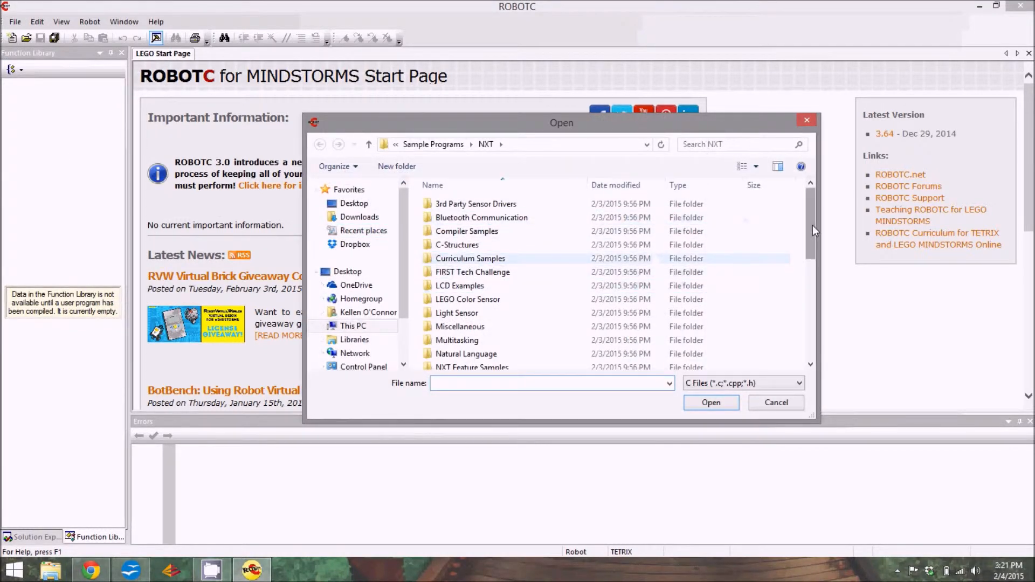
scroll("down", 3)
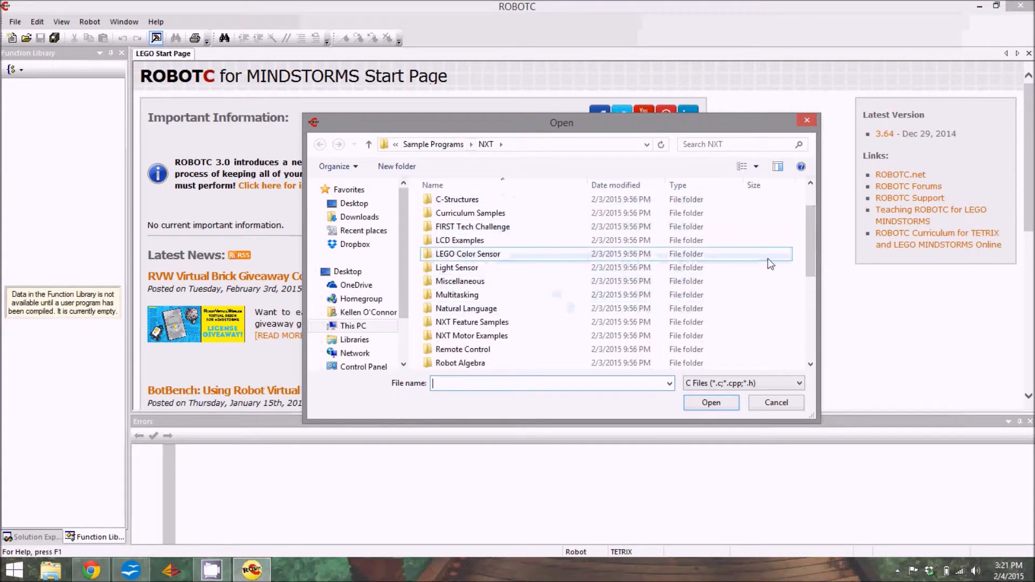
mouse_move(478, 226)
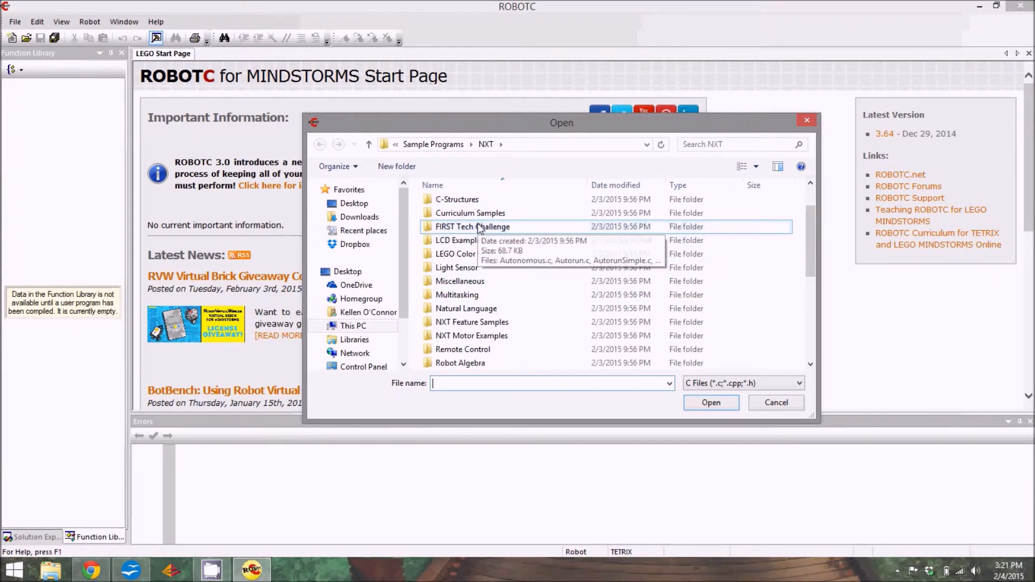
double_click(472, 226)
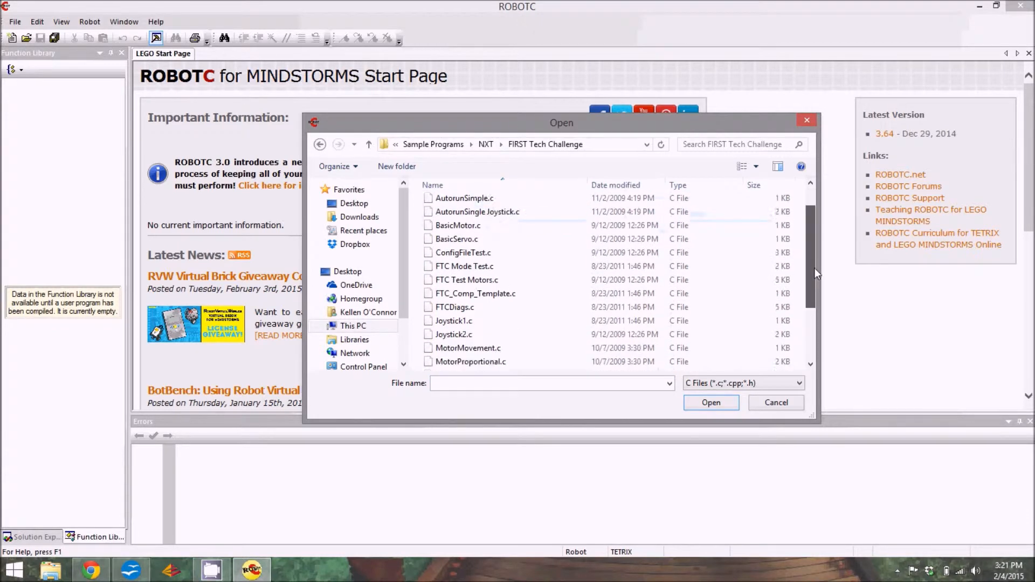
scroll("down", 3)
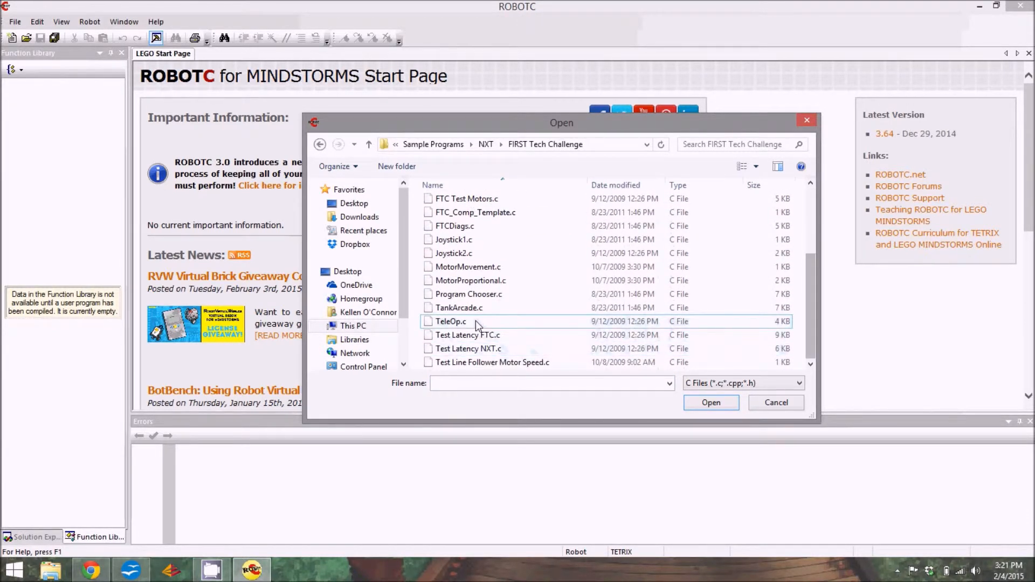
Step: Load the TeleOp.c sample into the editor, compiling with 0 errors and 1 warning
left_click(710, 402)
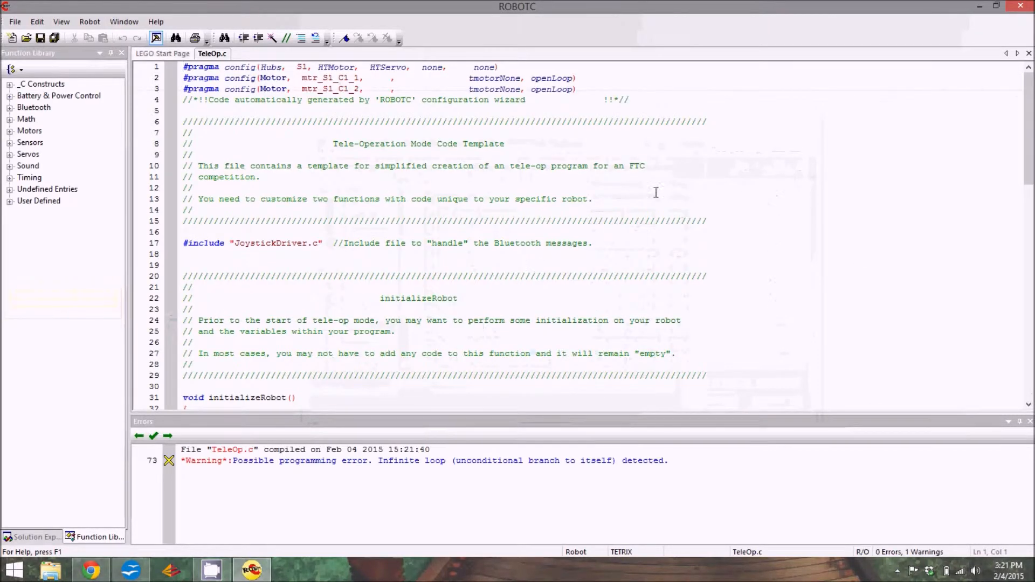
mouse_move(809, 190)
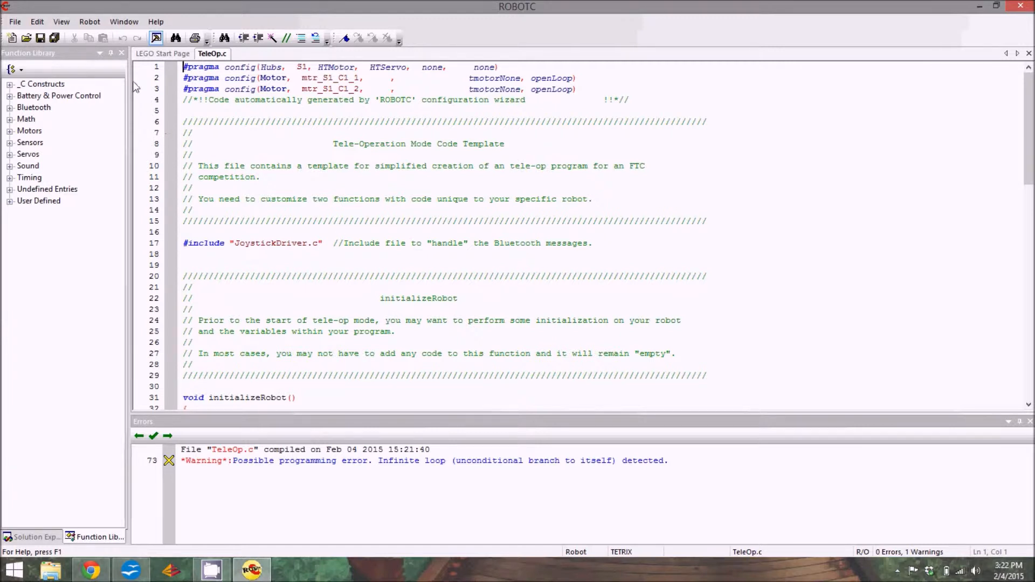
left_click(89, 21)
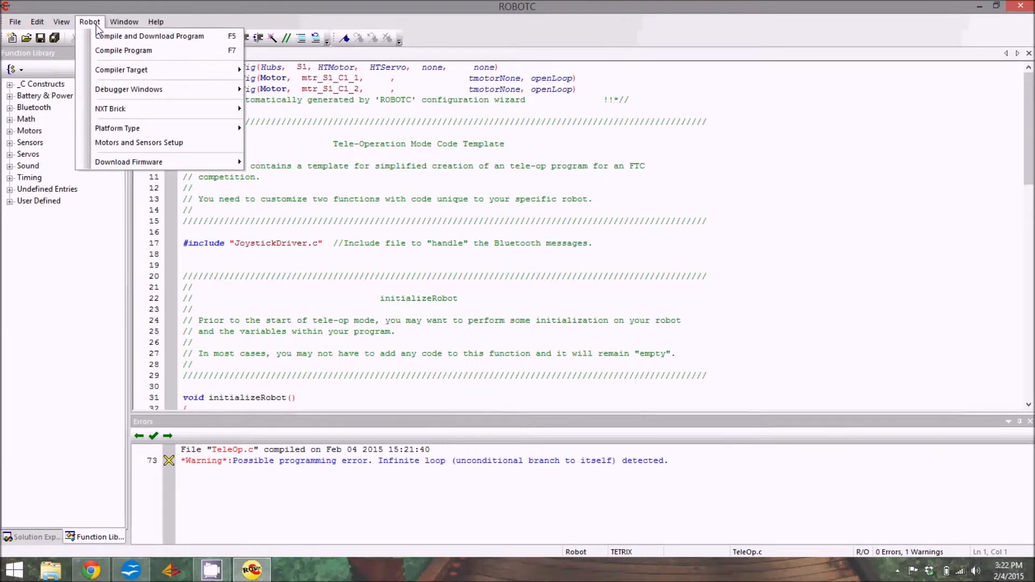
mouse_move(117, 129)
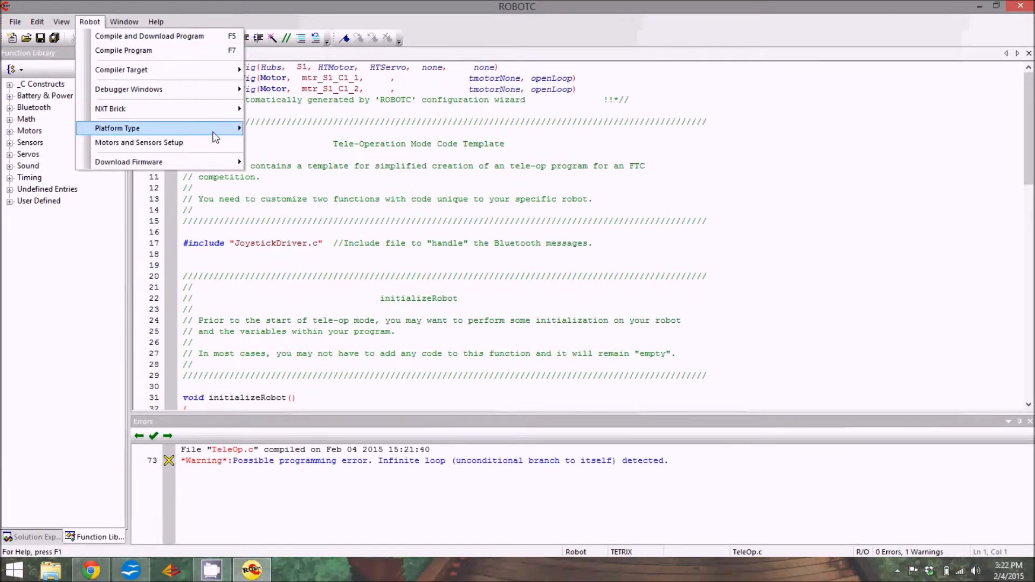
mouse_move(118, 128)
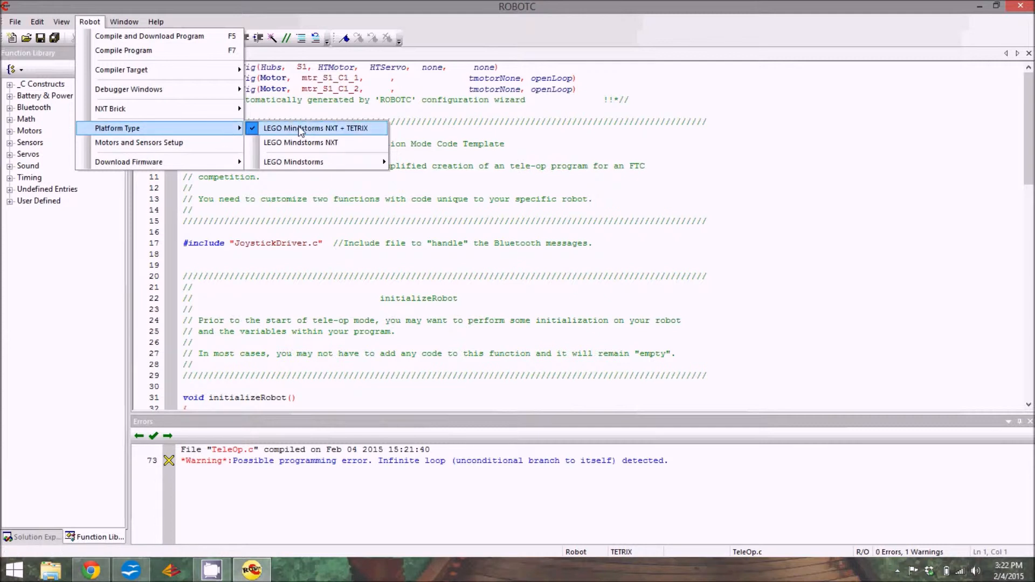
mouse_move(294, 161)
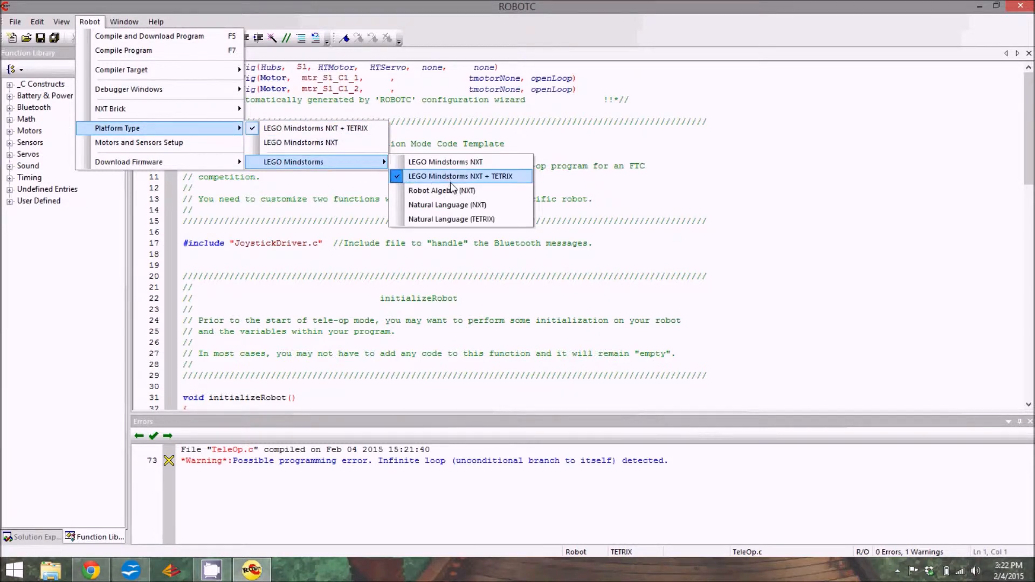
mouse_move(465, 184)
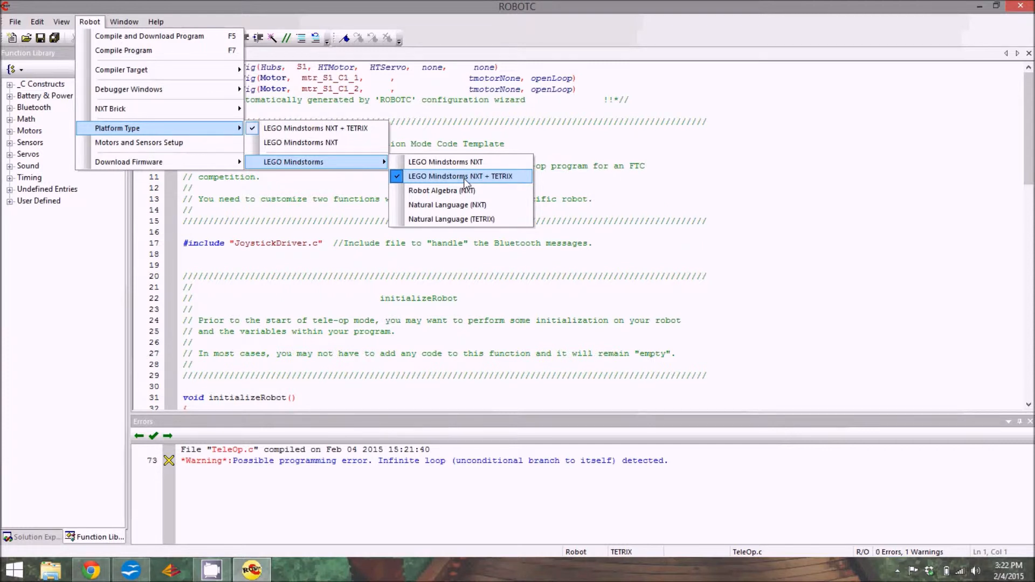
left_click(460, 176)
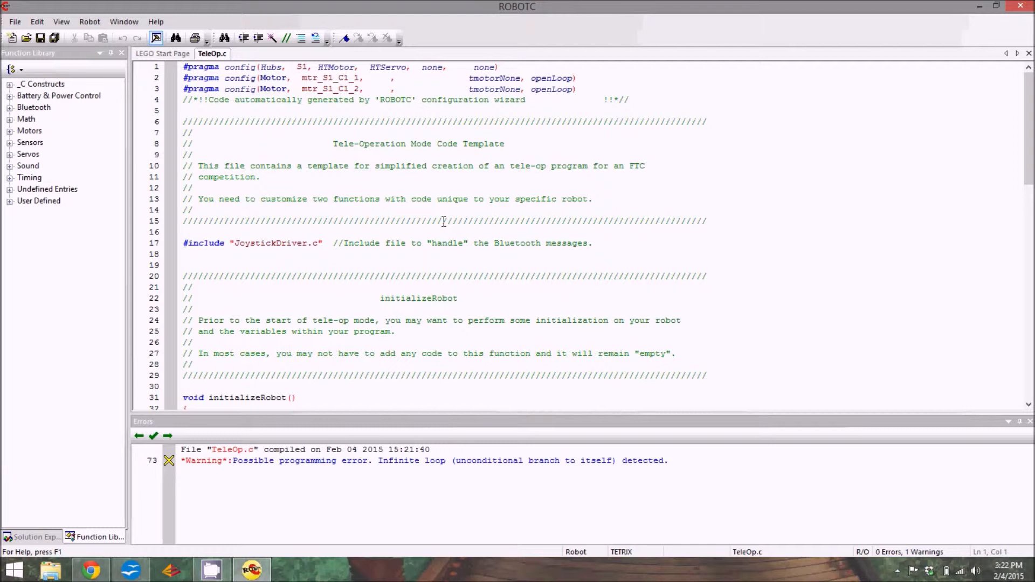
mouse_move(215, 136)
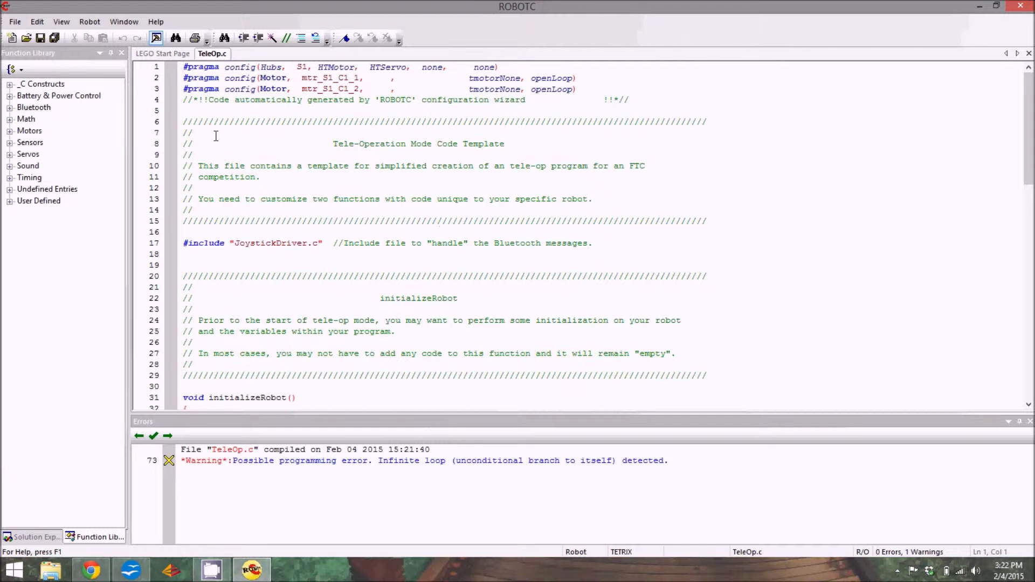
Step: In Motors and Sensors Setup, switch TETRIX Controllers to a Custom configuration
left_click(90, 22)
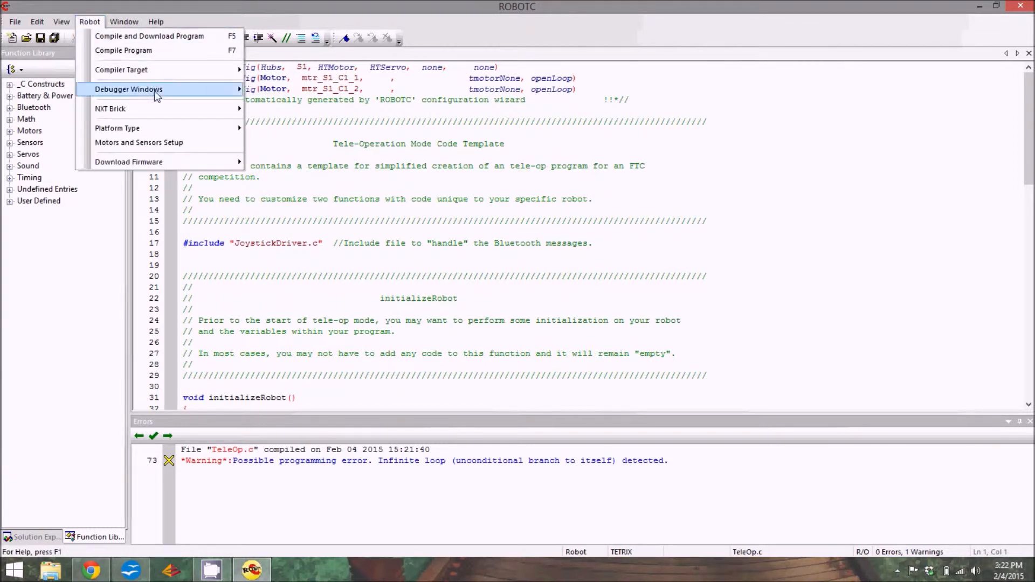
left_click(139, 142)
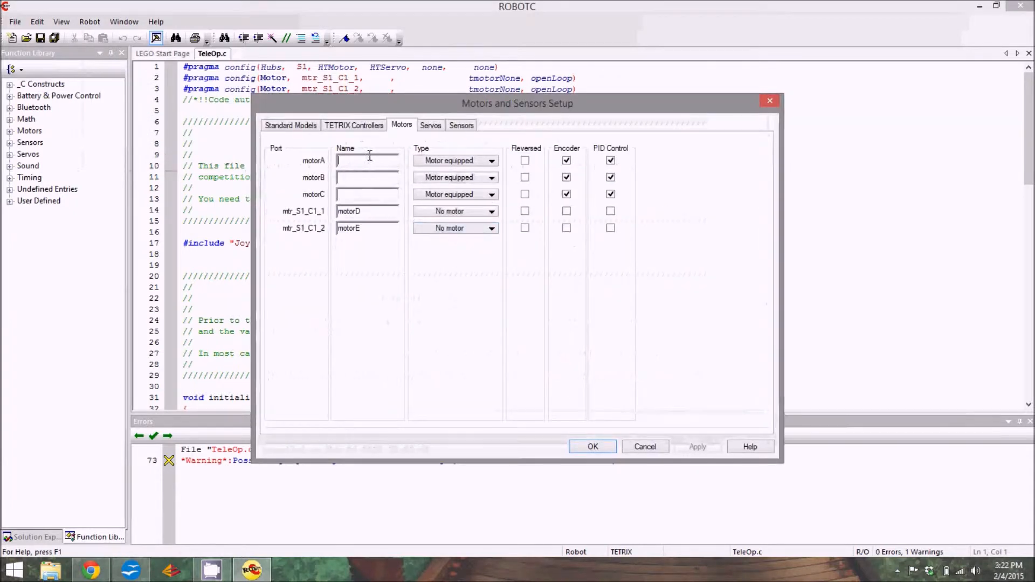
left_click(354, 125)
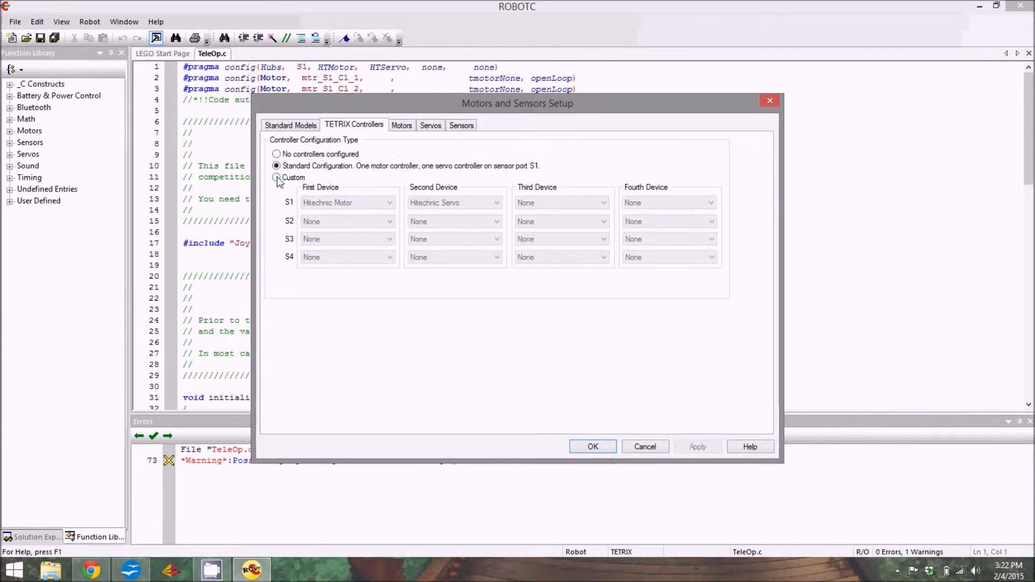
left_click(277, 177)
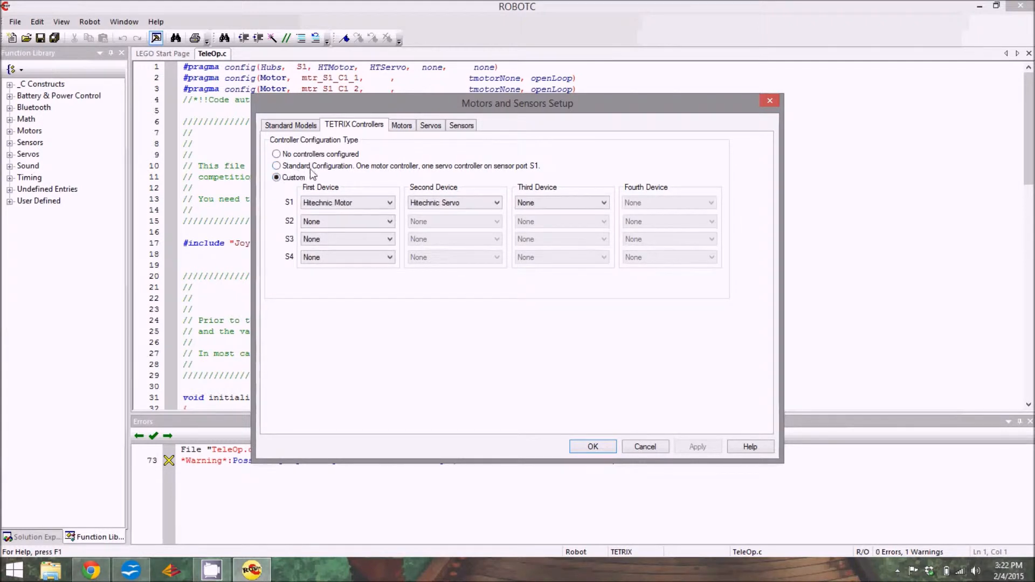
mouse_move(330, 171)
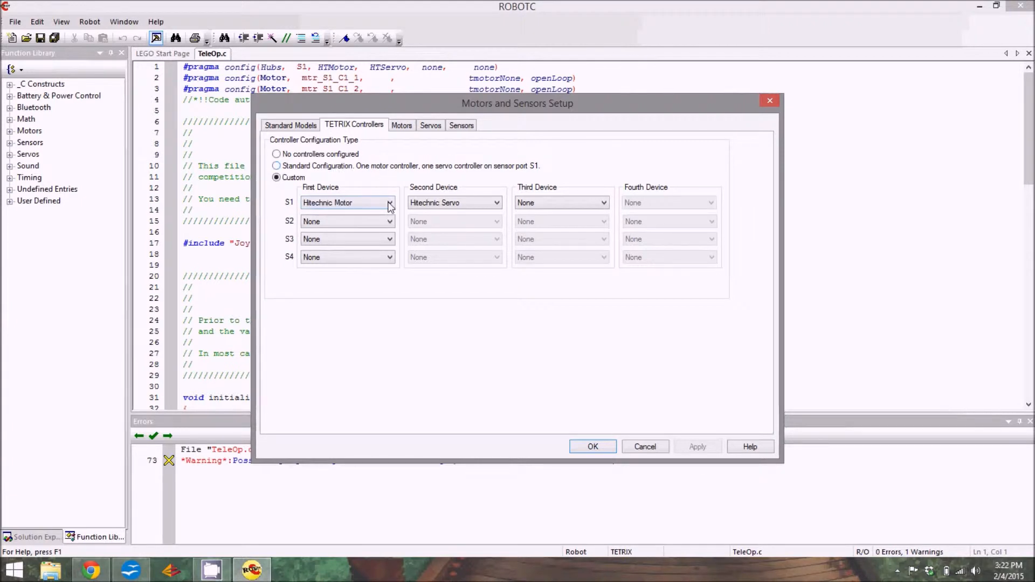
Step: Set port S1's first device to Hitechnic Motor controller and the second to None
left_click(389, 203)
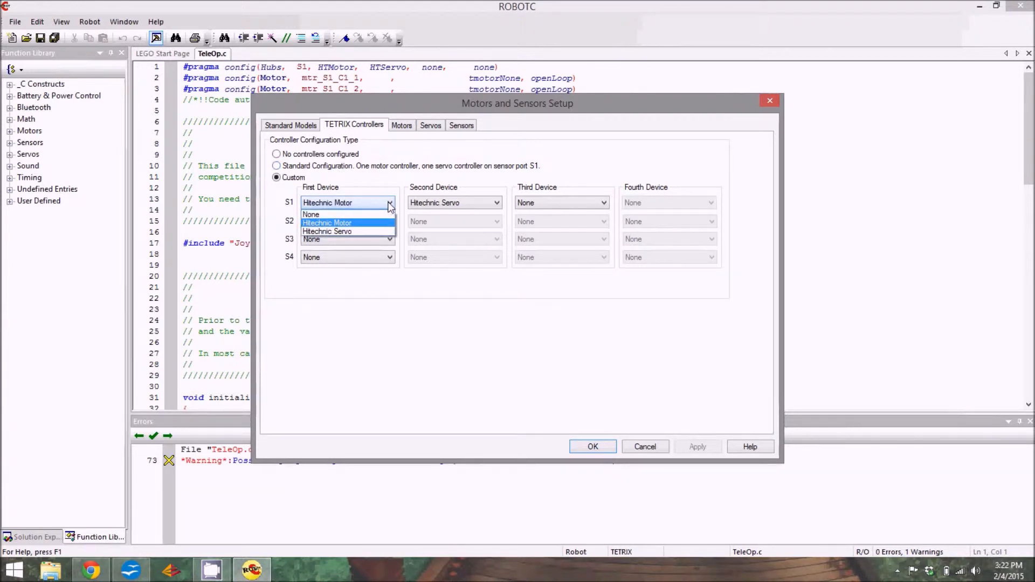
left_click(310, 214)
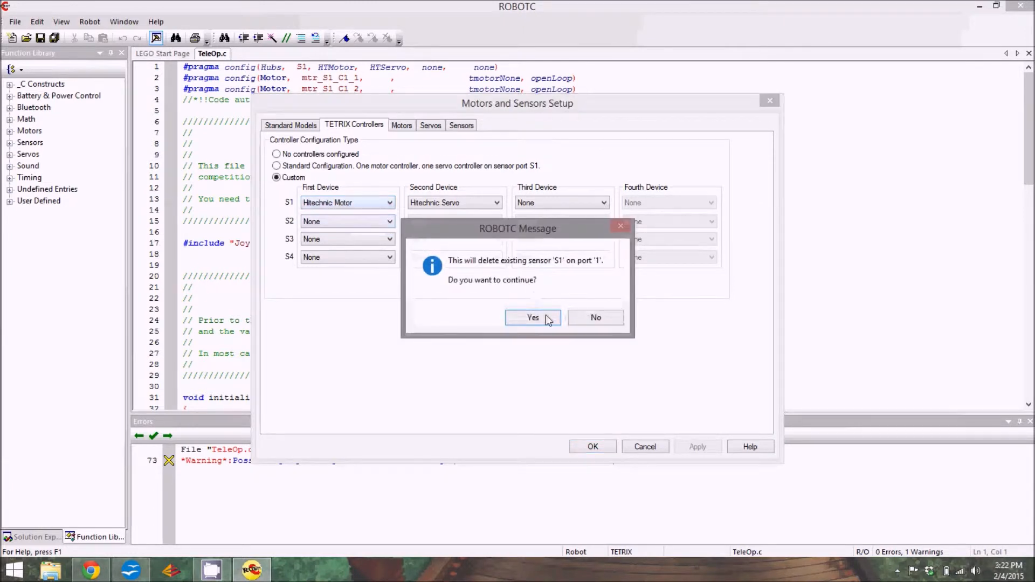
left_click(532, 317)
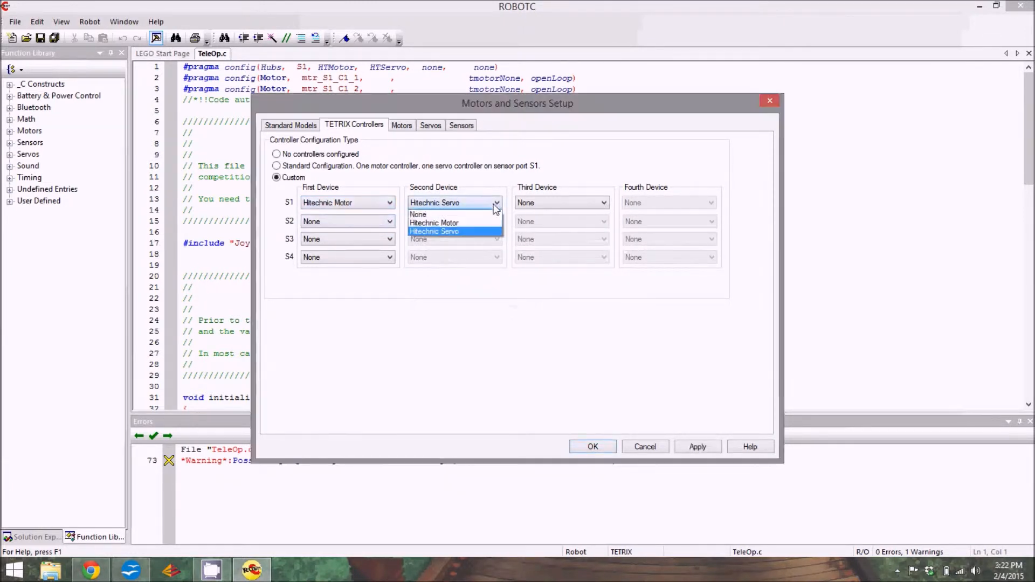
left_click(418, 214)
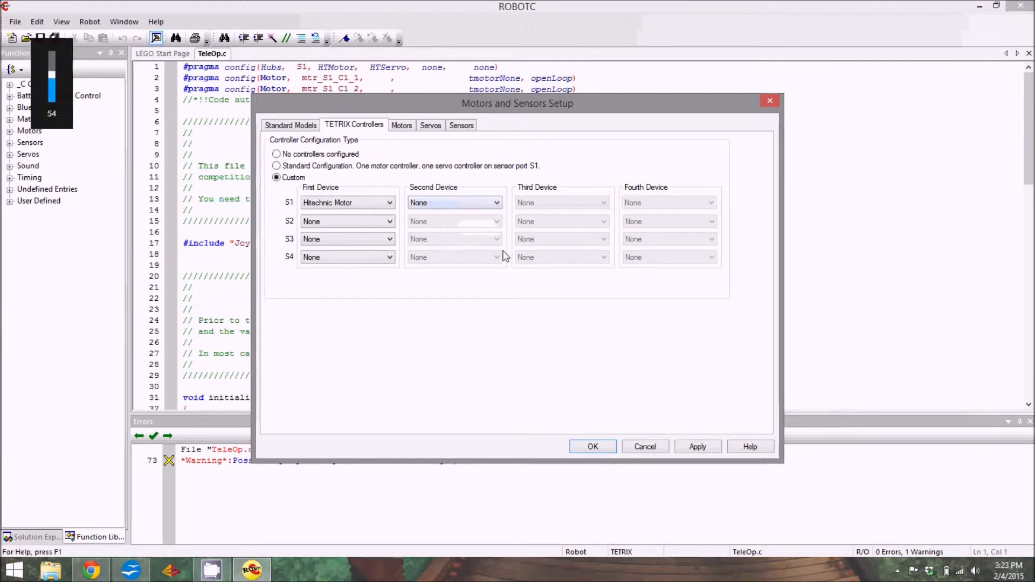
mouse_move(565, 405)
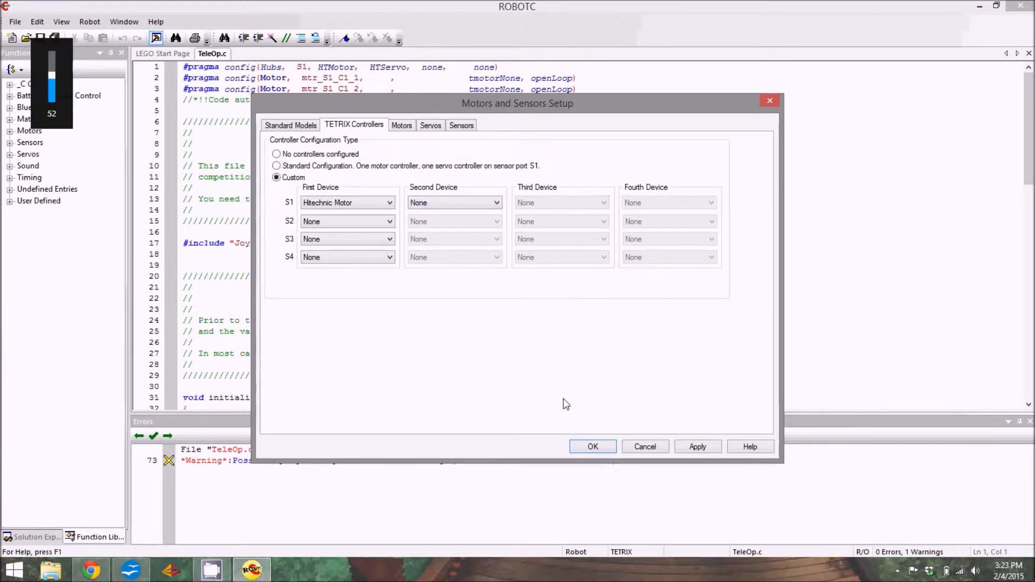
left_click(401, 125)
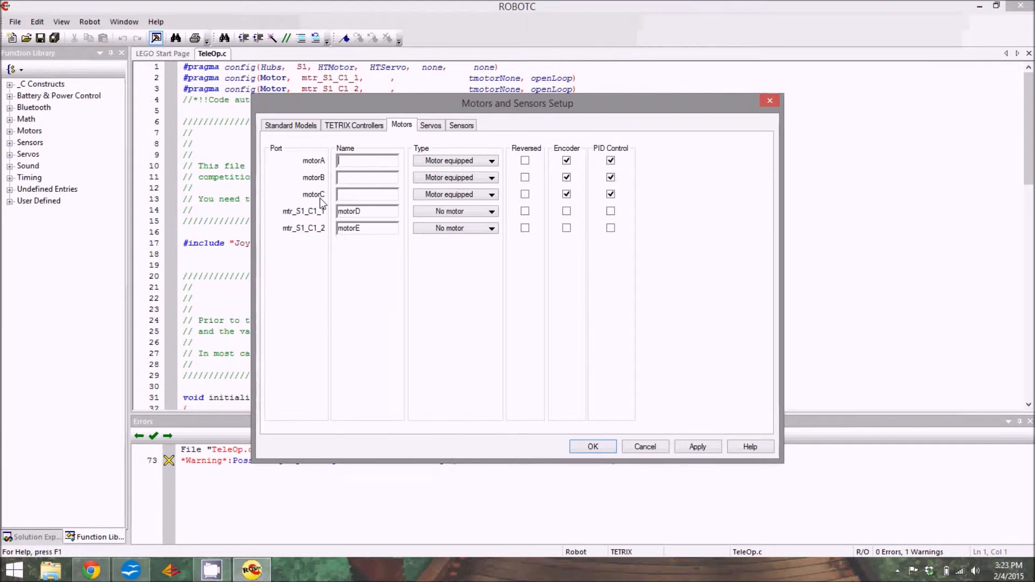
mouse_move(321, 205)
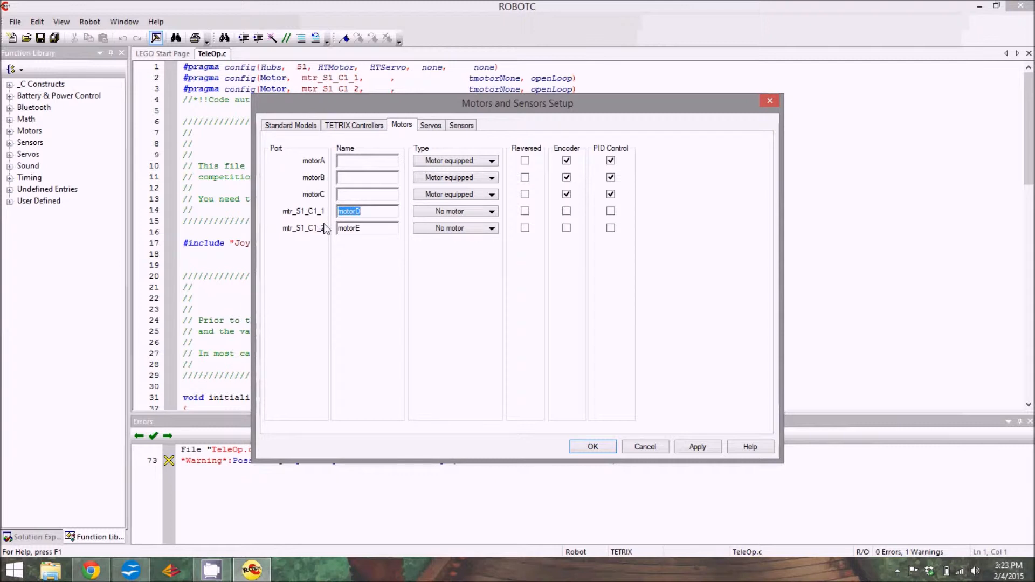
Step: Name motors mtr_S1_C1_1 and mtr_S1_C1_2 driveL and driveR and apply them
type("driveL")
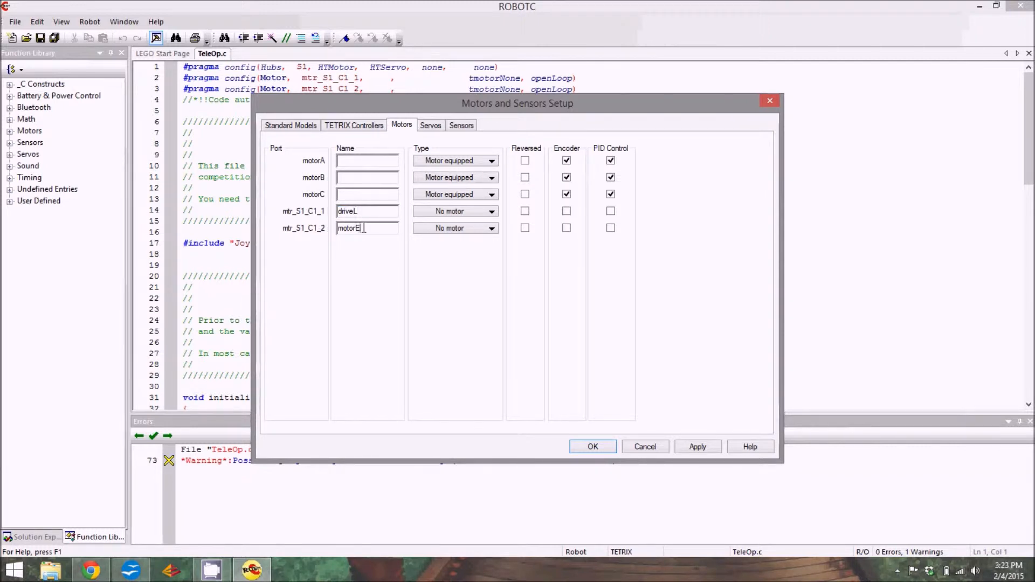
type("driveR")
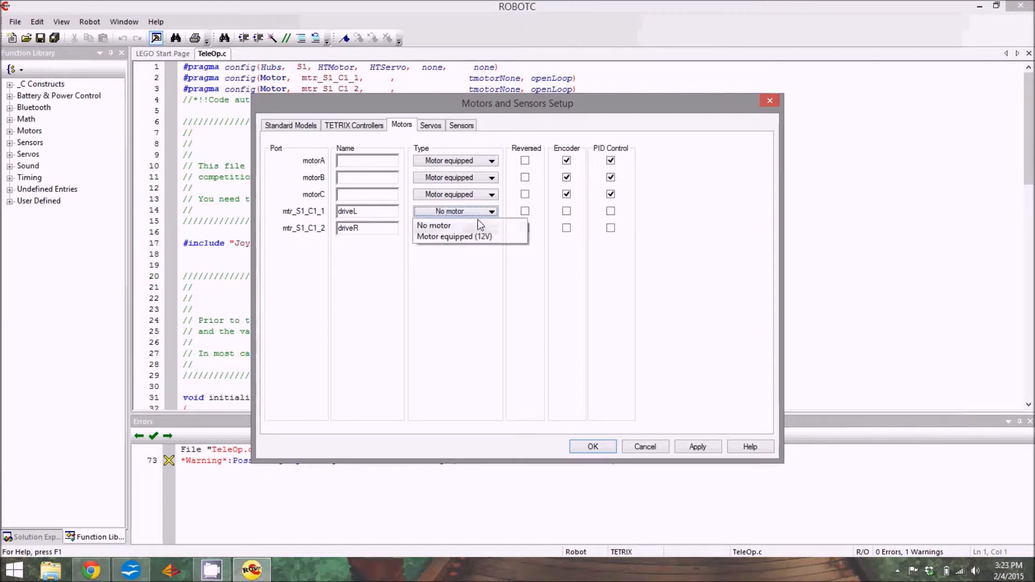
left_click(454, 236)
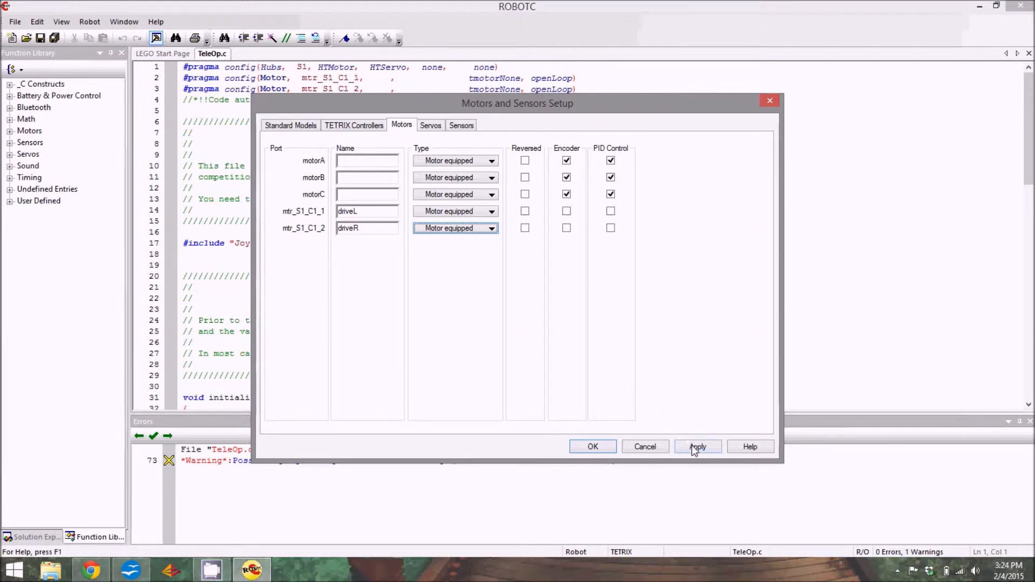
left_click(698, 446)
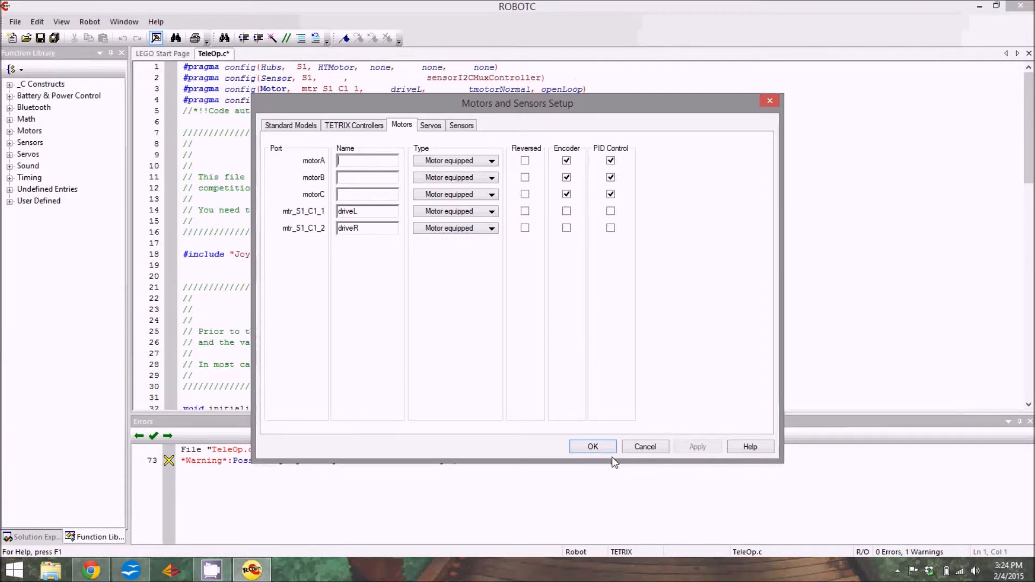
Step: Close the setup with OK, leaving pragma lines declaring driveL and driveR on S1
left_click(592, 446)
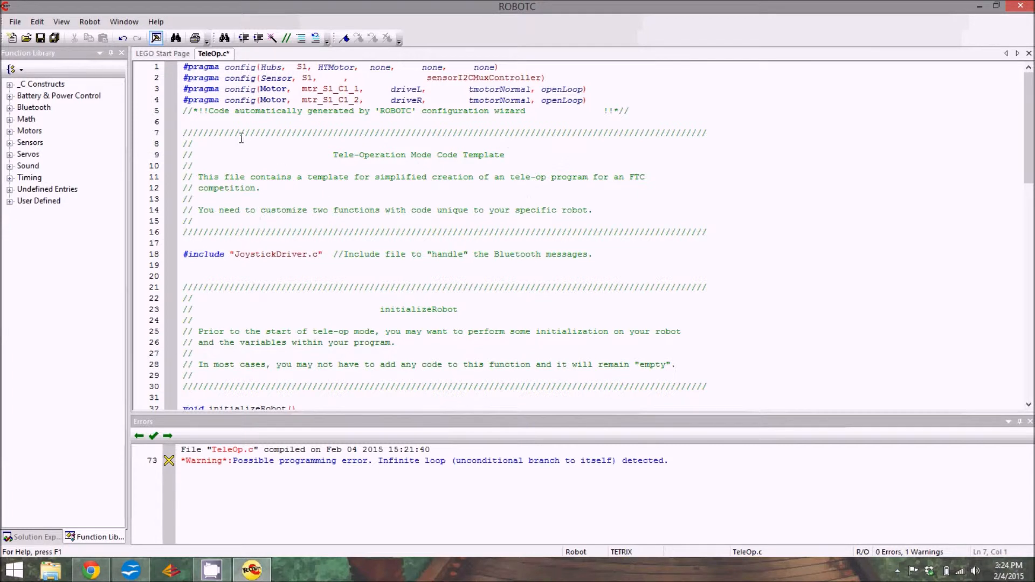
mouse_move(363, 254)
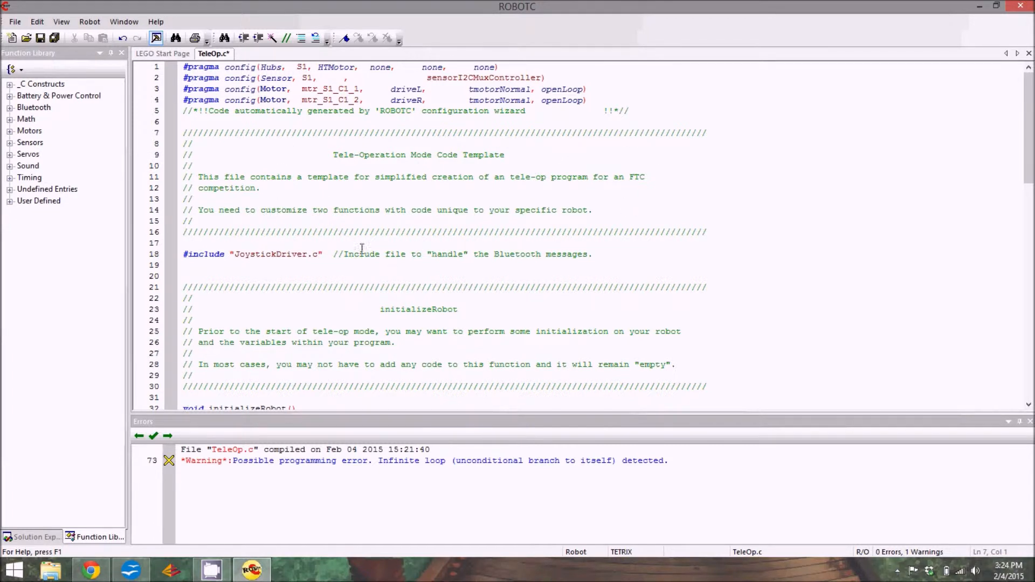
mouse_move(223, 477)
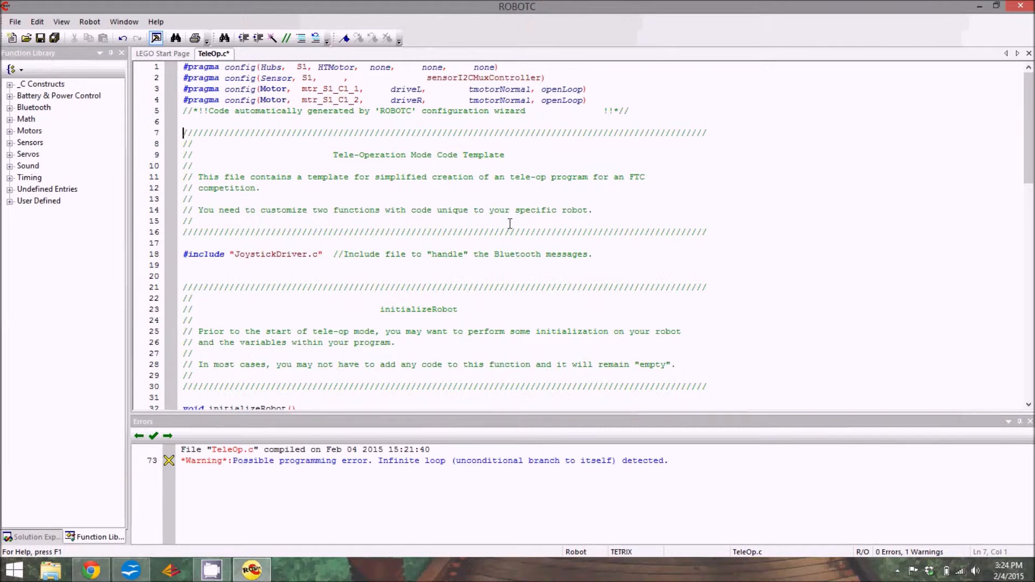
left_click(89, 21)
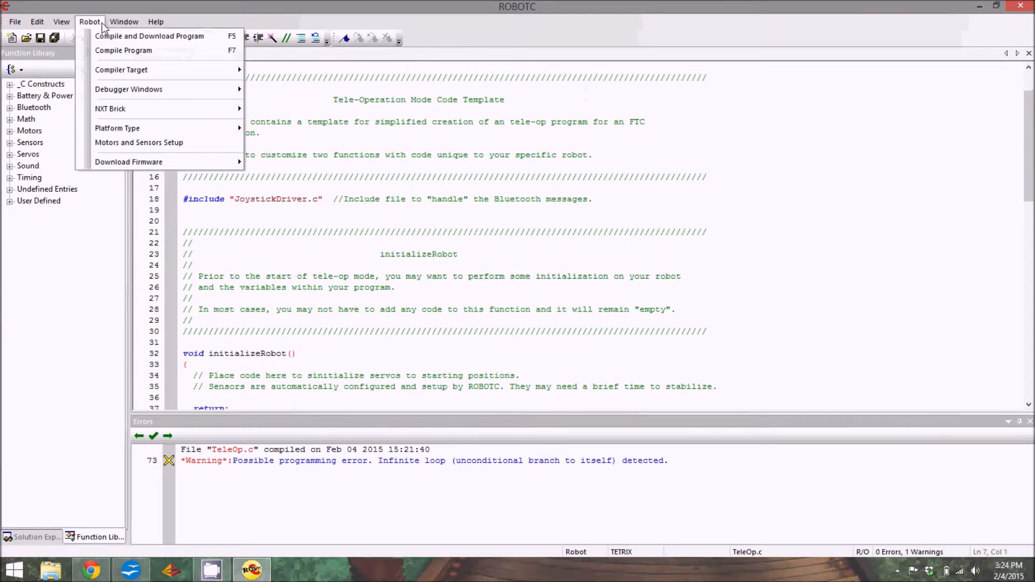
mouse_move(123, 50)
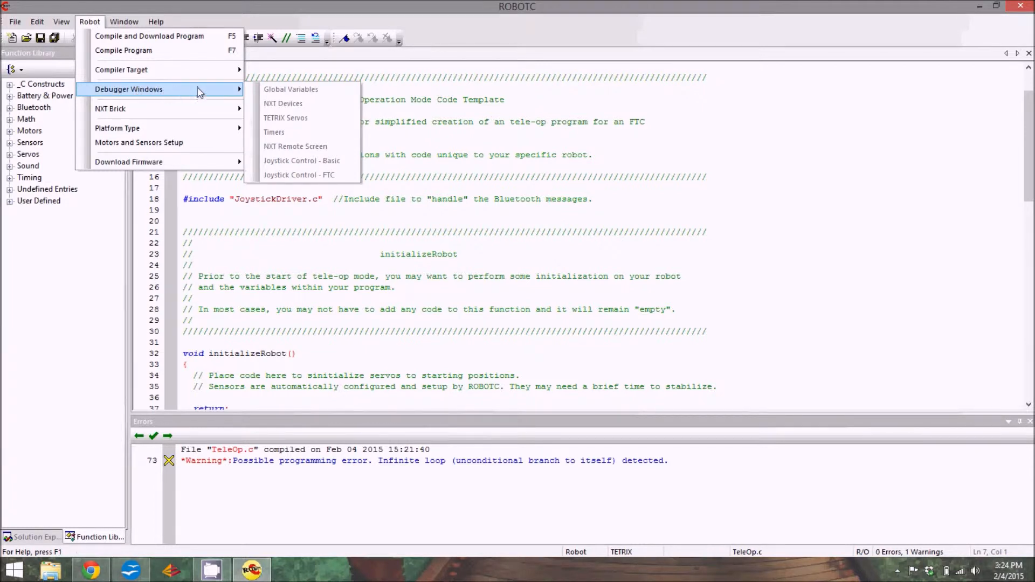
left_click(124, 22)
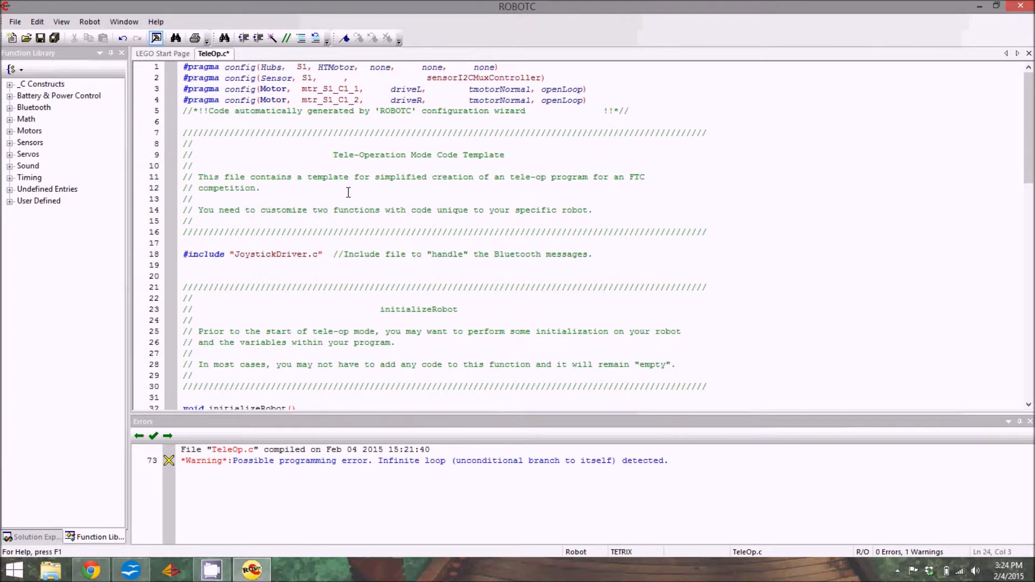
mouse_move(323, 190)
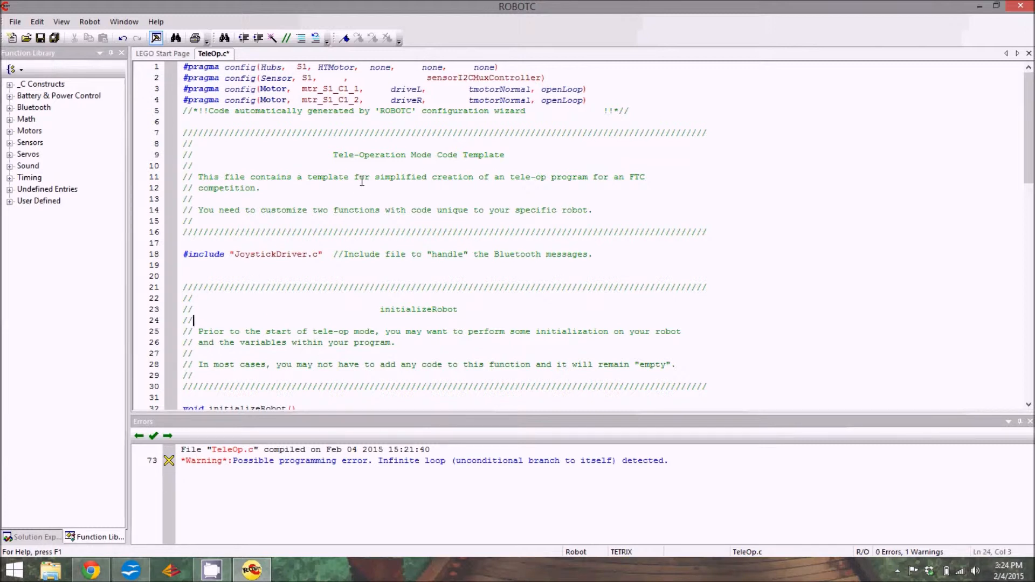
mouse_move(455, 268)
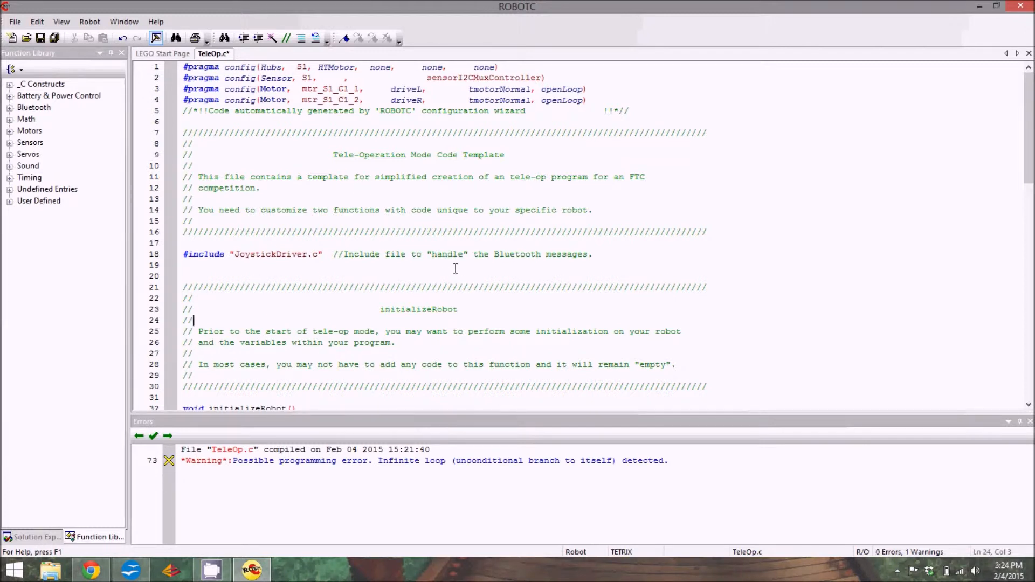
Step: Delete the void initializeRobot() function body before the Main Task comment block
scroll("down", 3)
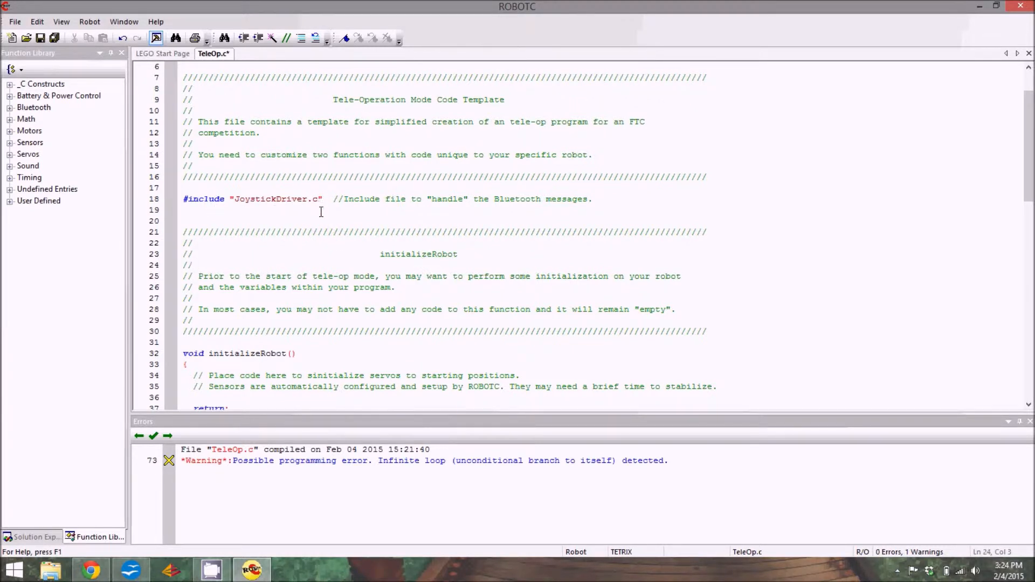
scroll("down", 3)
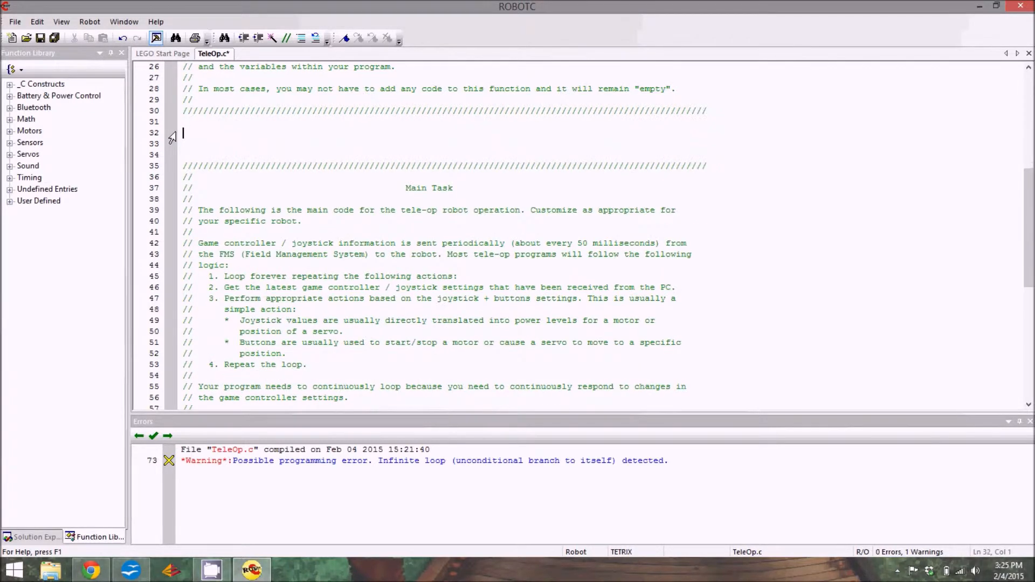
Step: Delete the initializeRobot(); call so task main begins with waitForStart, removing stray characters
scroll("down", 3)
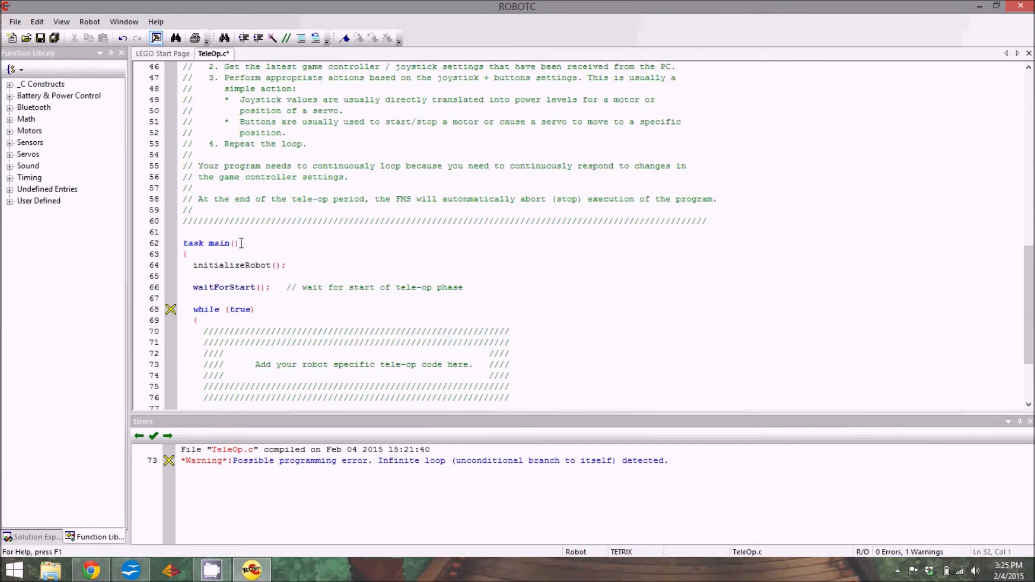
scroll("down", 3)
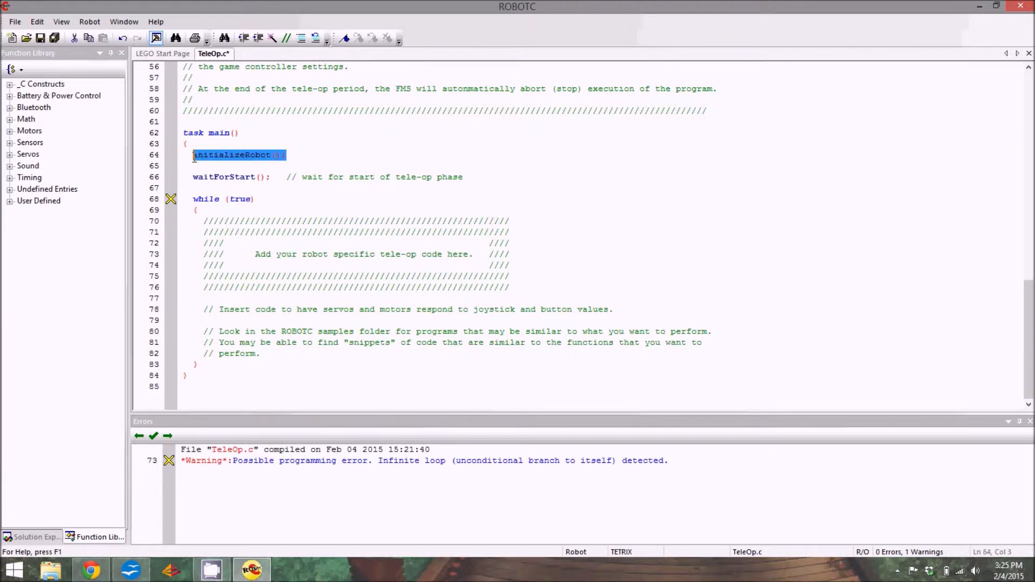
key("Delete")
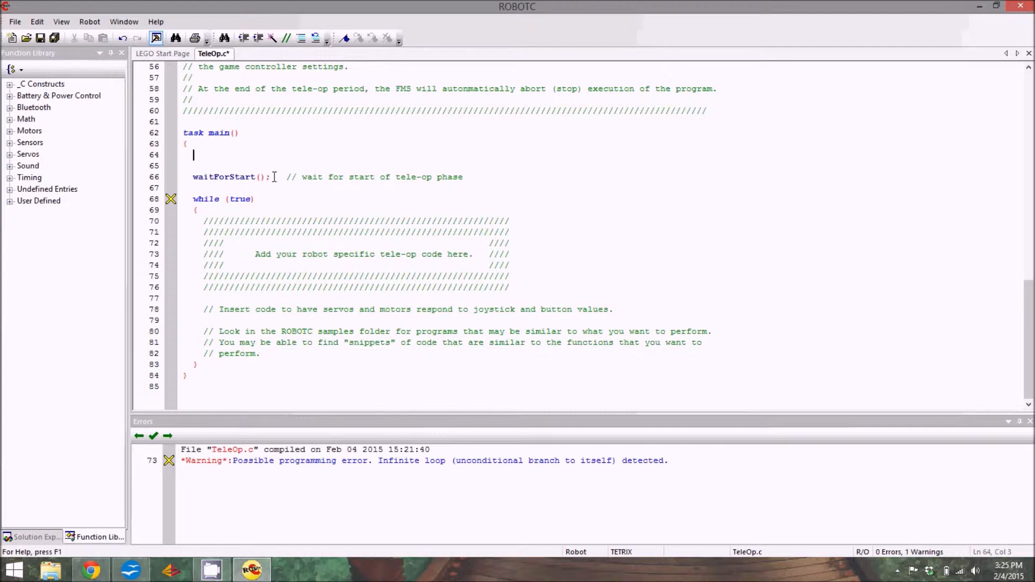
left_click(324, 177)
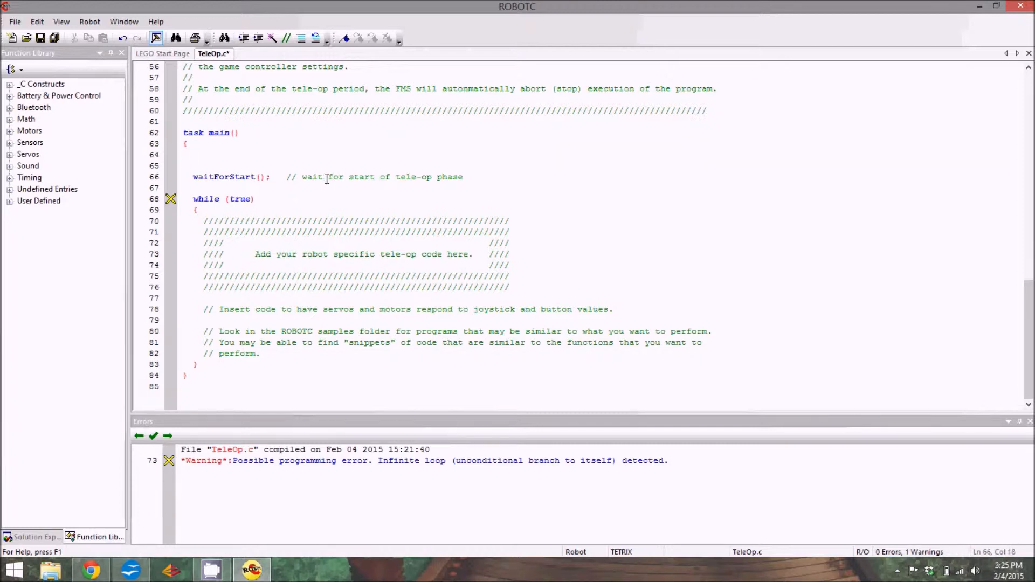
mouse_move(203, 232)
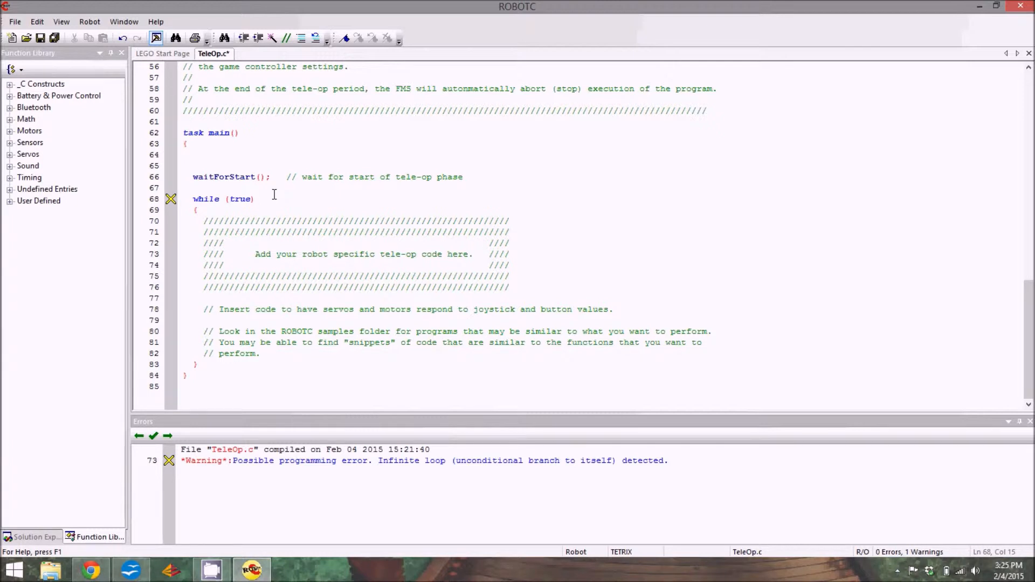
type("6=6")
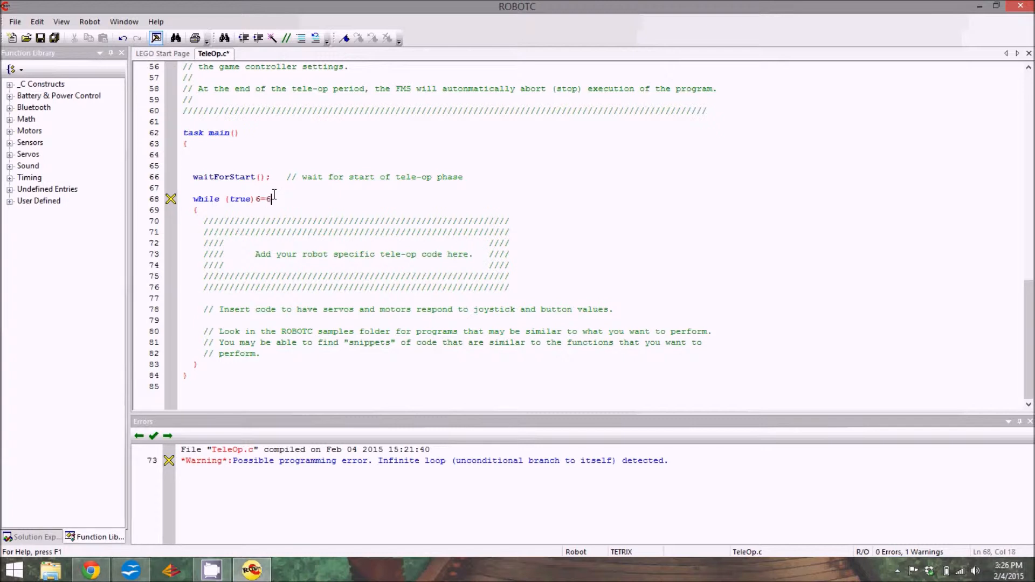
key("BackSpace")
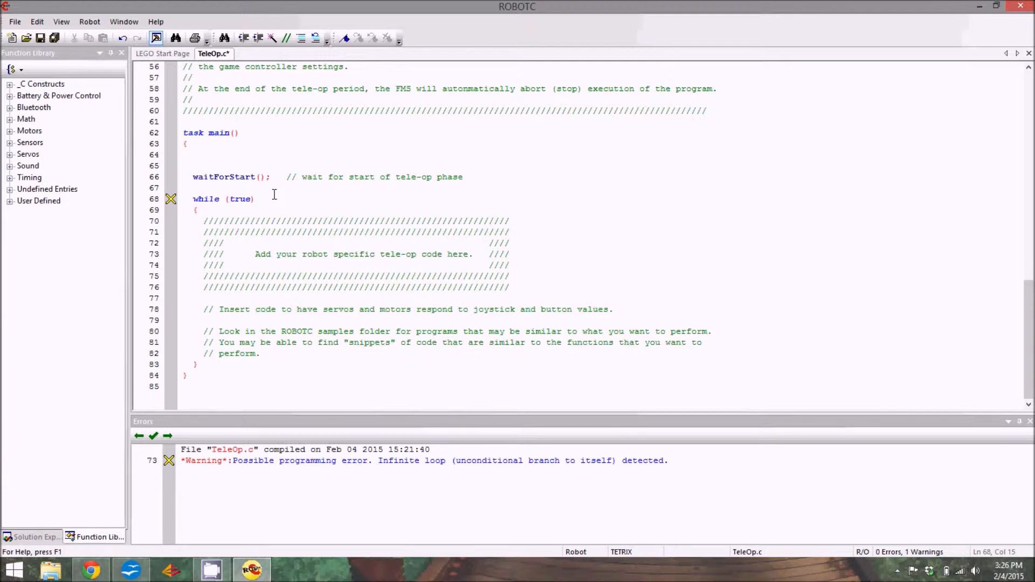
type("5=")
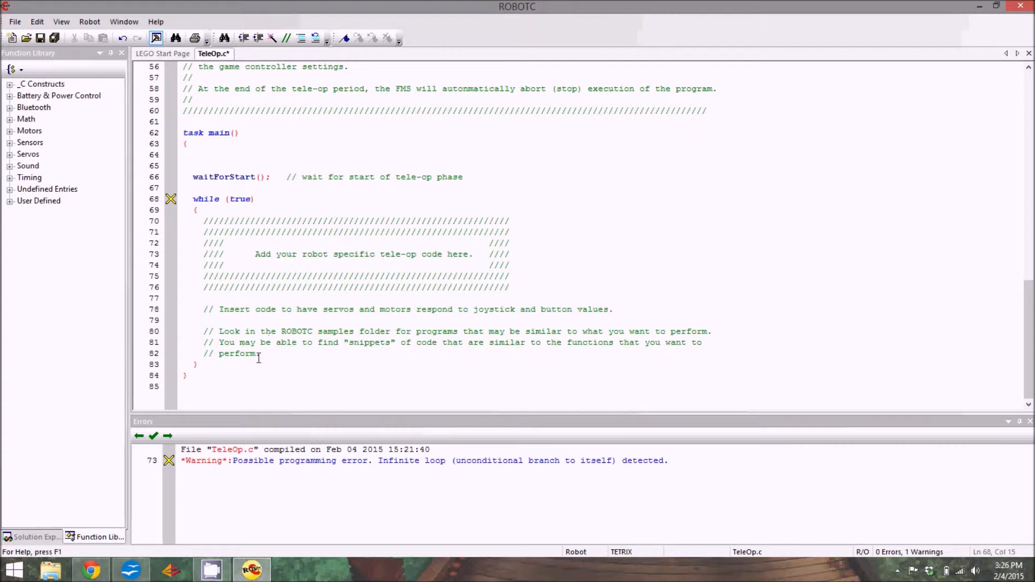
Step: Delete the template comments inside while (true), tidy the braces and save TeleOp.c
left_click_drag(203, 221, 260, 353)
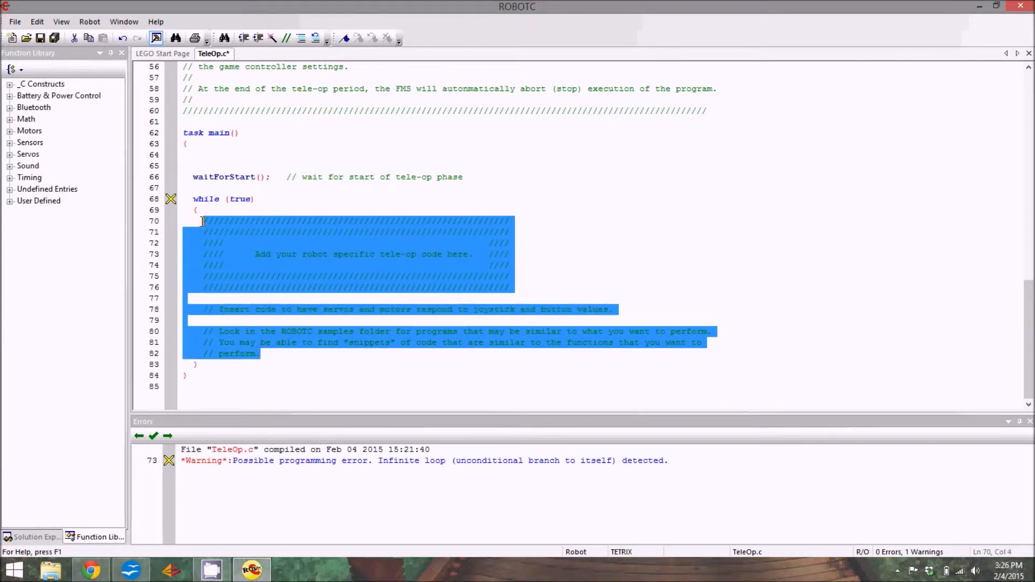
key("Delete")
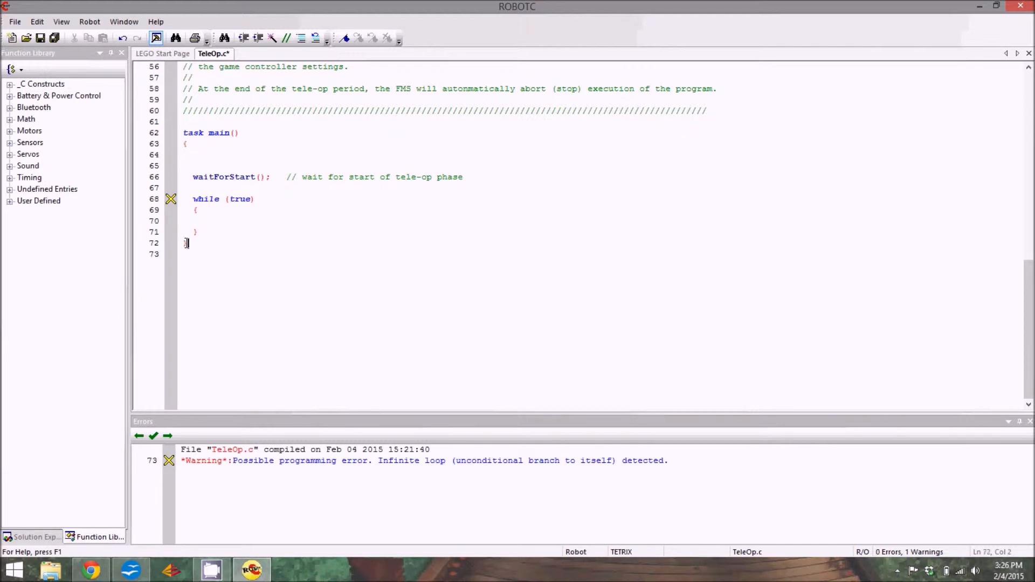
left_click(204, 210)
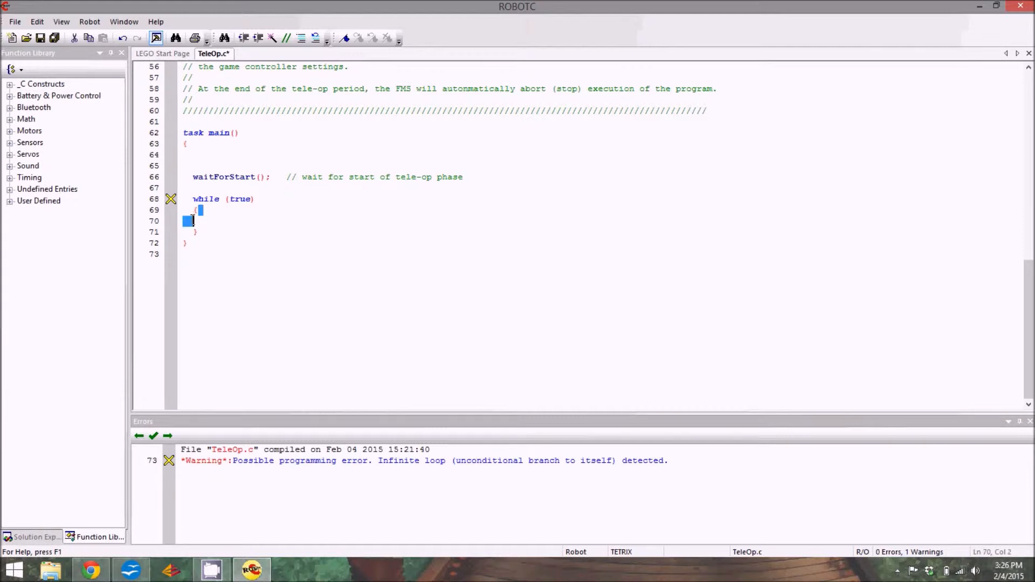
left_click(198, 210)
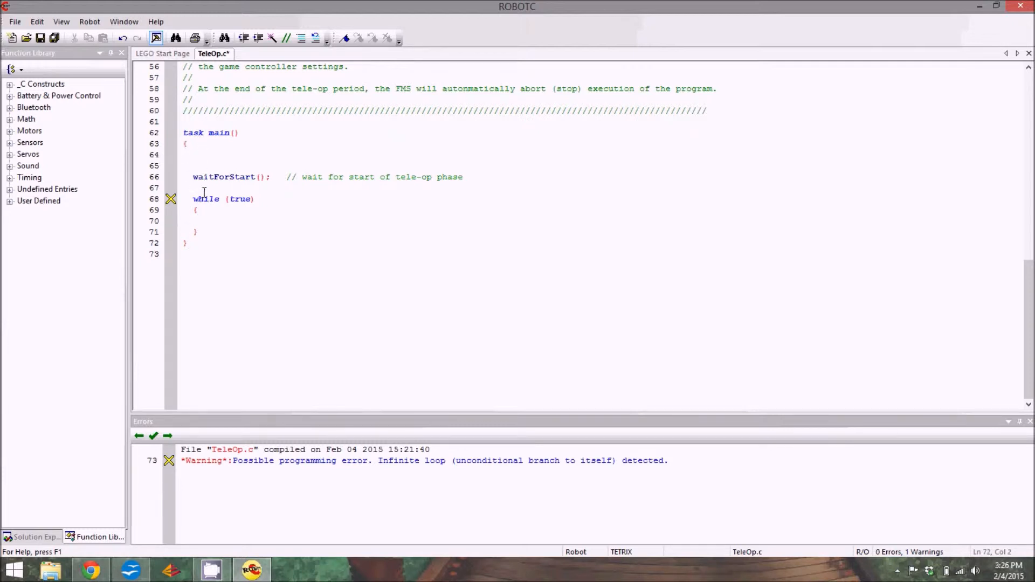
left_click(208, 220)
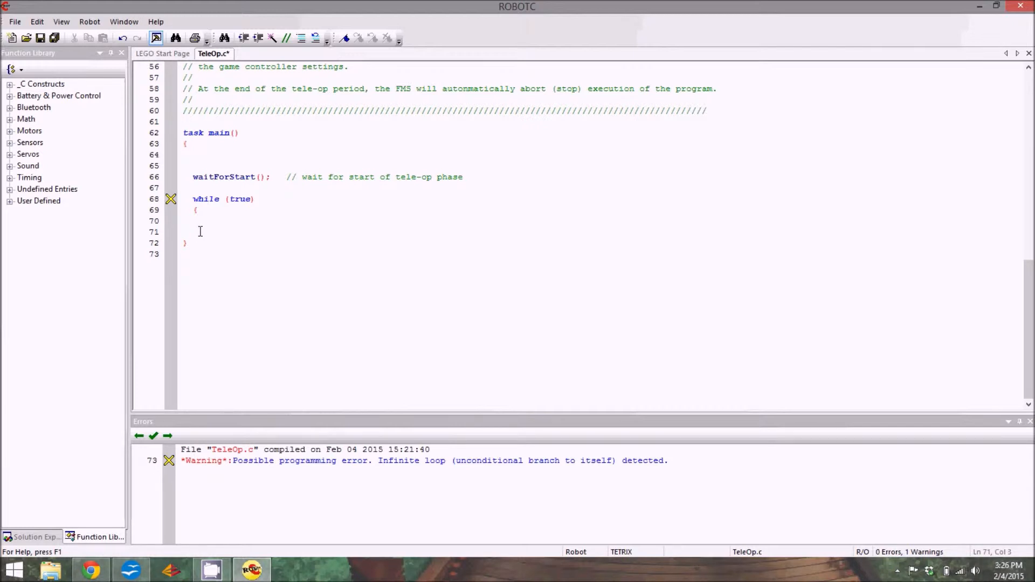
left_click(40, 38)
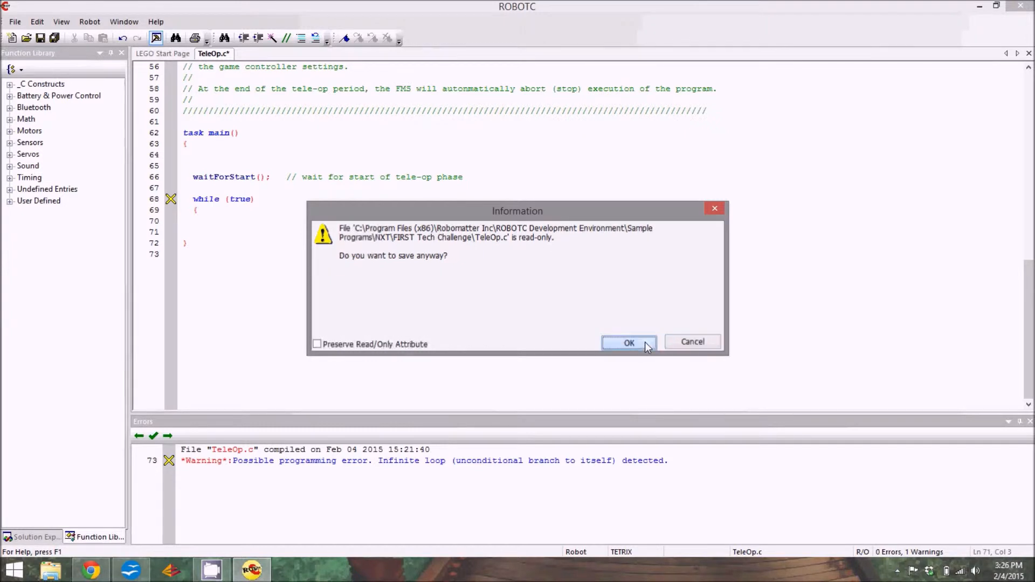
Step: Save over the read-only file and Save As TeleOp, confirming the name
left_click(627, 342)
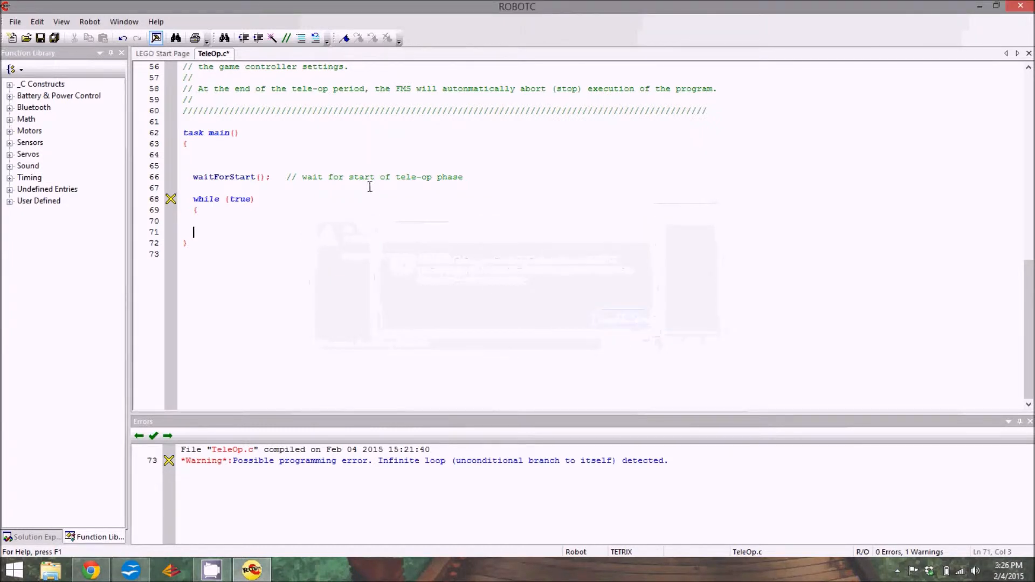
type("}")
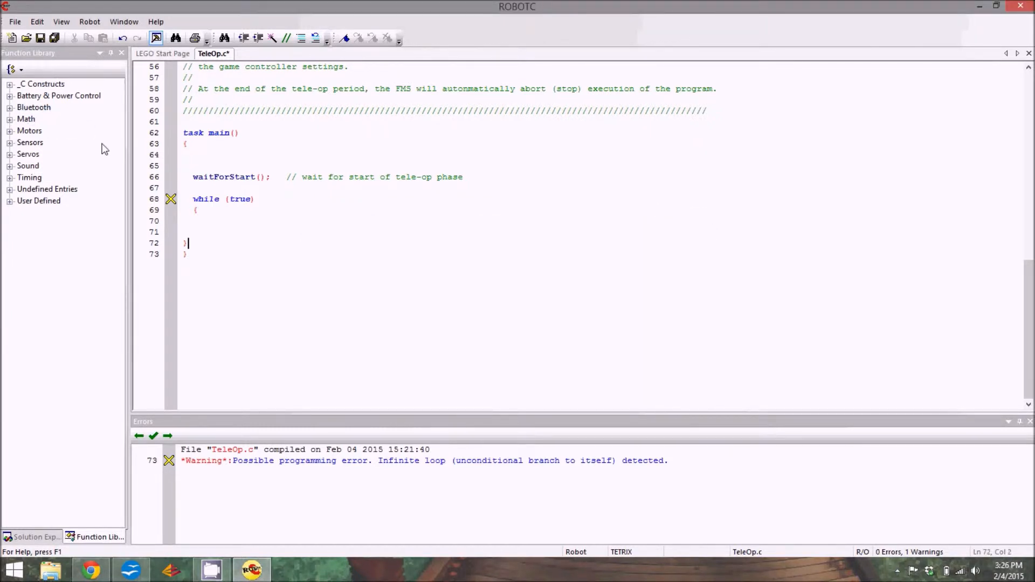
left_click(14, 21)
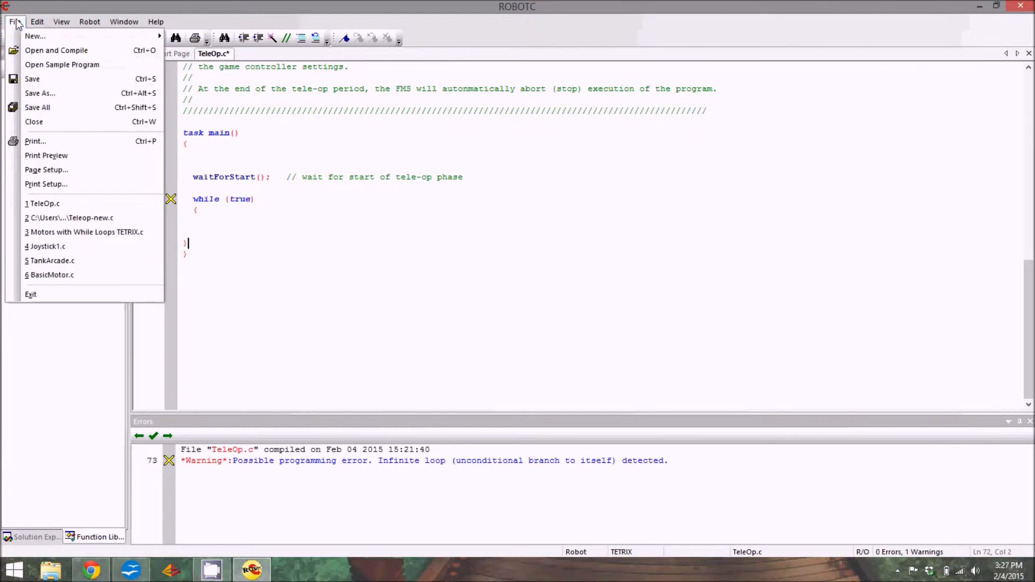
left_click(40, 92)
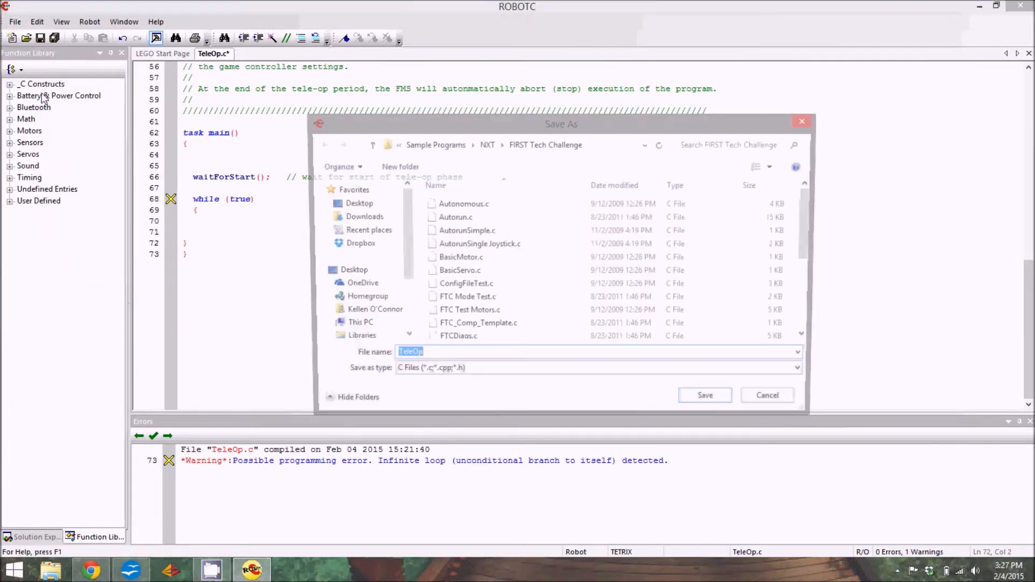
left_click(704, 395)
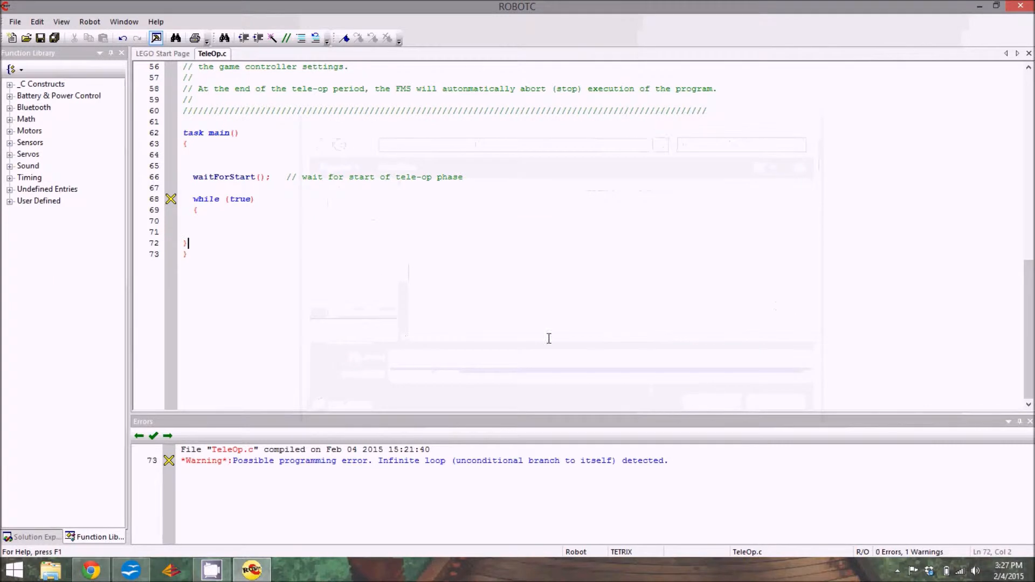
mouse_move(355, 278)
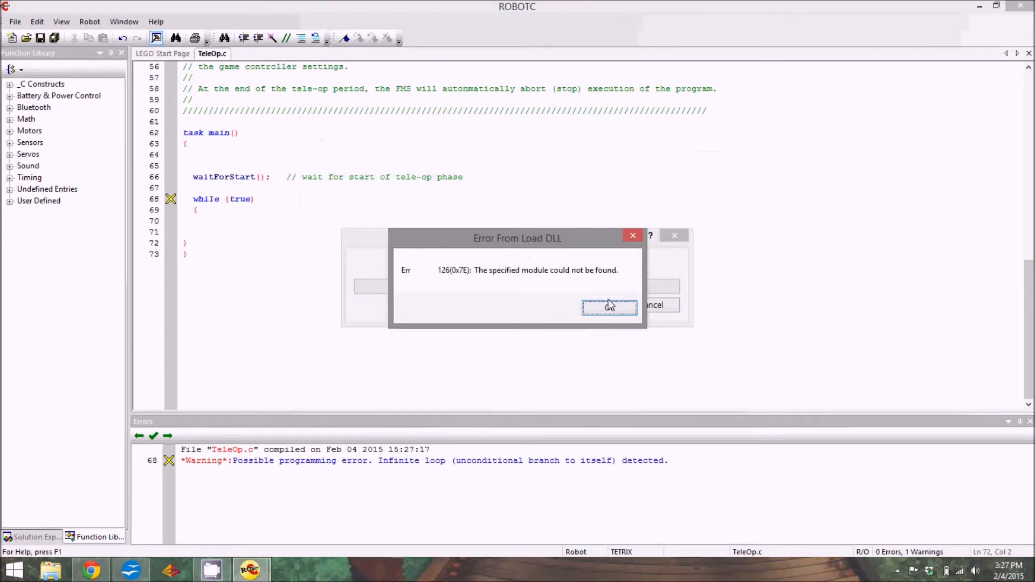
Step: Dismiss the message and the Fantom.dll driver loading error
left_click(608, 305)
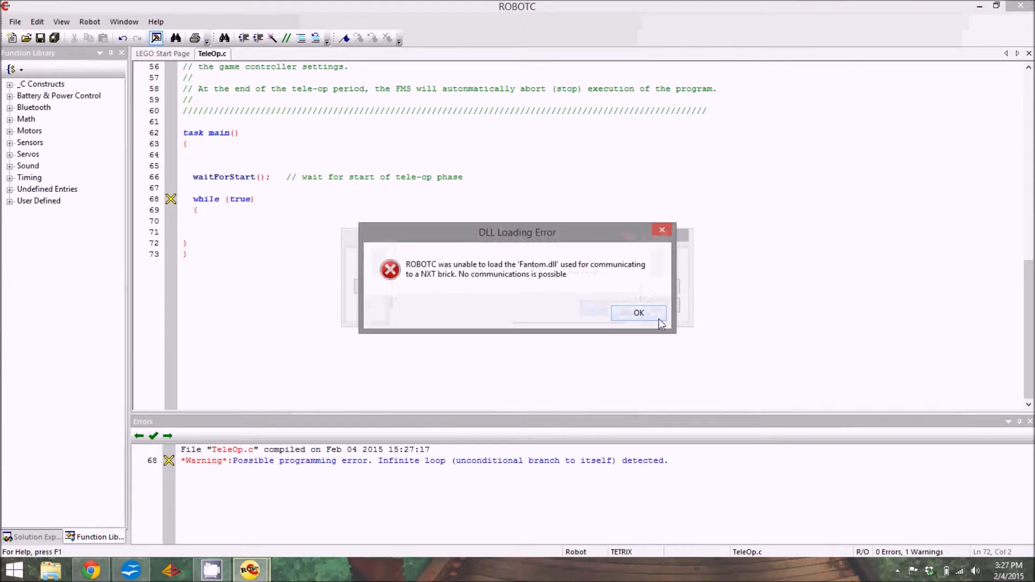
left_click(638, 313)
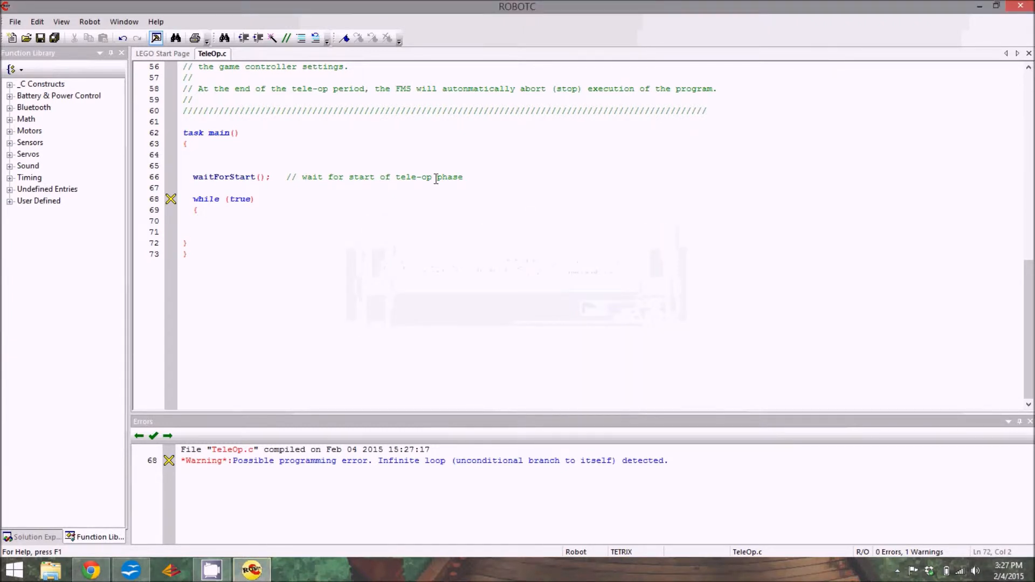
Step: Compile TeleOp.c, acknowledge the unmatched-brace error, and add the while loop's closing brace
left_click(90, 21)
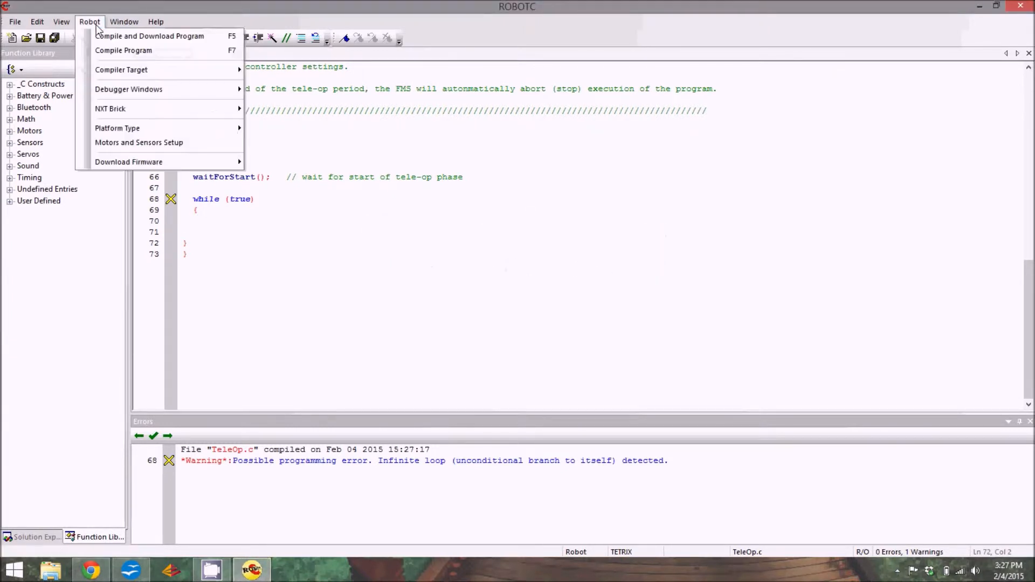
mouse_move(123, 51)
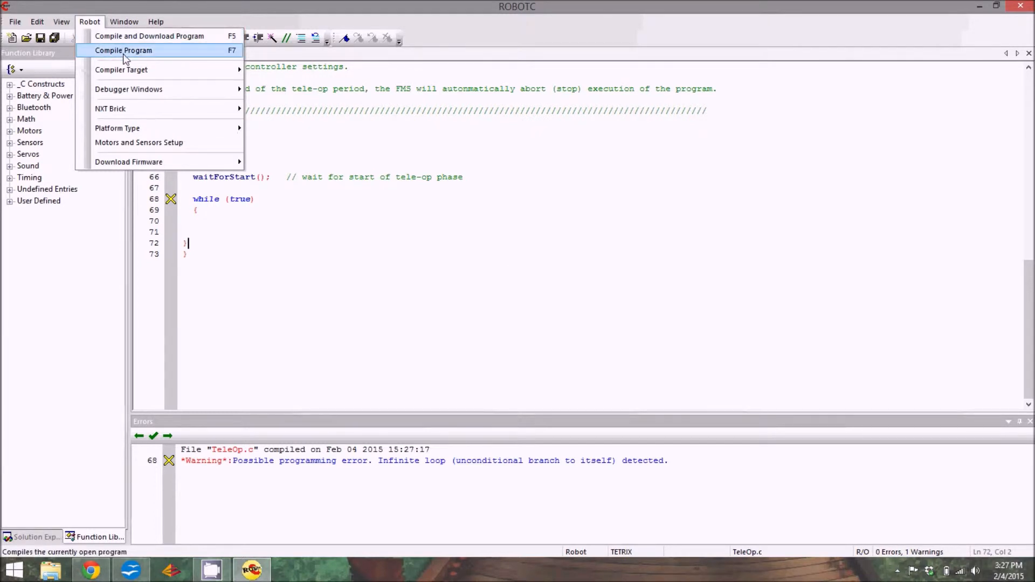
left_click(123, 50)
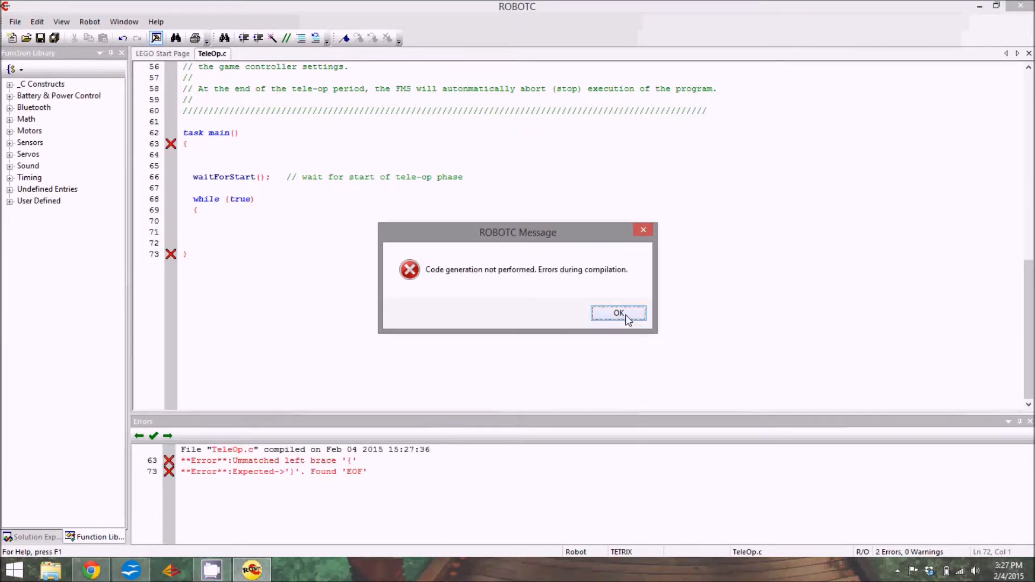
left_click(618, 313)
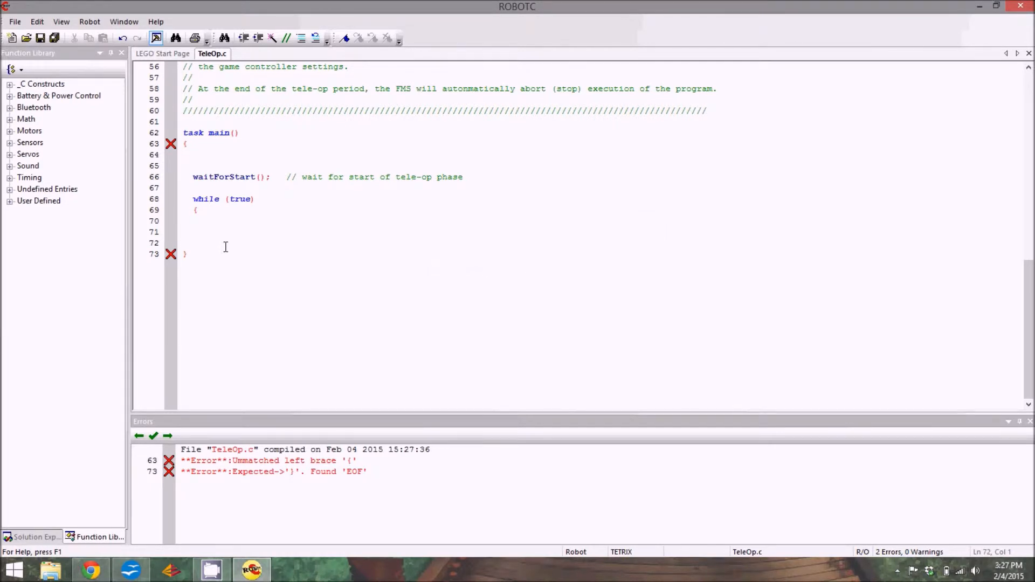
type("}")
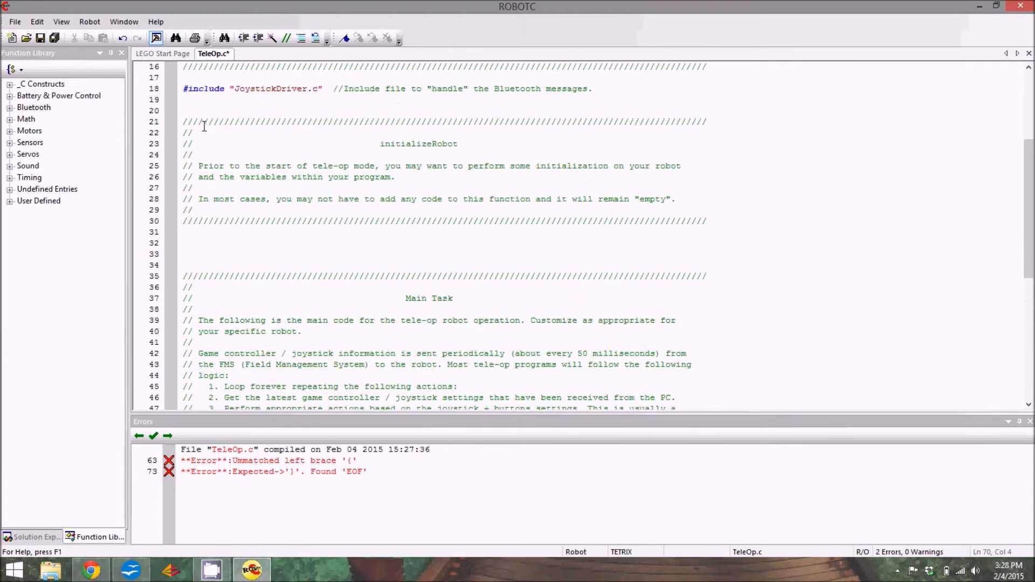
Step: Add an empty void drive() function with braces and blank body lines above task main
scroll("down", 3)
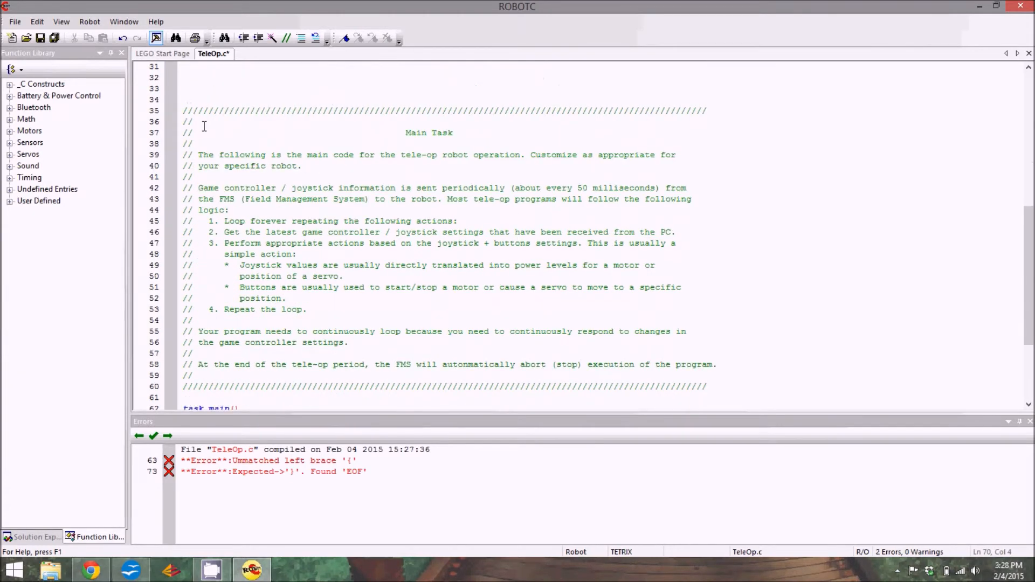
scroll("down", 3)
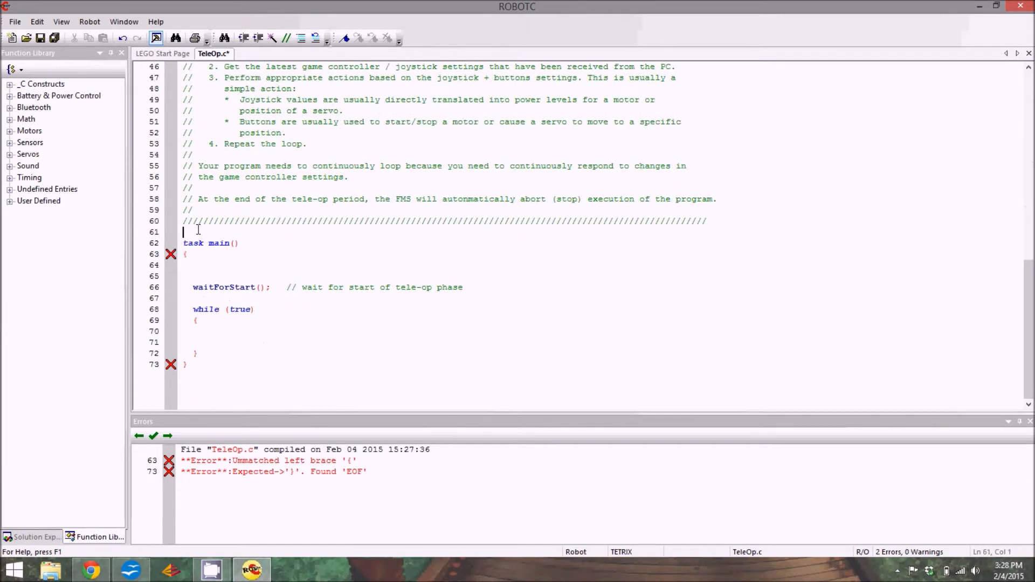
type("void")
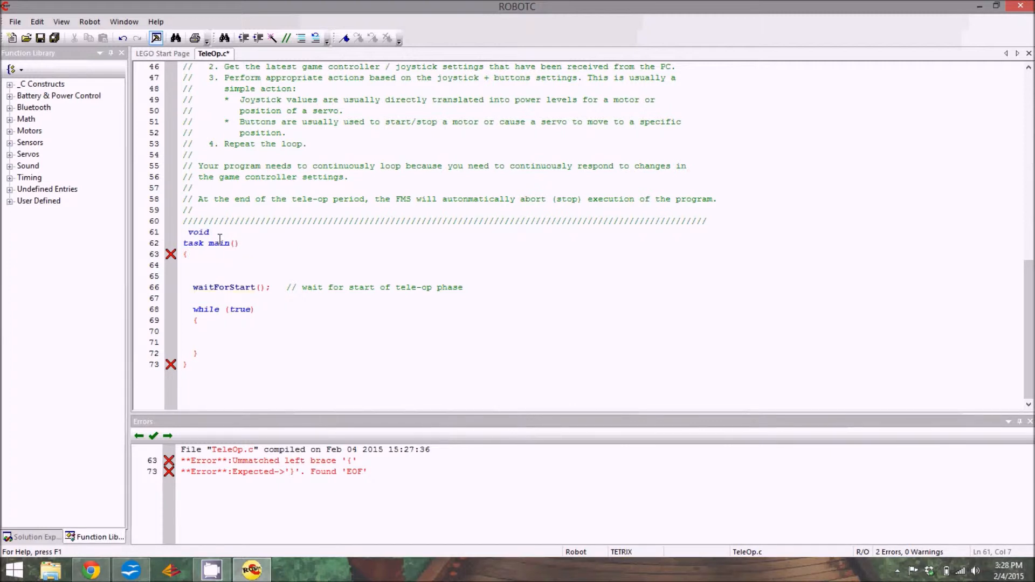
type("drive()")
type("{")
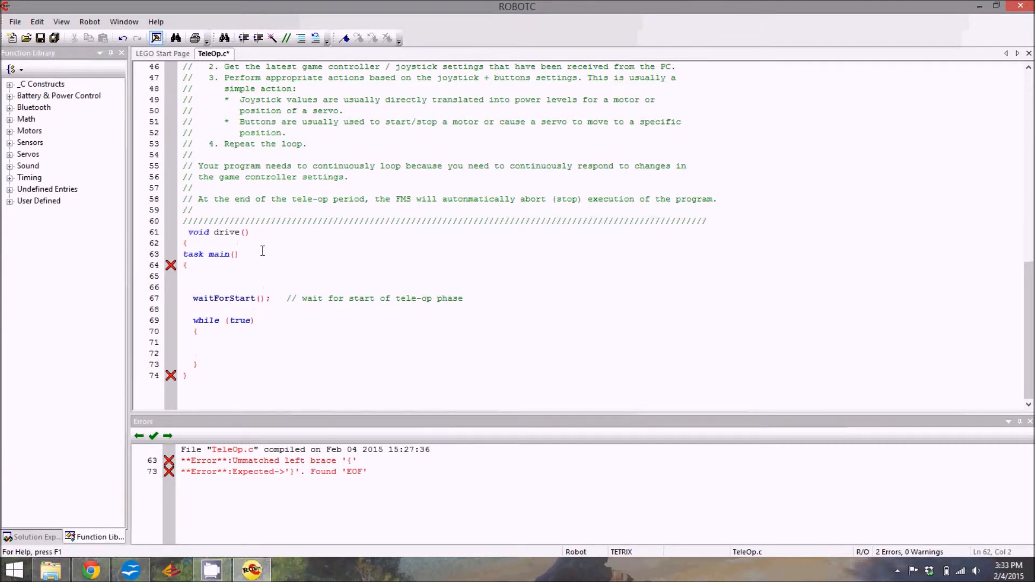
key("enter")
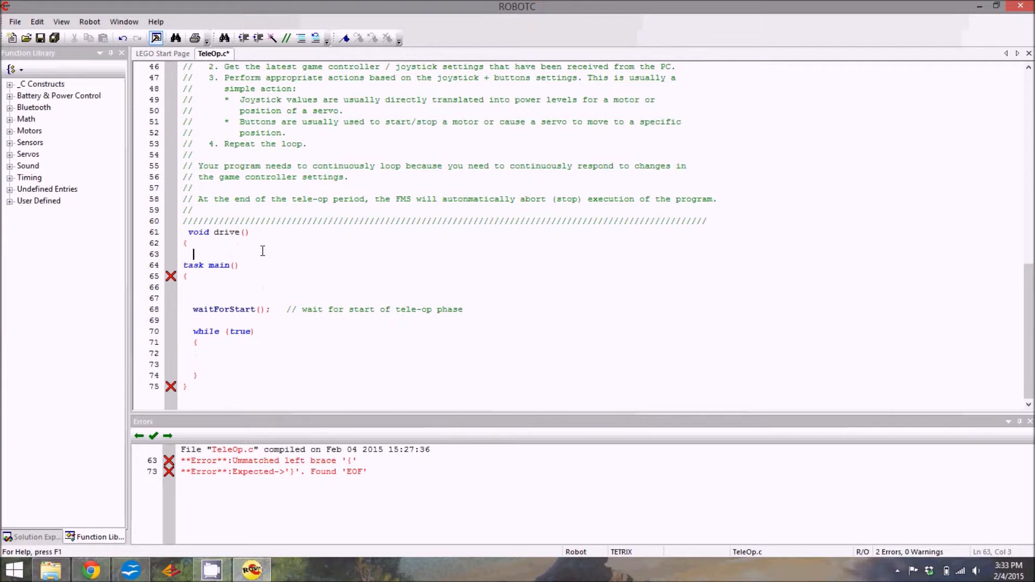
type("}")
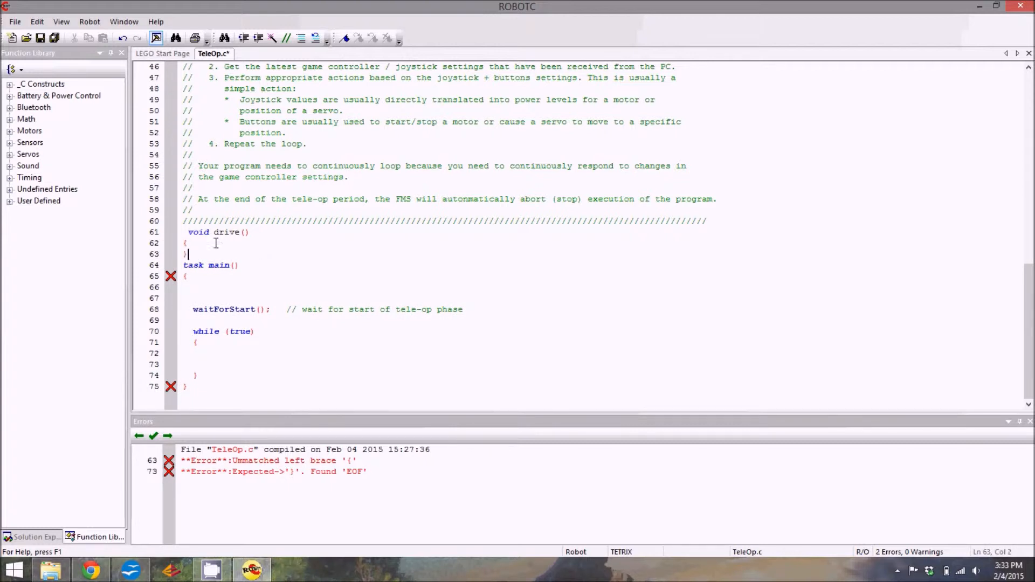
key("enter")
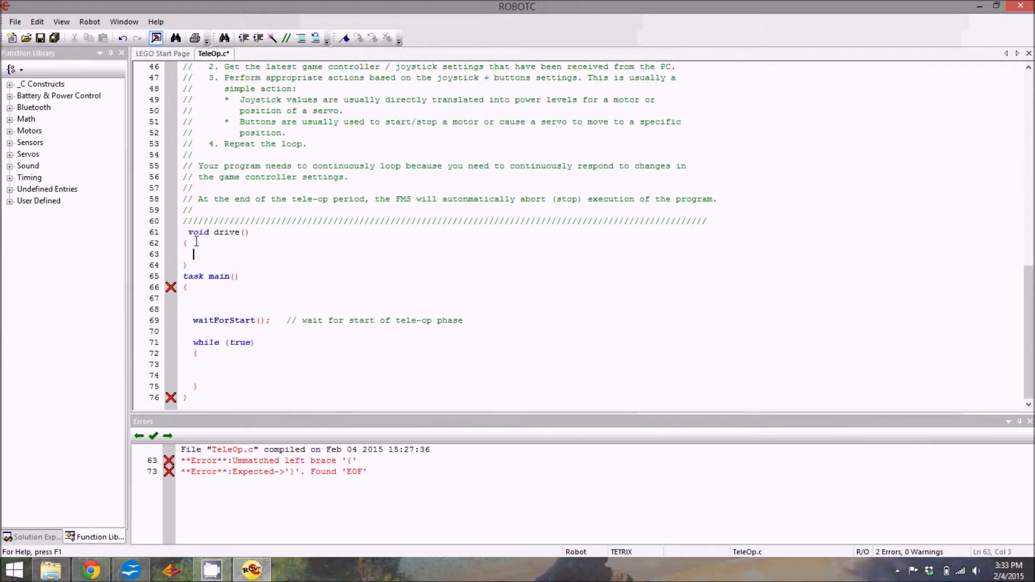
key("enter")
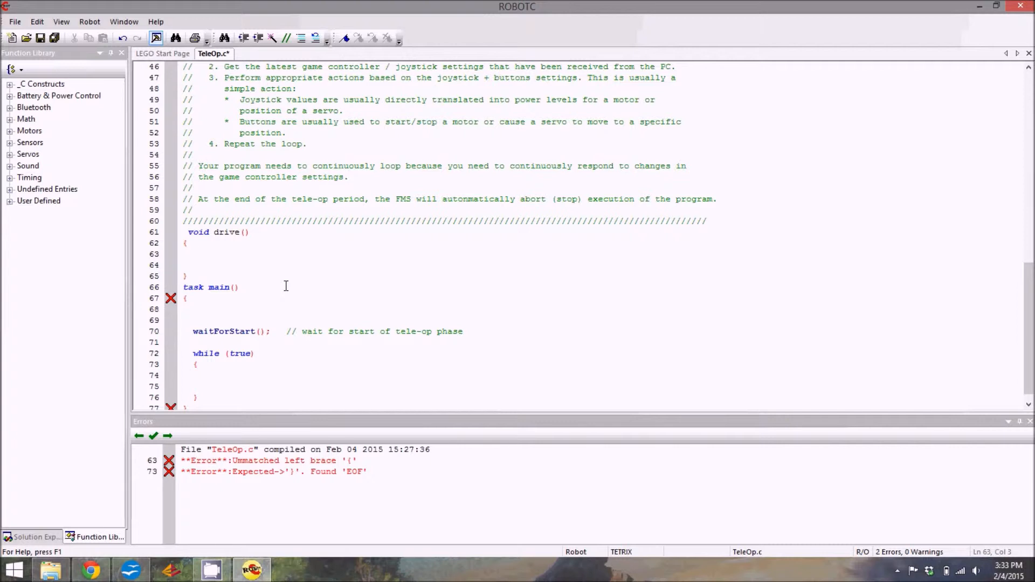
Step: Move the wait-for-start comment after waitForStart(); onto its own line
left_click(193, 254)
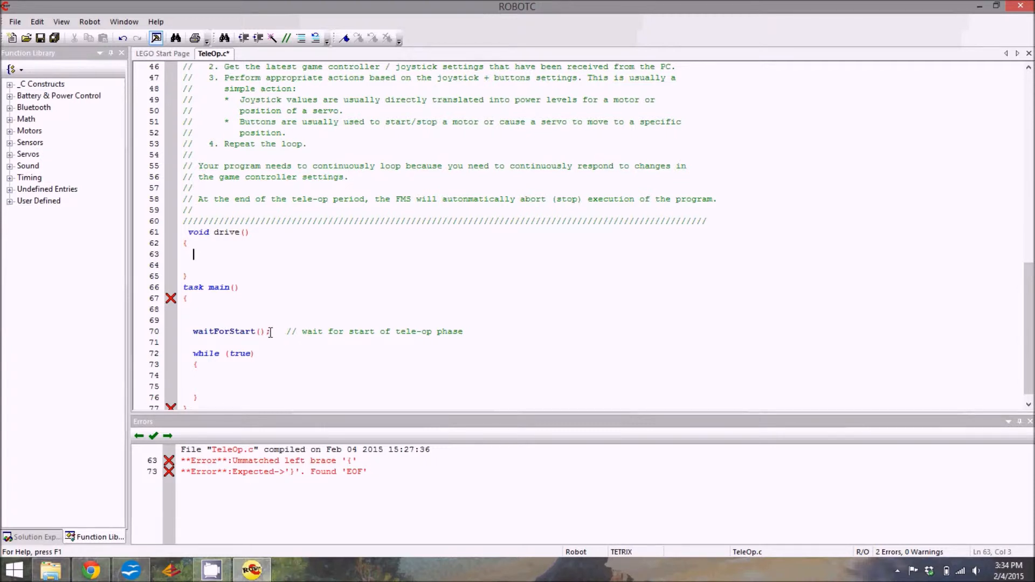
left_click(270, 330)
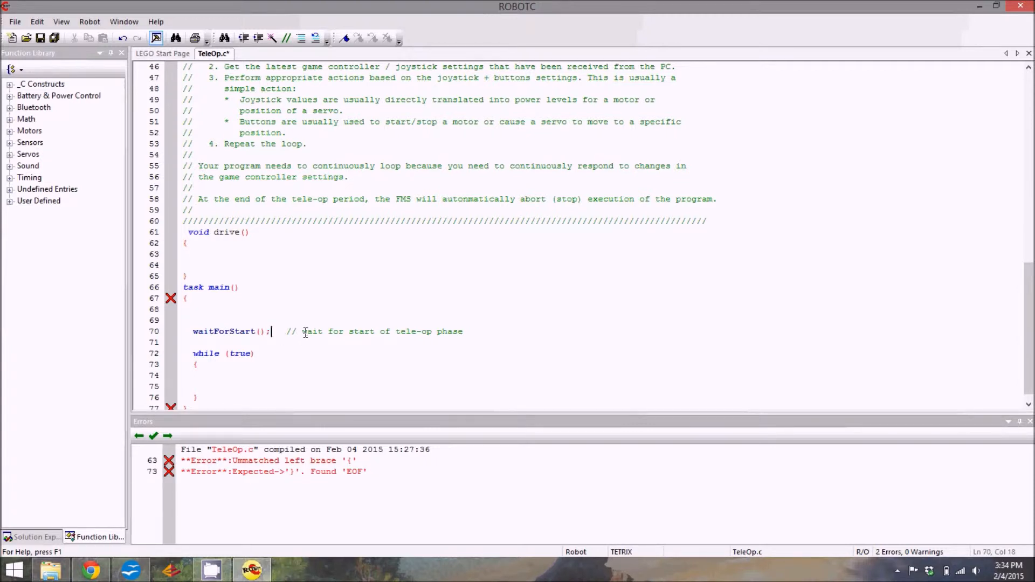
key("Enter")
type("int ")
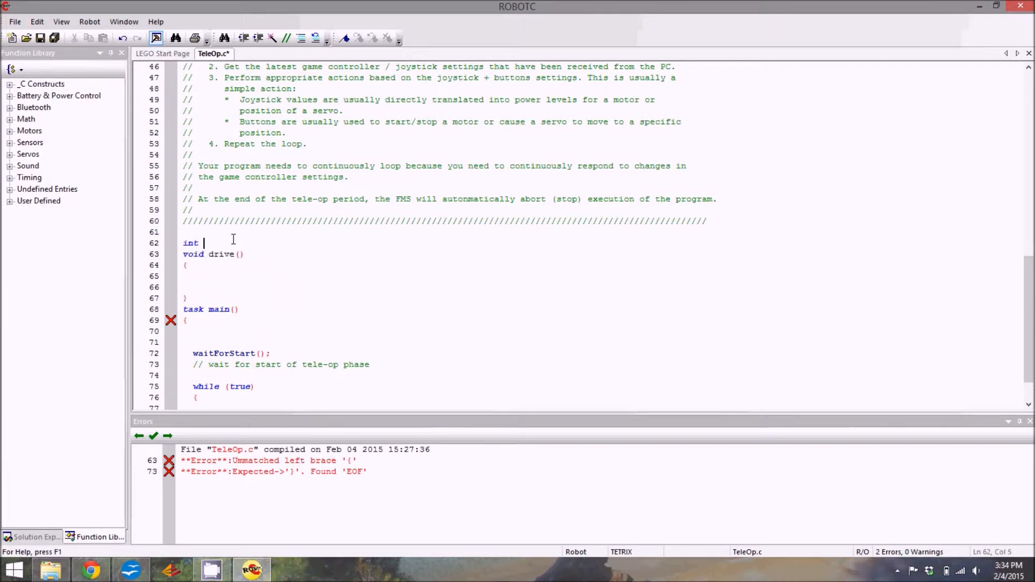
Step: Finish the global declaration int threshold = 20; and return to drive()'s empty body
type("threshold")
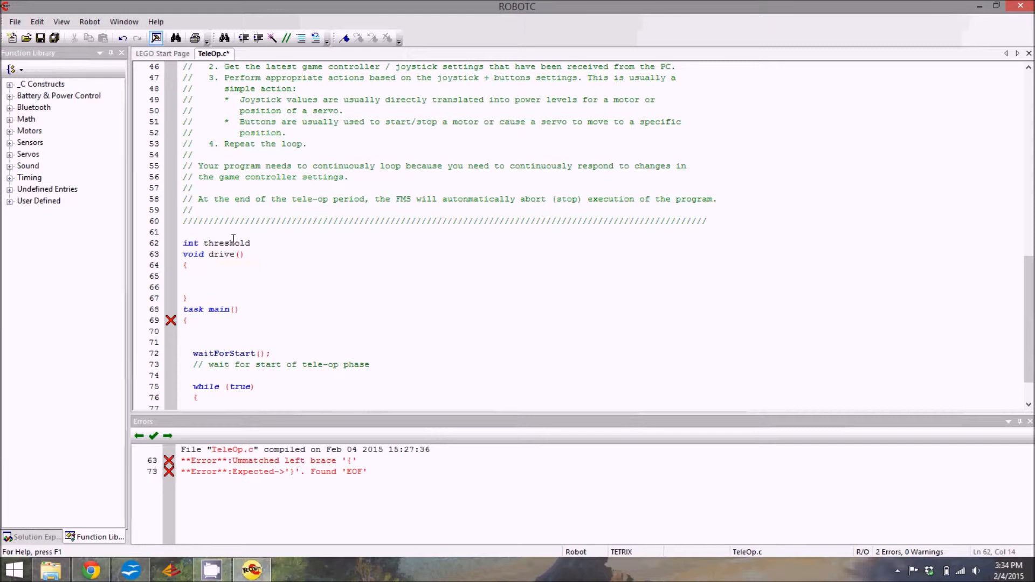
type("=")
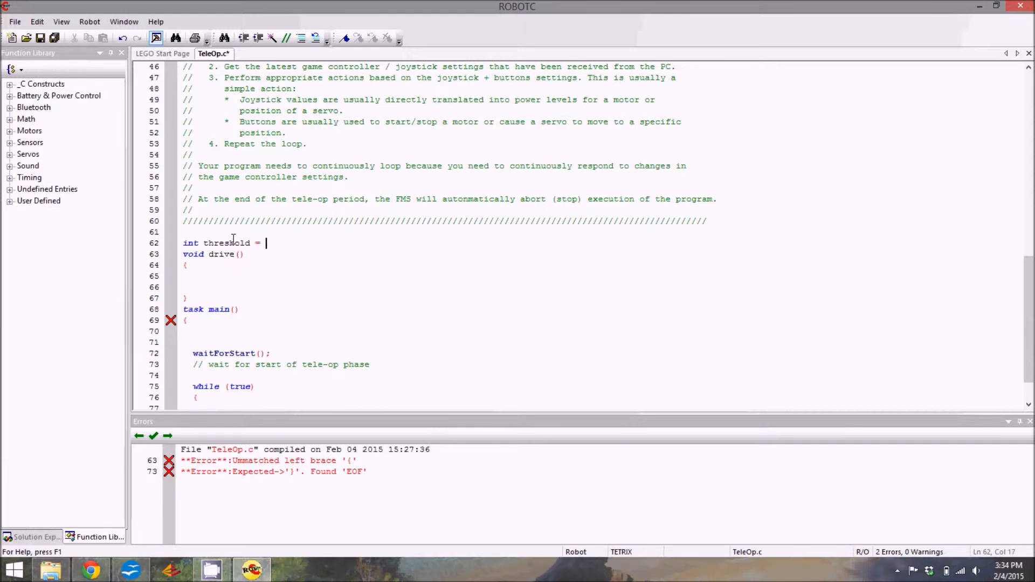
type("20")
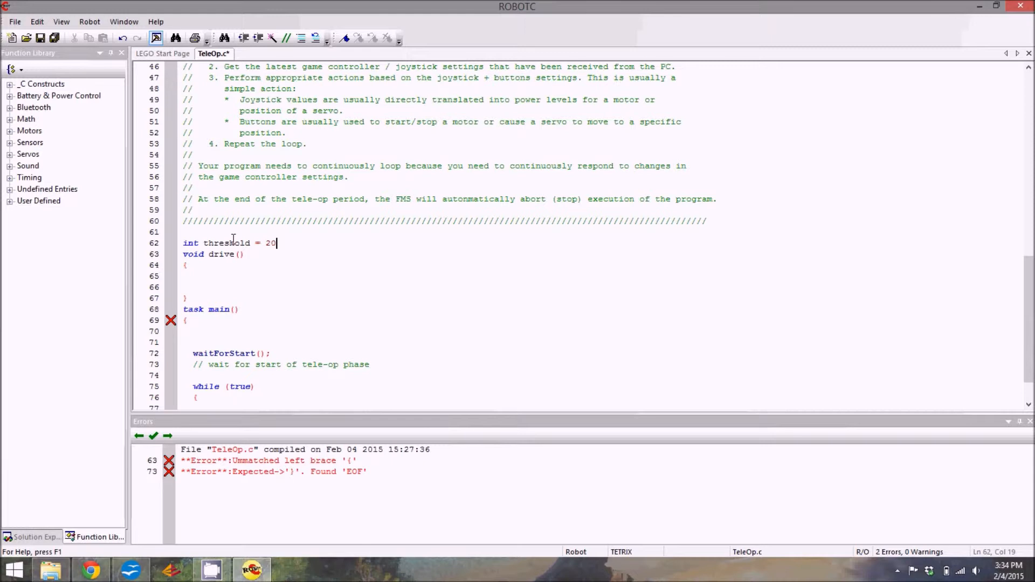
type(";")
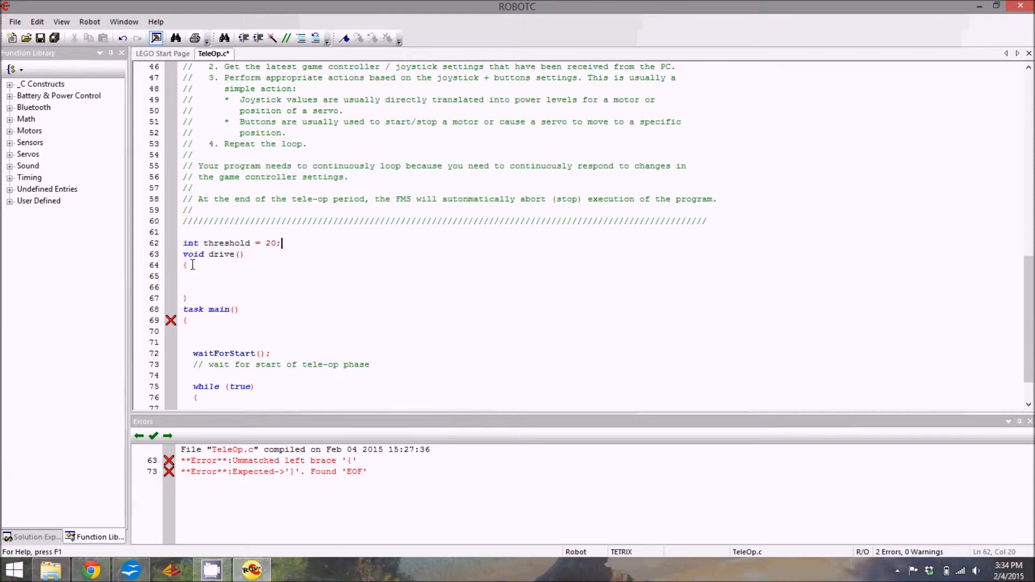
left_click(193, 275)
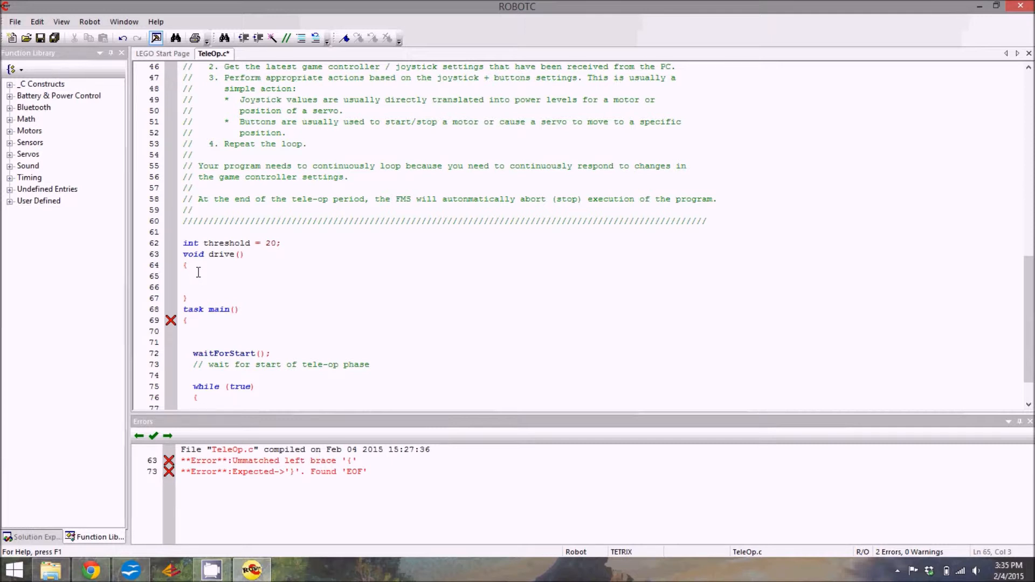
left_click(192, 276)
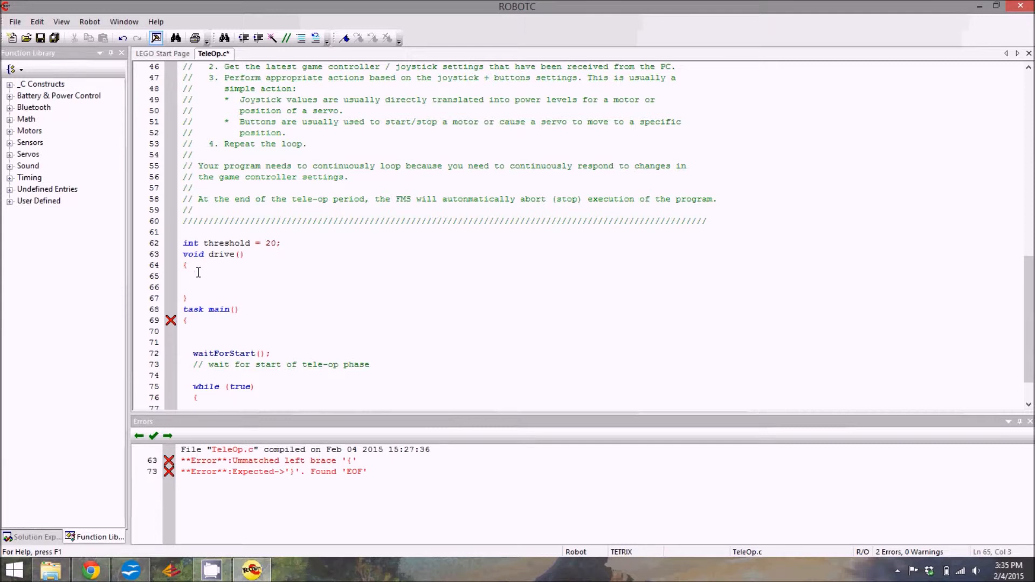
Step: Write the condition if(abs(joystick.joy1_y2) > threshold) inside drive()
type("if(abs")
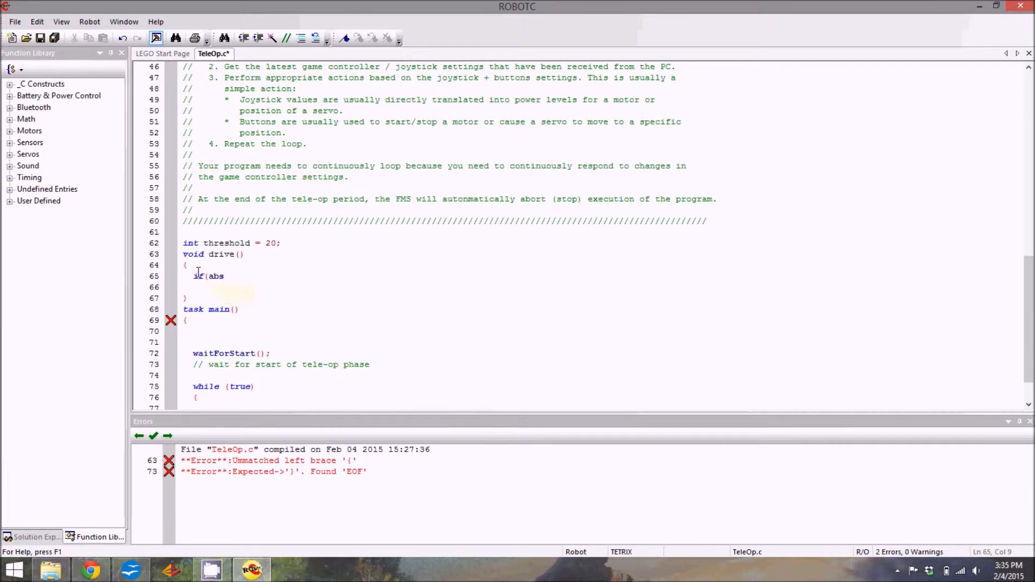
type("(")
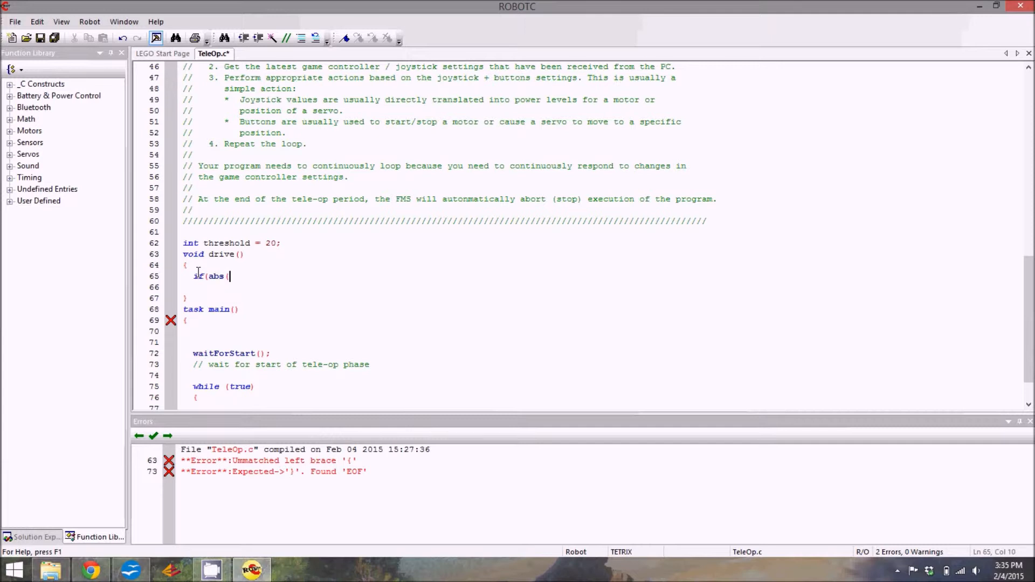
type("joystick")
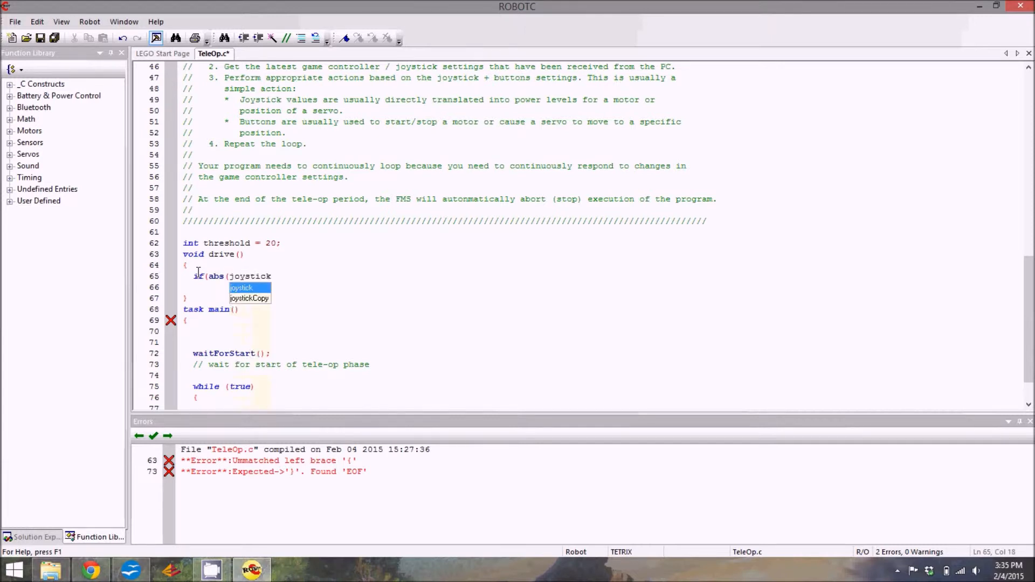
type(".joy")
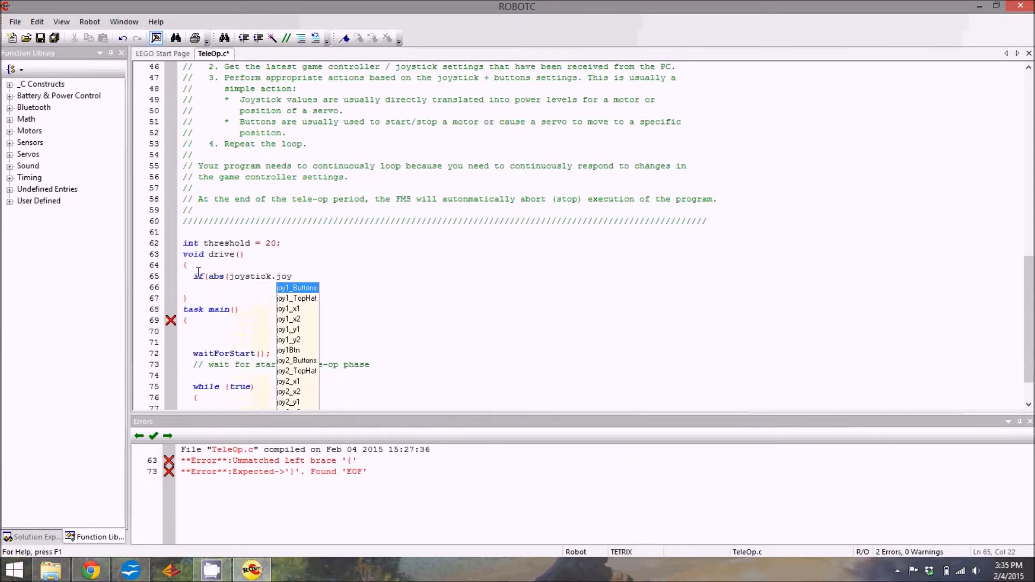
type("_y")
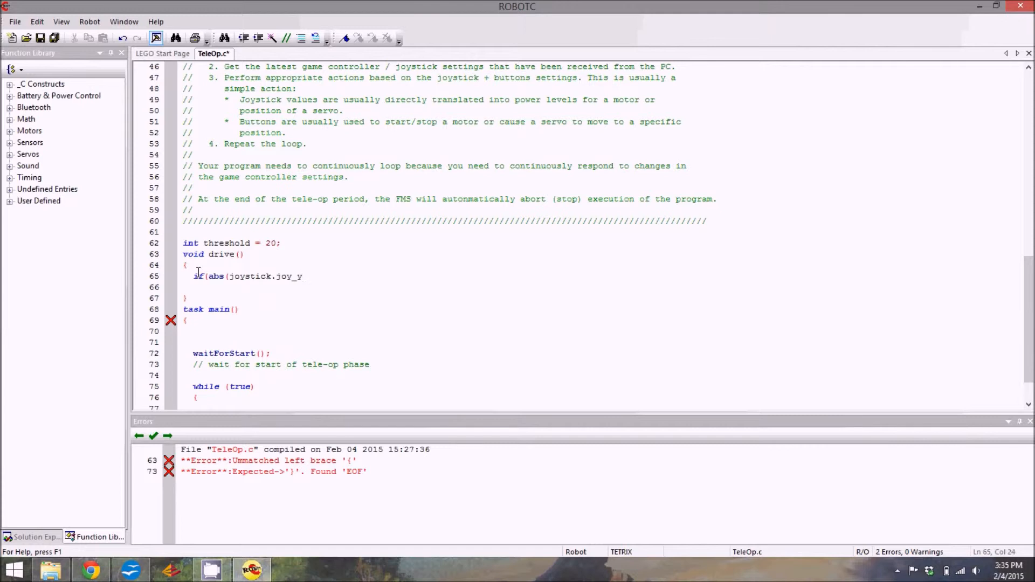
type("2)")
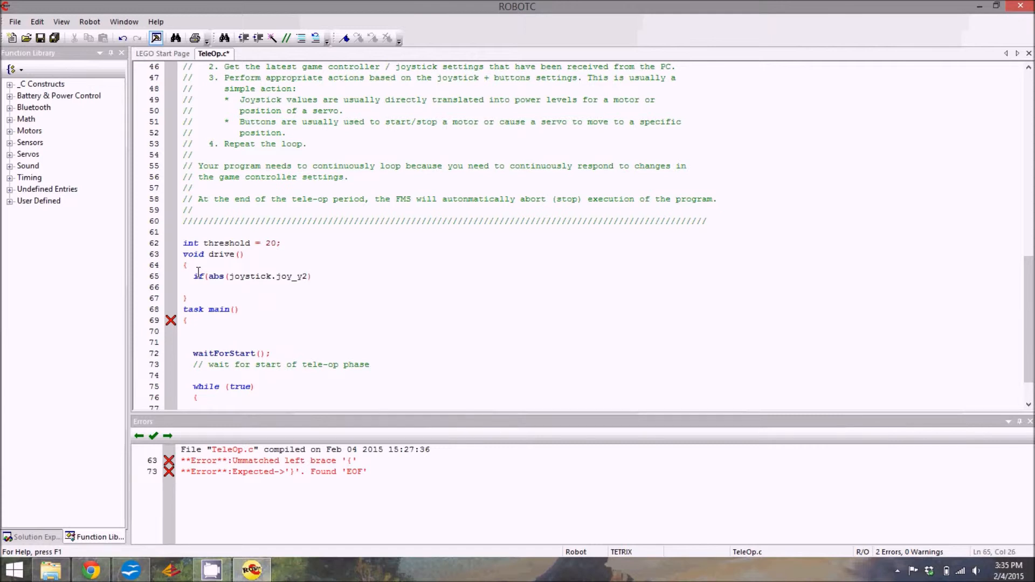
key("Right")
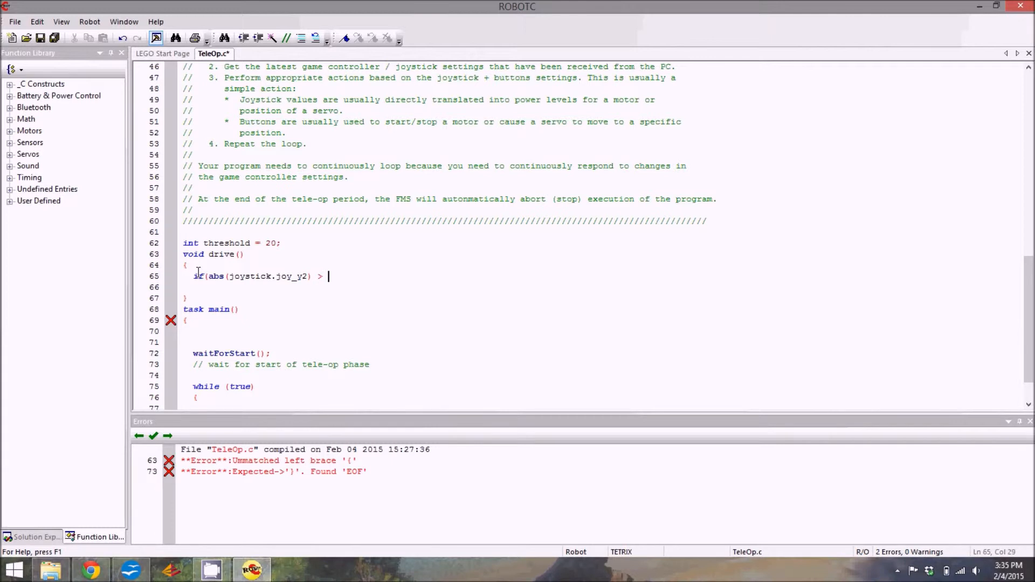
type("th")
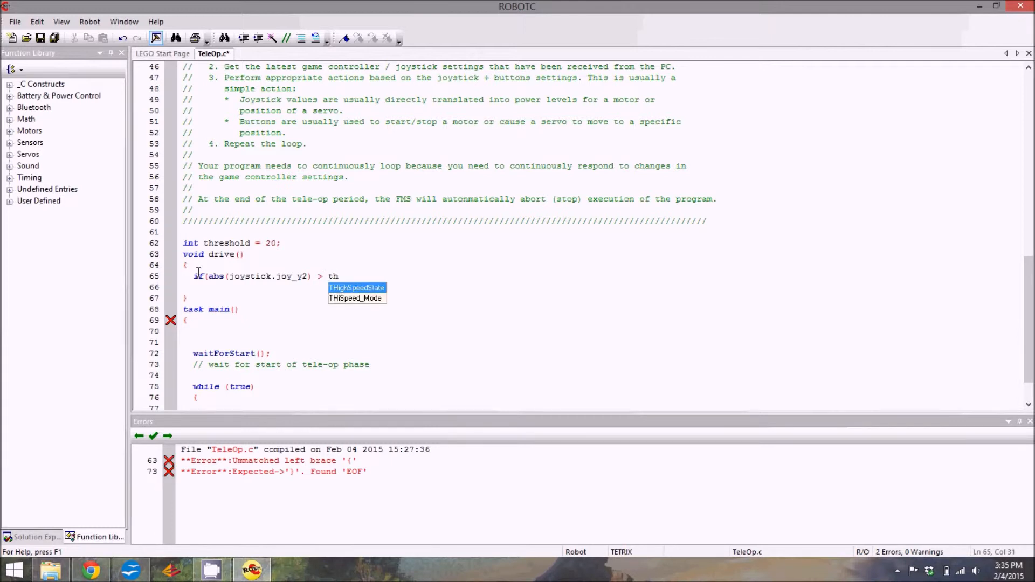
type("reshold)")
left_click(453, 287)
type("{")
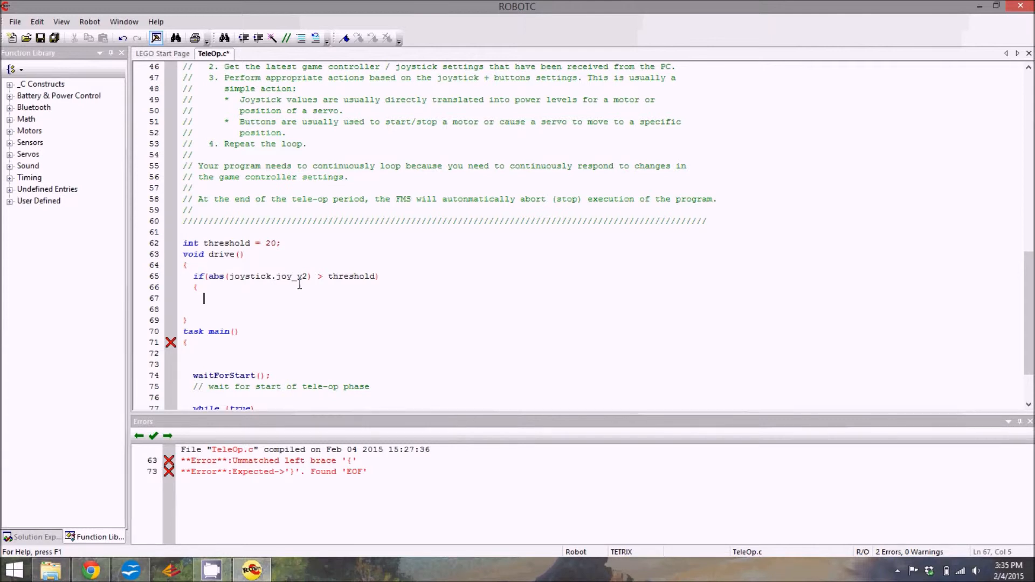
mouse_move(260, 276)
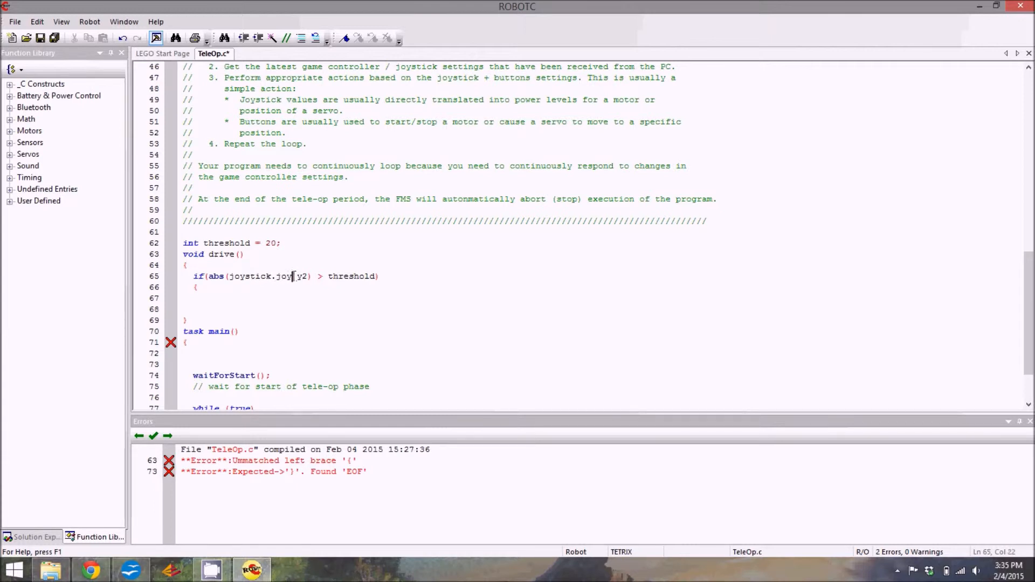
type("1")
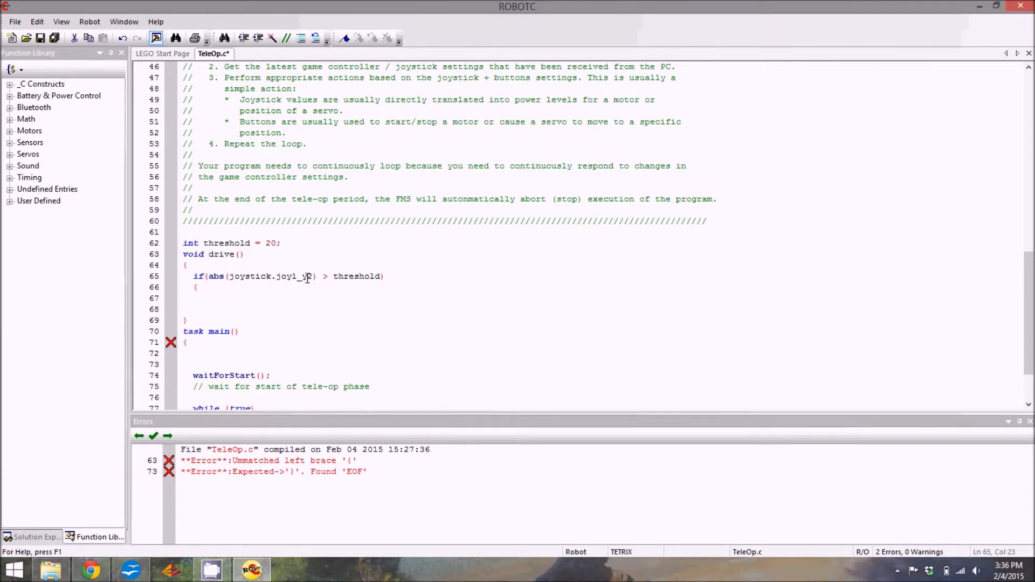
double_click(307, 276)
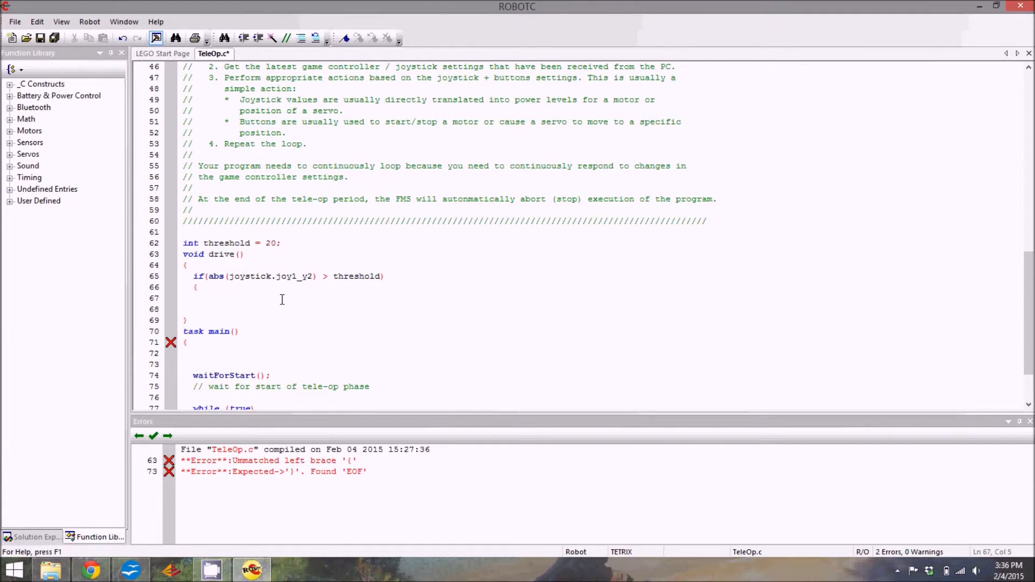
Step: Set motor[driveR] = joystick.joy1_y2; inside the if block and close it
type("motor")
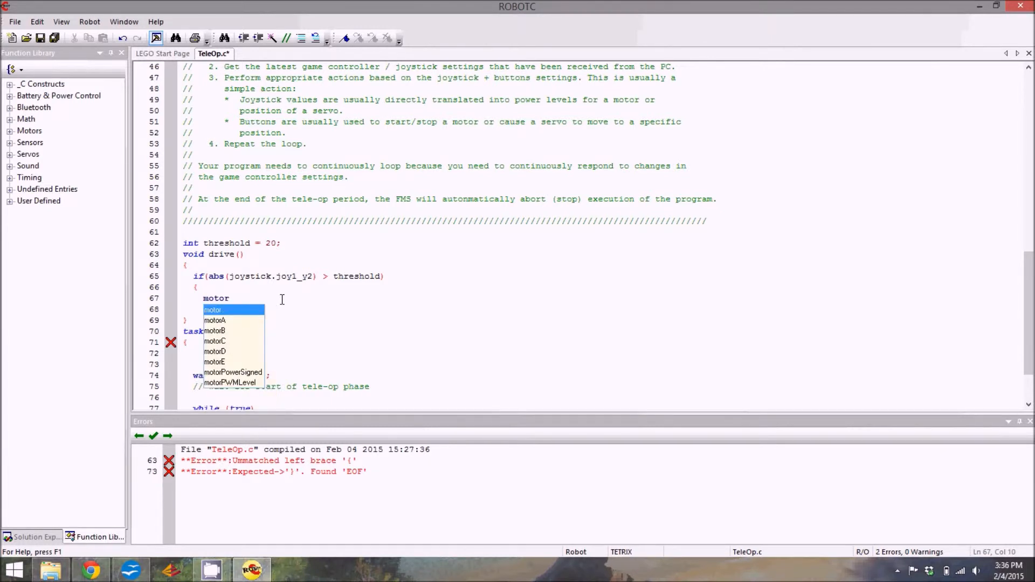
type("[")
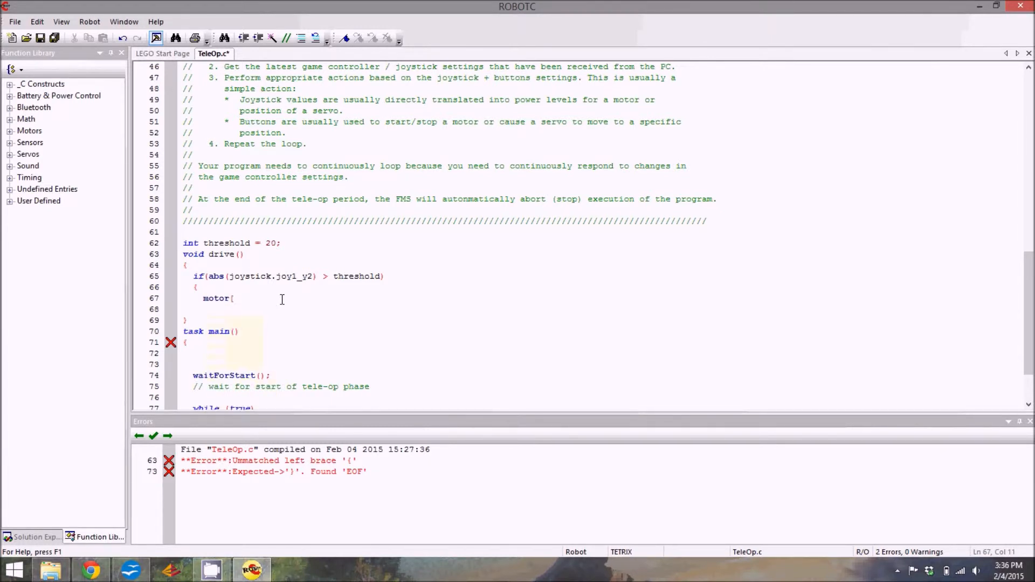
type("driveR")
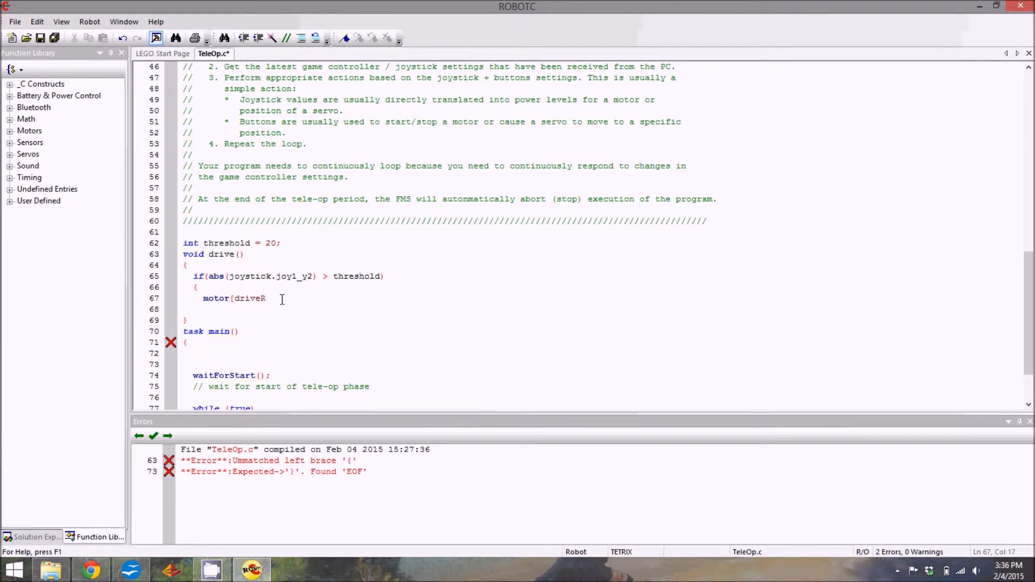
type("]")
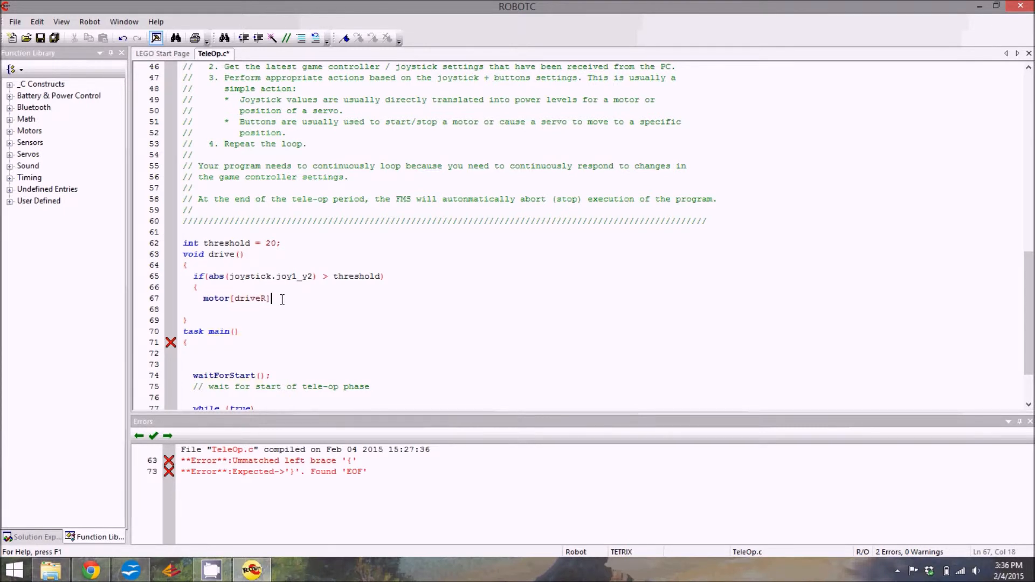
type("=")
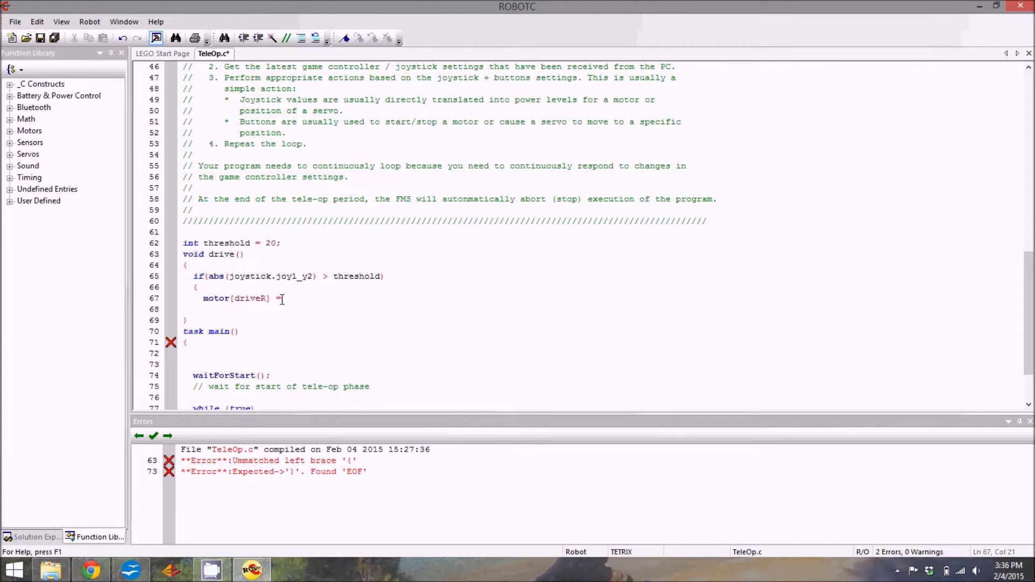
type("joystick")
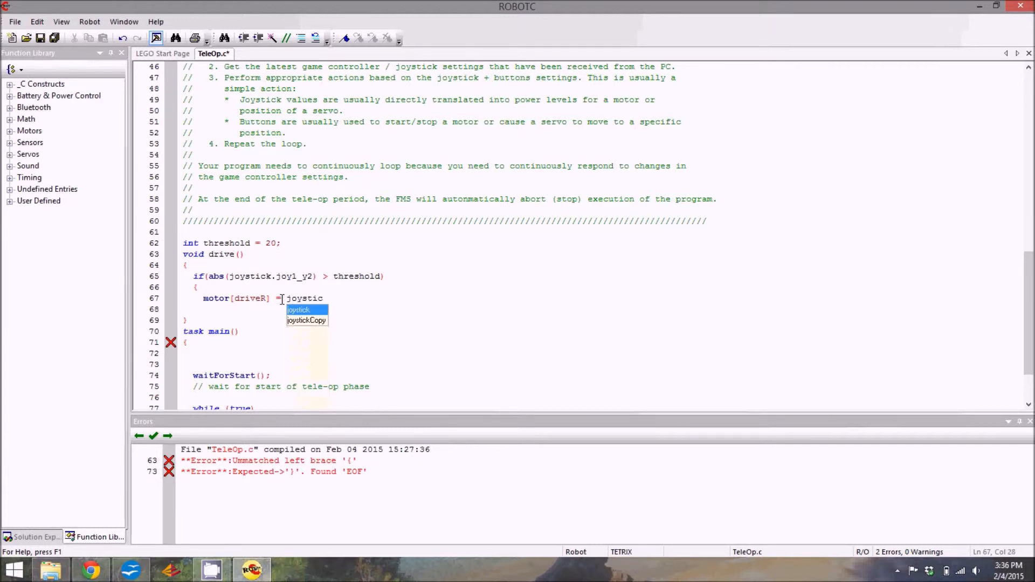
type(".joy")
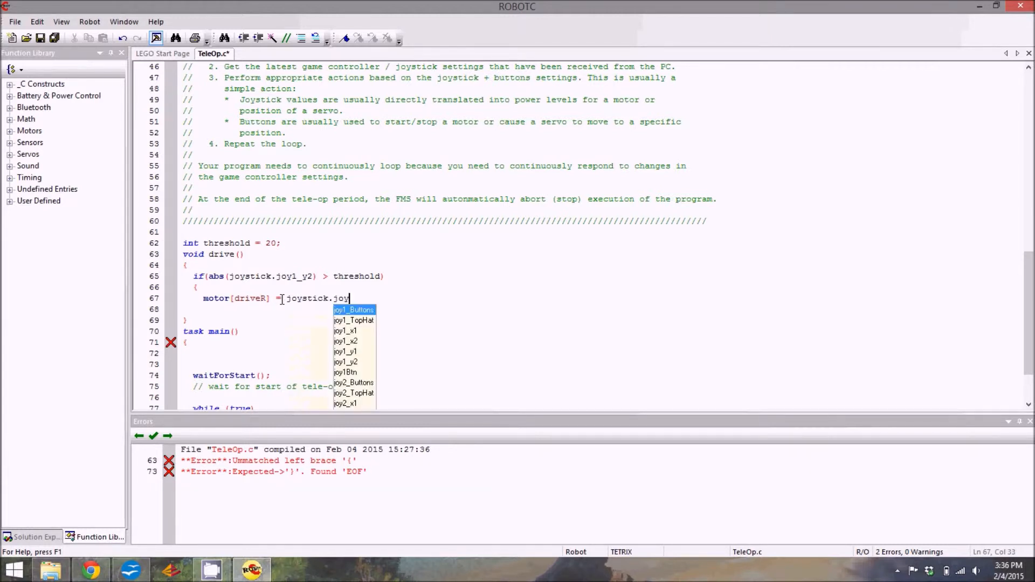
type("_y2")
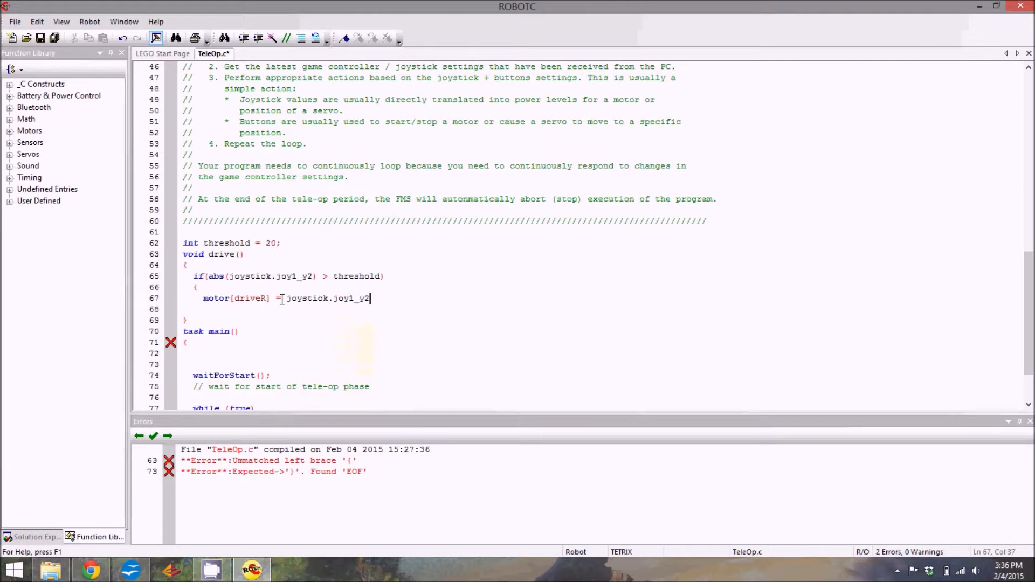
type(";")
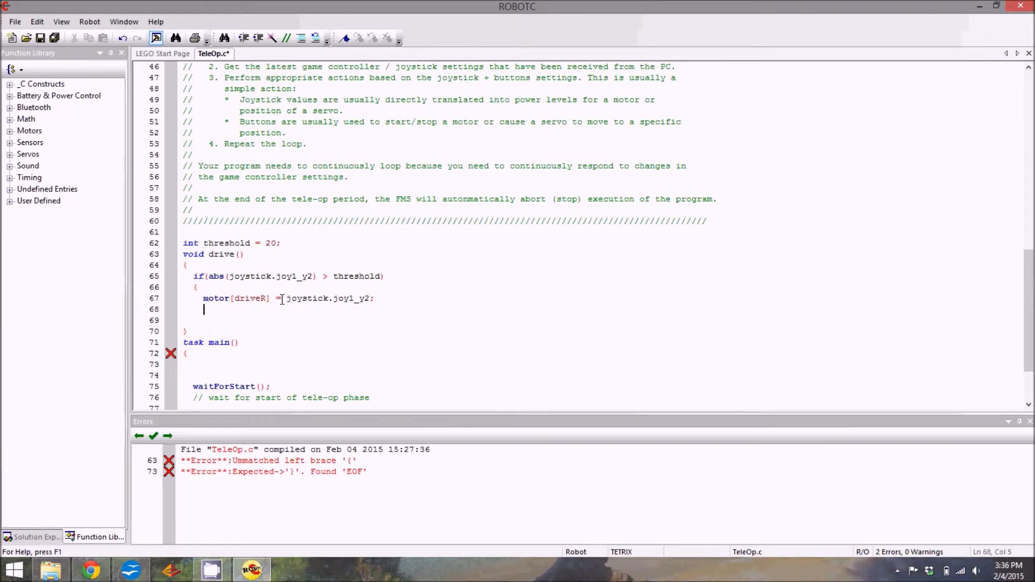
left_click(245, 254)
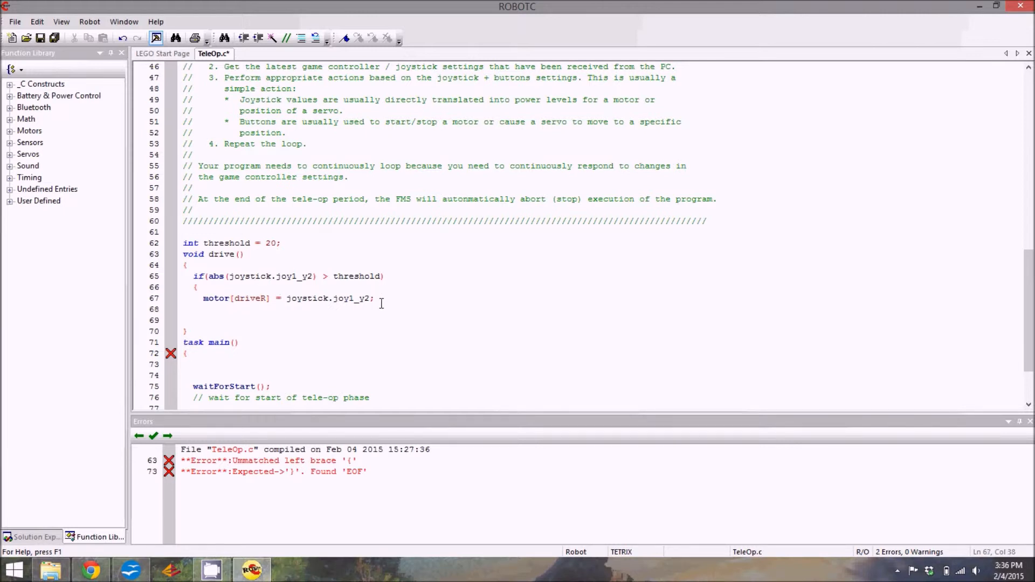
type("}")
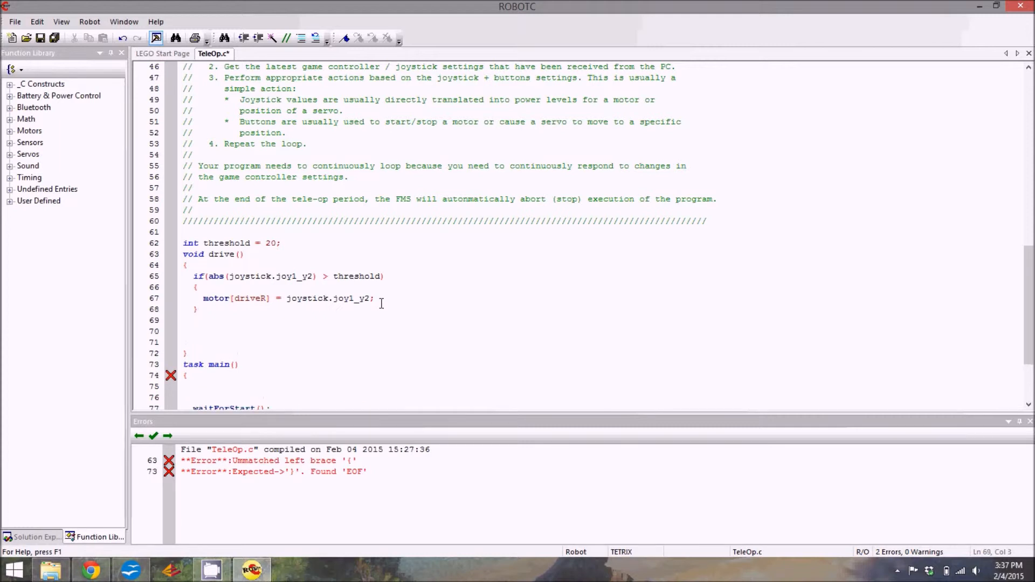
Step: Add an else branch setting motor[driveR] = 0;
type("el")
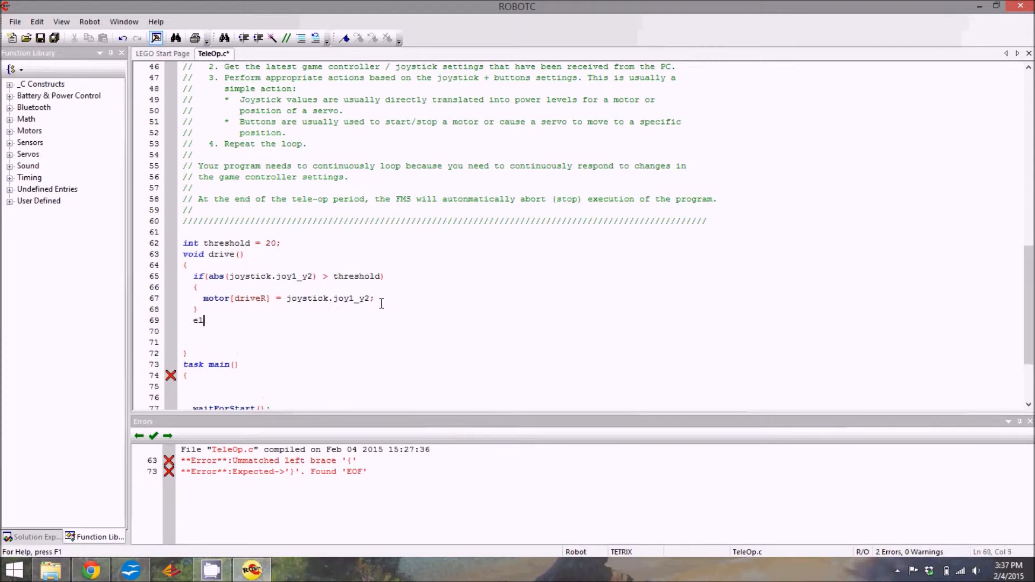
type("se")
left_click(601, 331)
type("{")
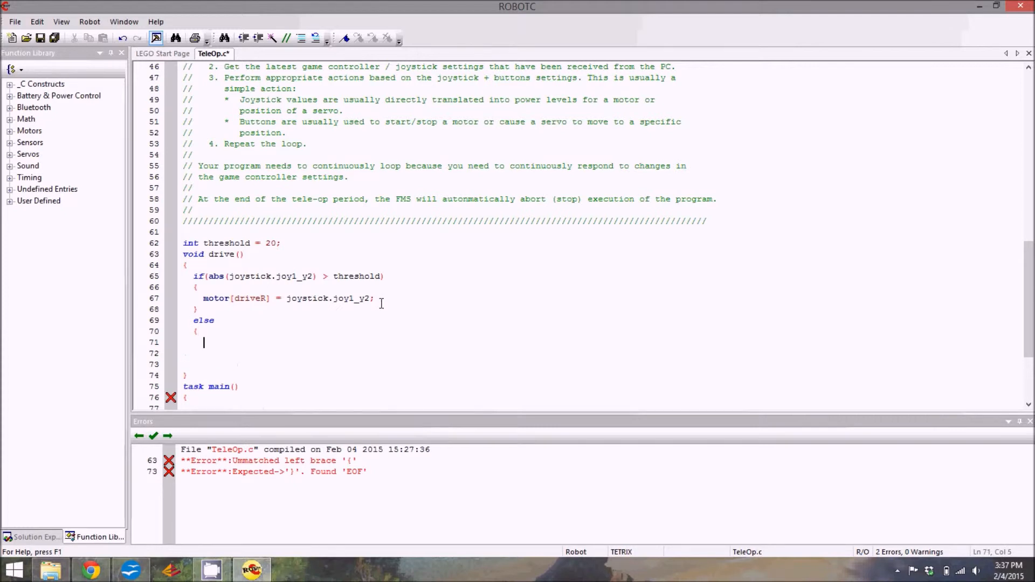
type("motor")
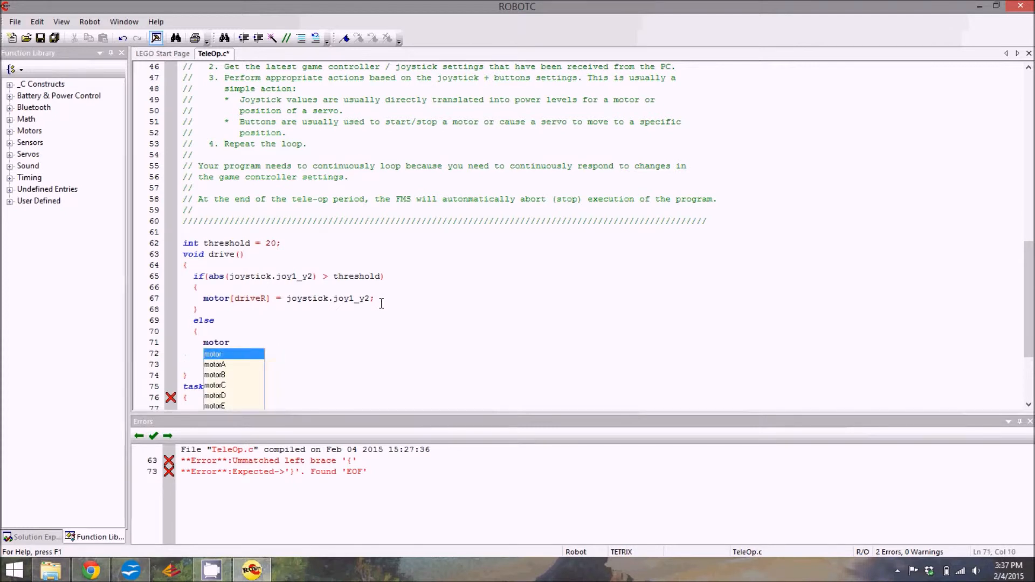
type("[driveR")
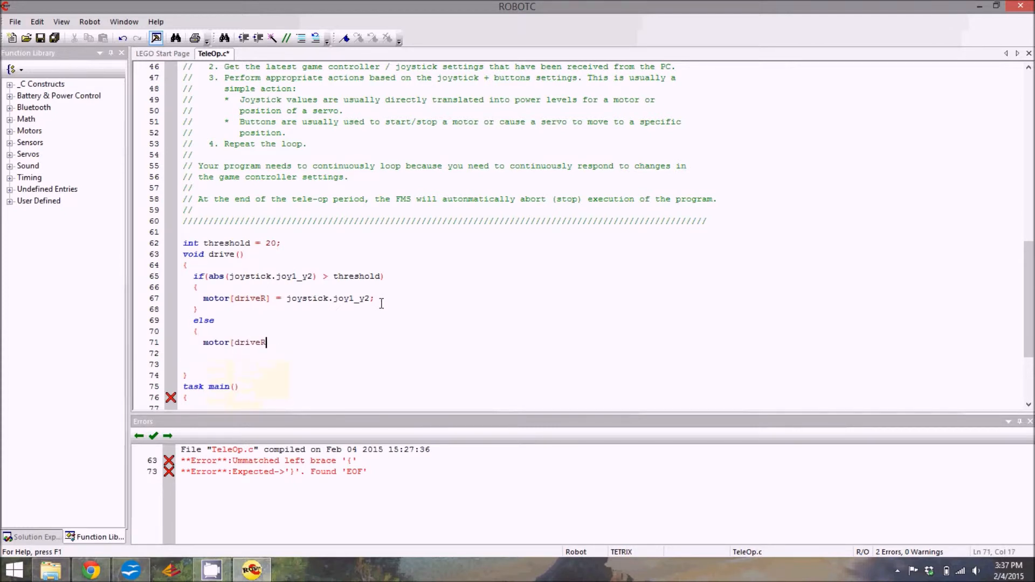
type("]")
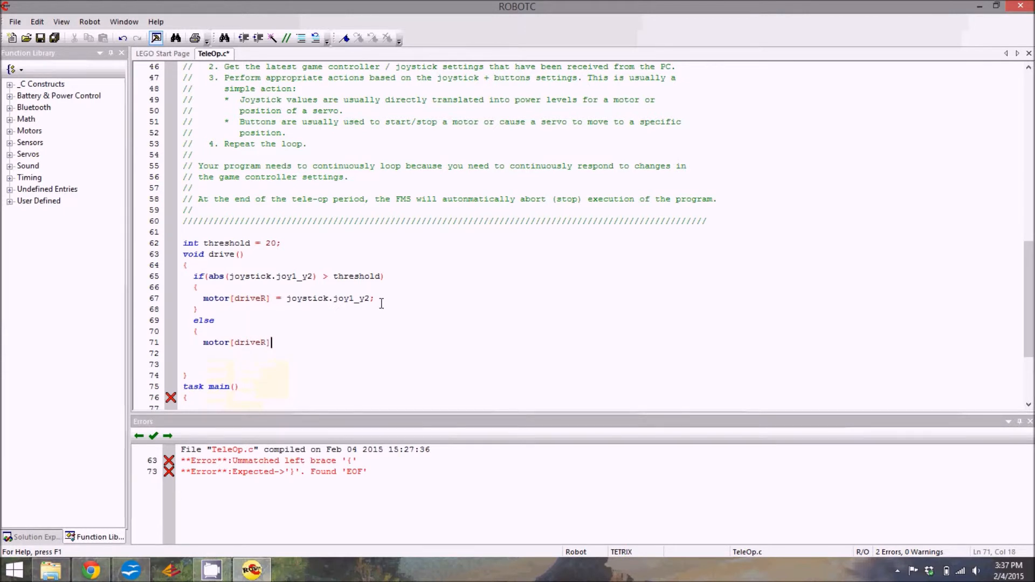
type("= 0;")
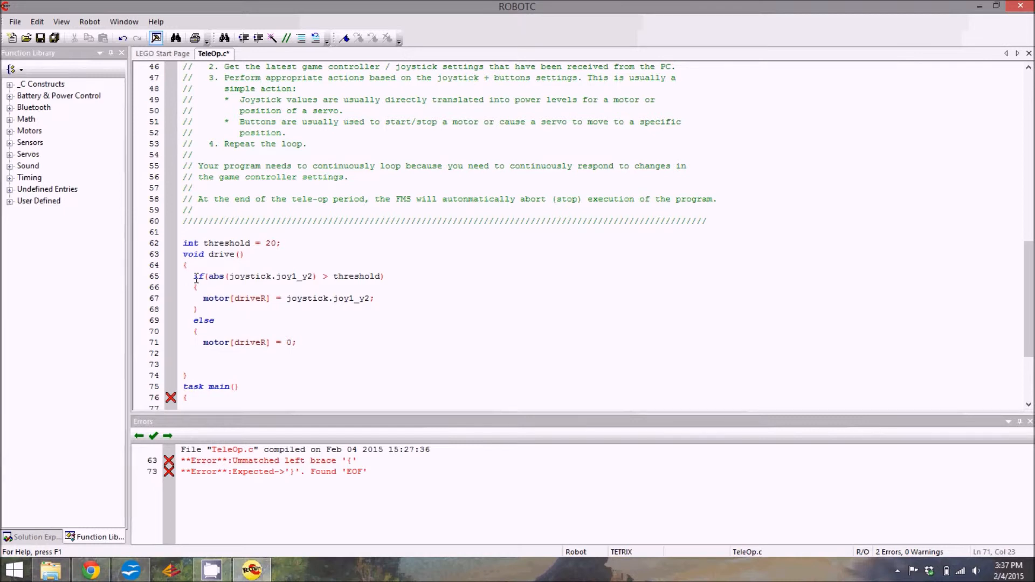
Step: Review the if condition's axis name and return to the end of the else branch
left_click(194, 276)
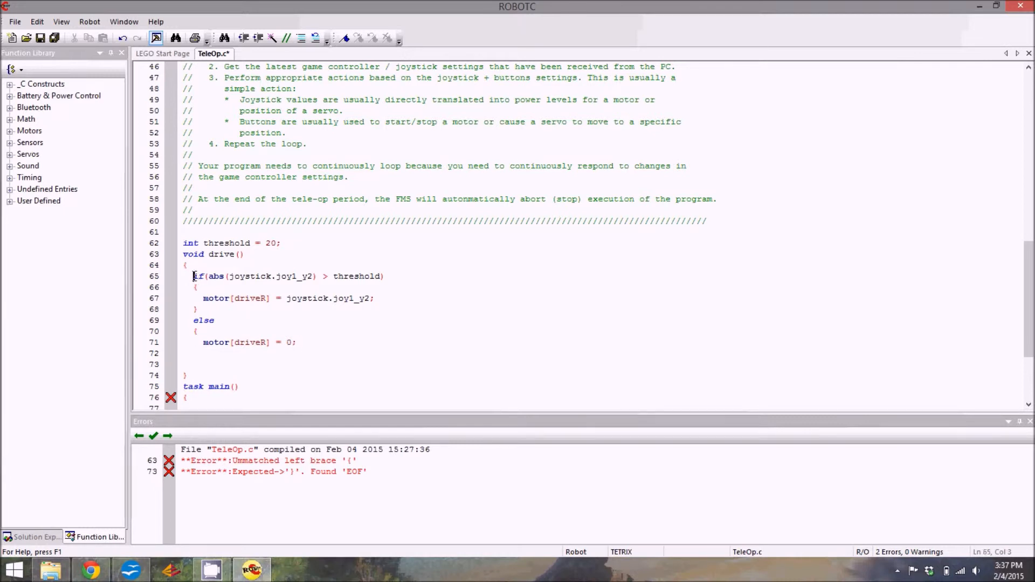
double_click(198, 276)
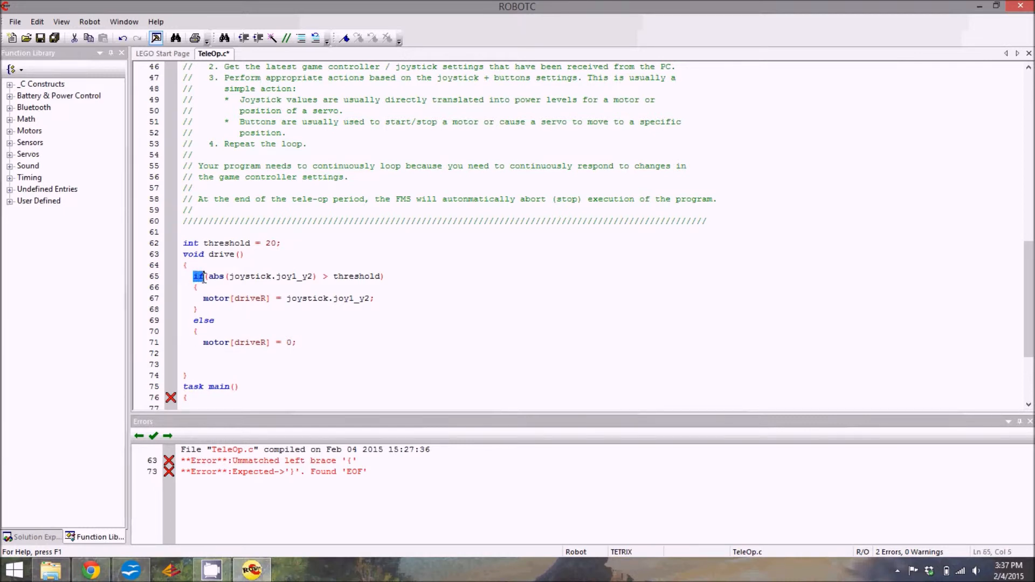
left_click(229, 276)
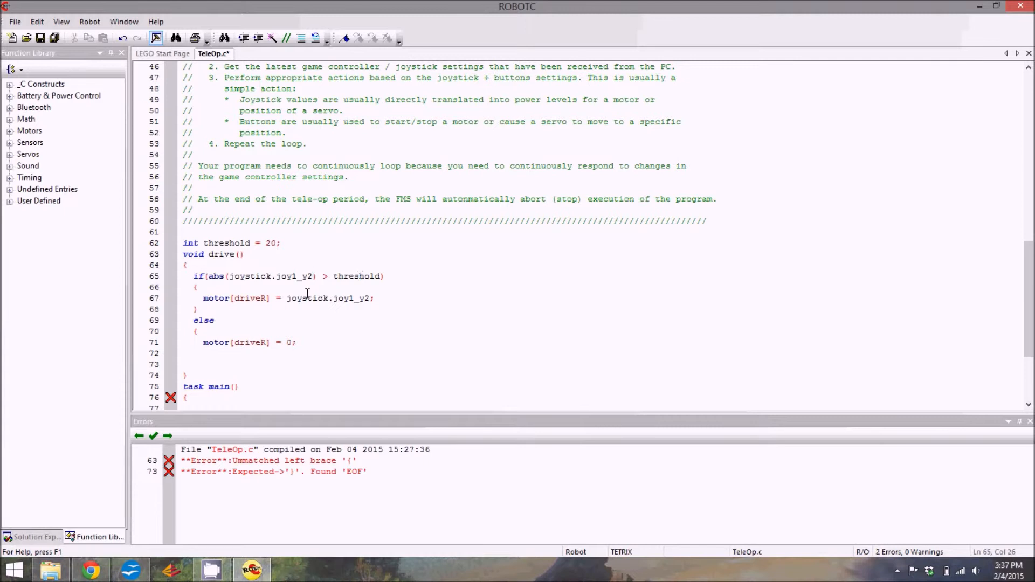
mouse_move(334, 276)
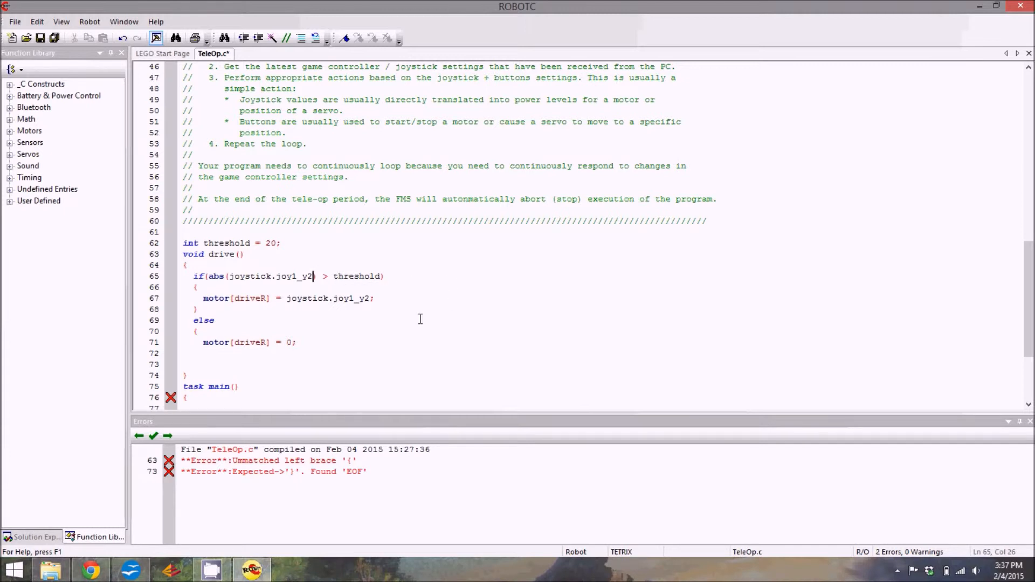
left_click(328, 342)
type("}")
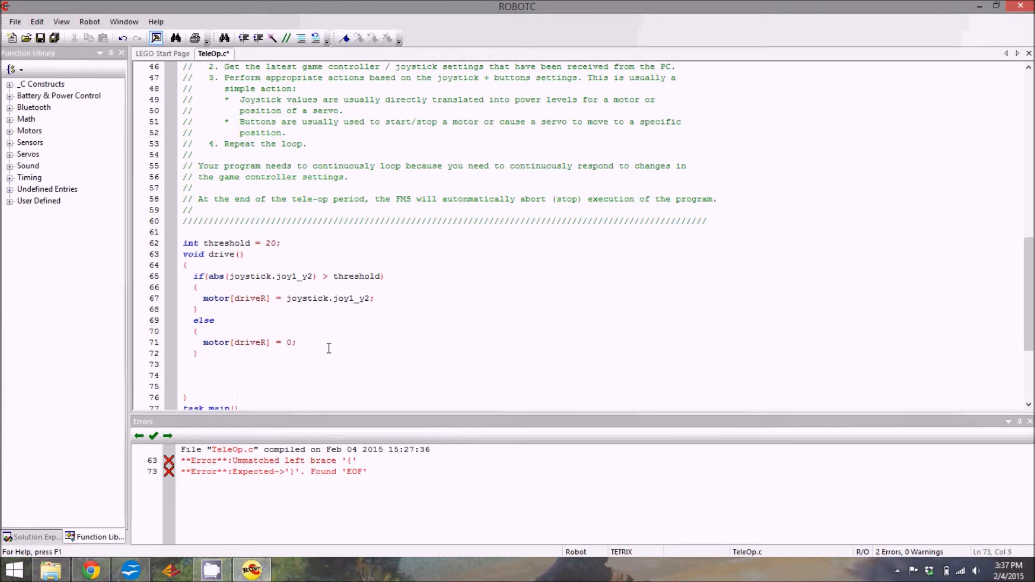
Step: Duplicate the if/else block below, changing it to joystick.joy1_y1 and the else motor to driveL
type("if")
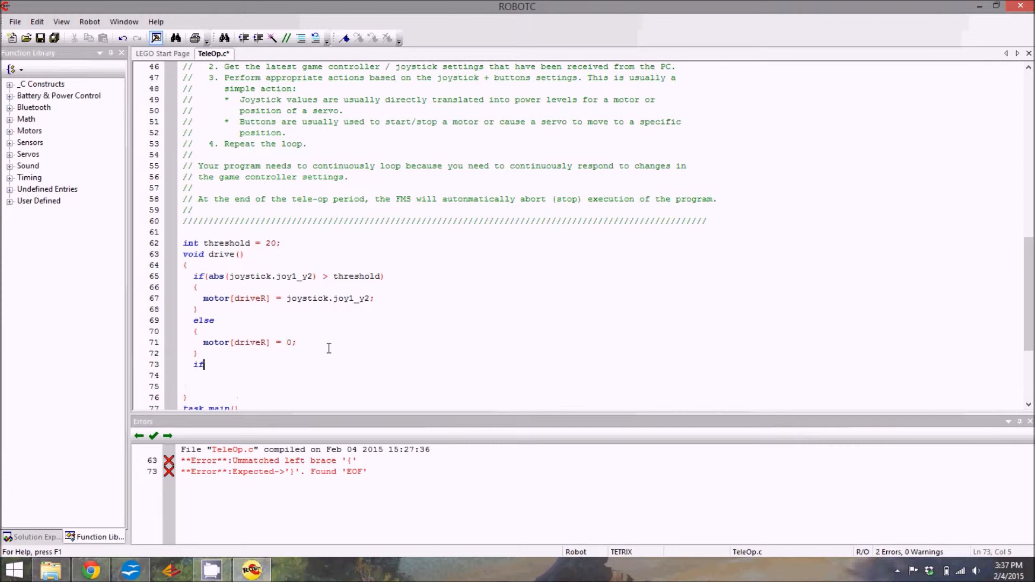
key("BackSpace")
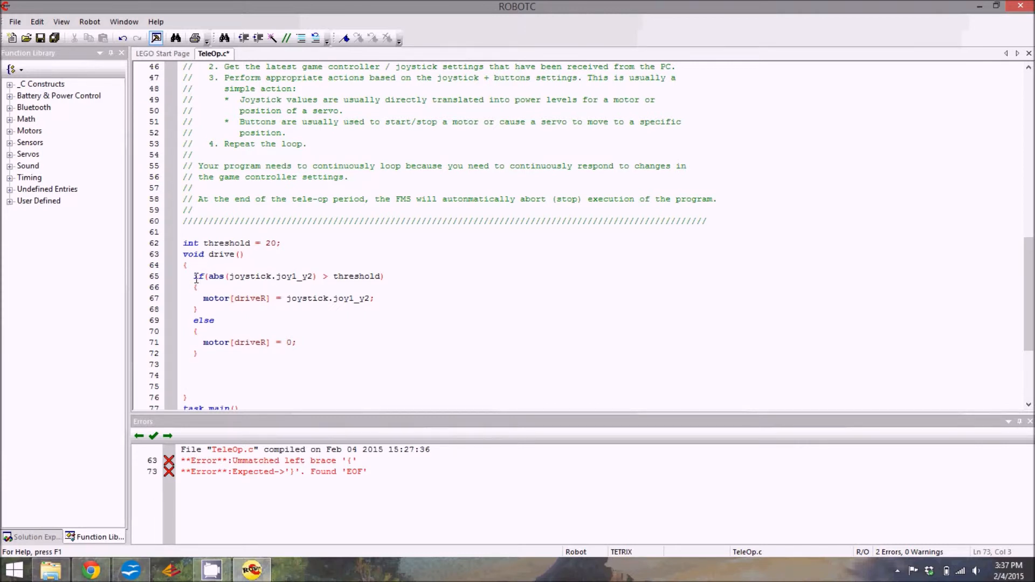
left_click_drag(194, 276, 297, 341)
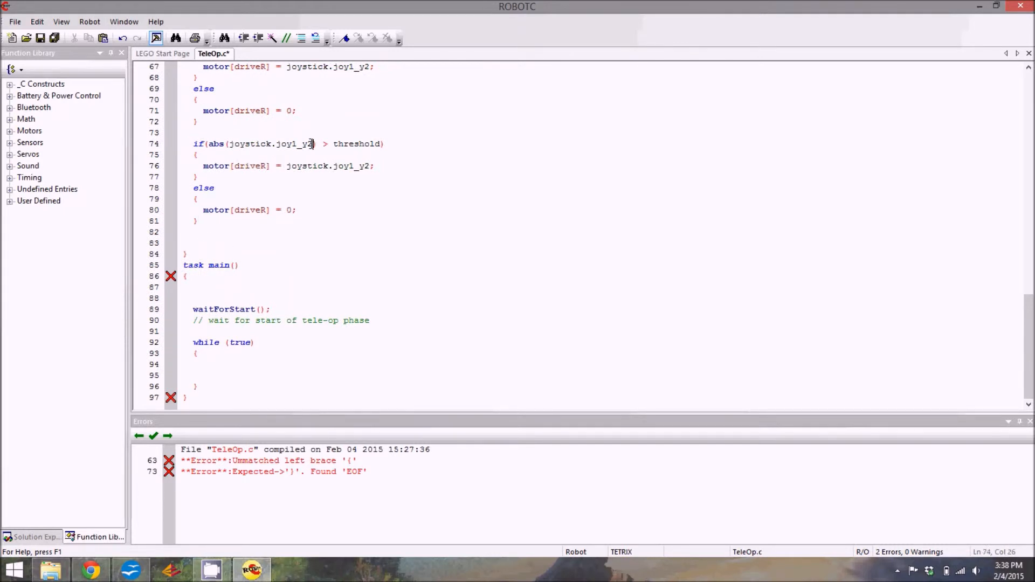
double_click(310, 143)
type("1")
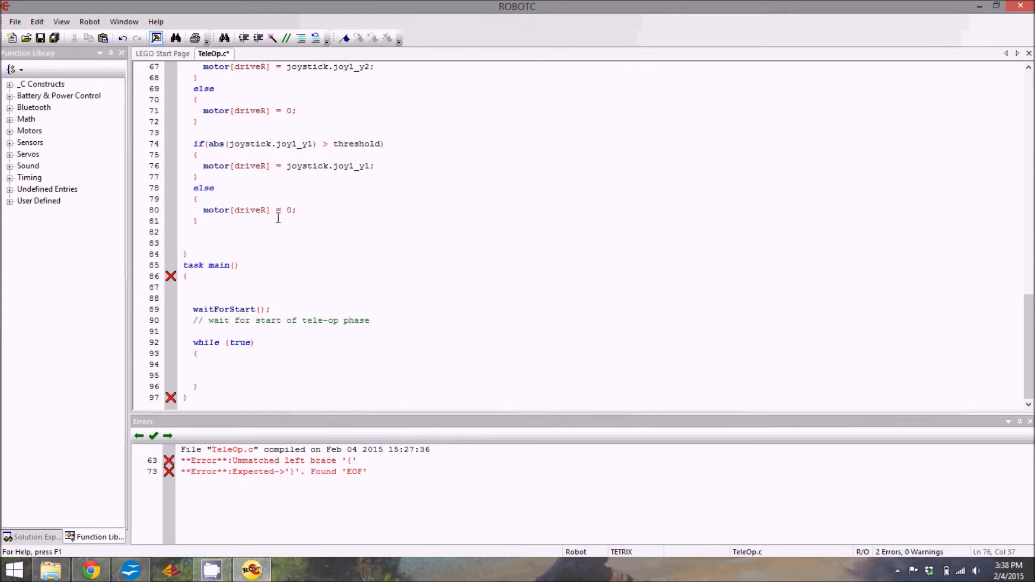
double_click(267, 210)
type("L")
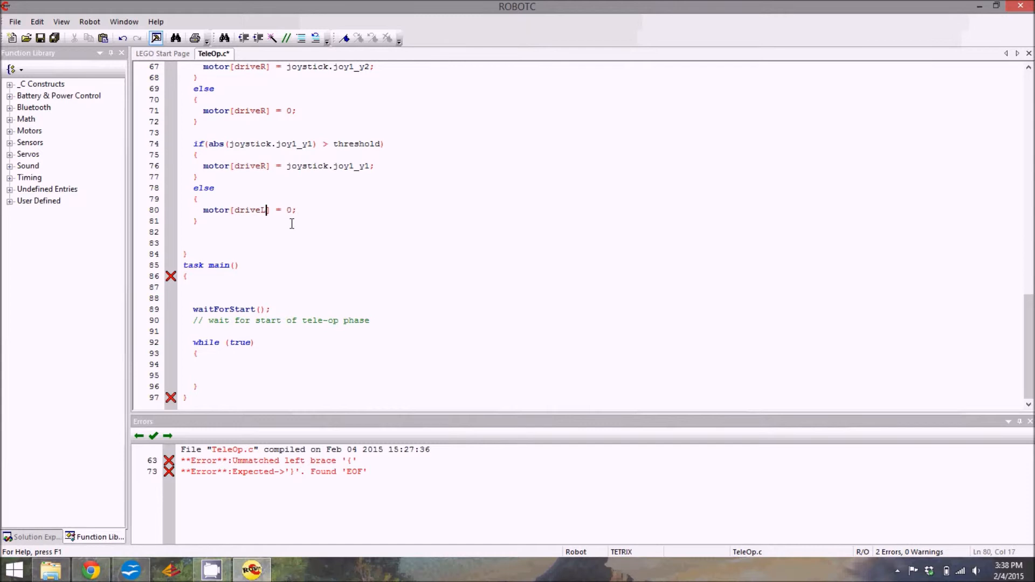
mouse_move(445, 235)
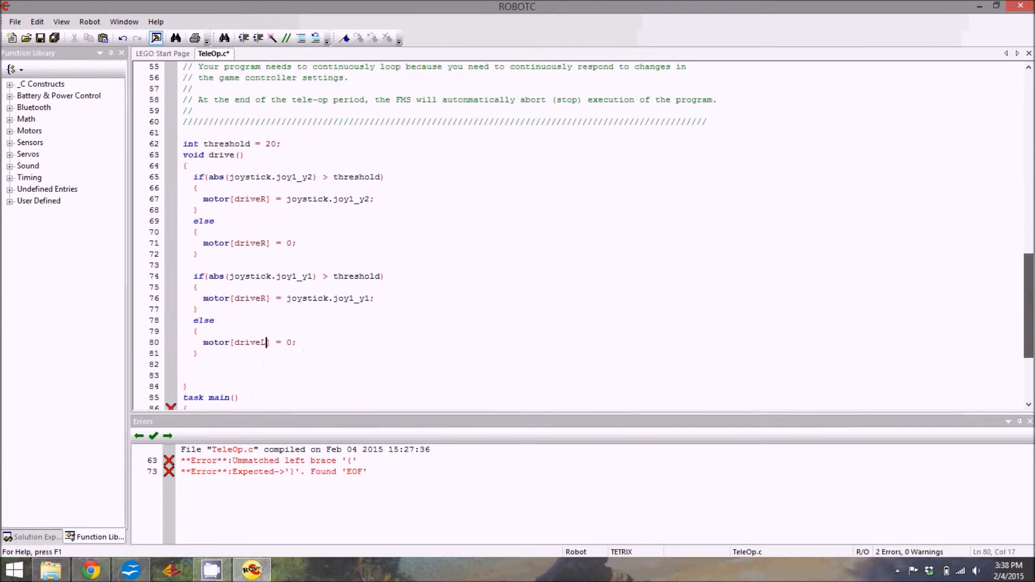
Step: End drive() with return; after the driveL else block
scroll("down", 3)
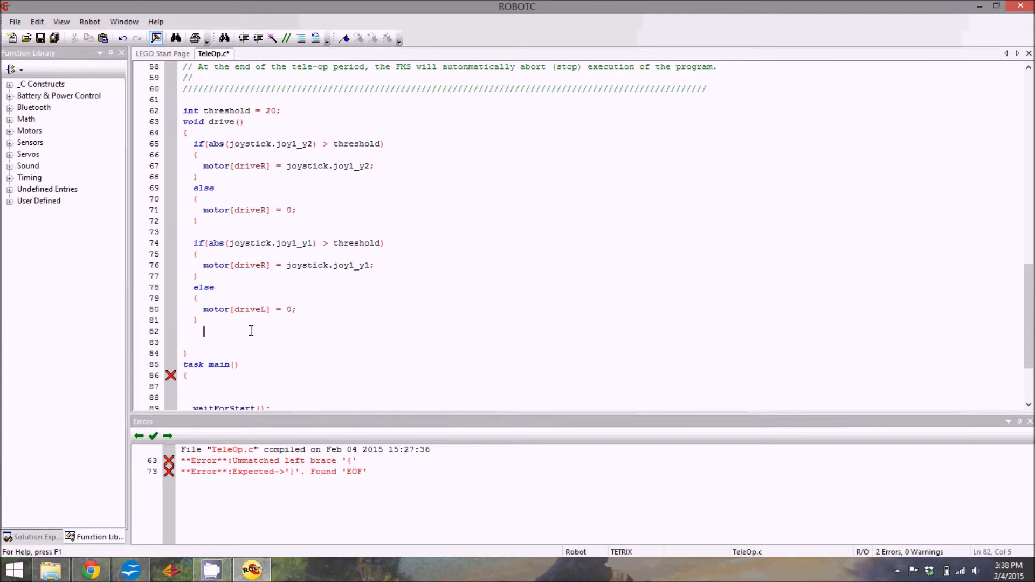
type("return")
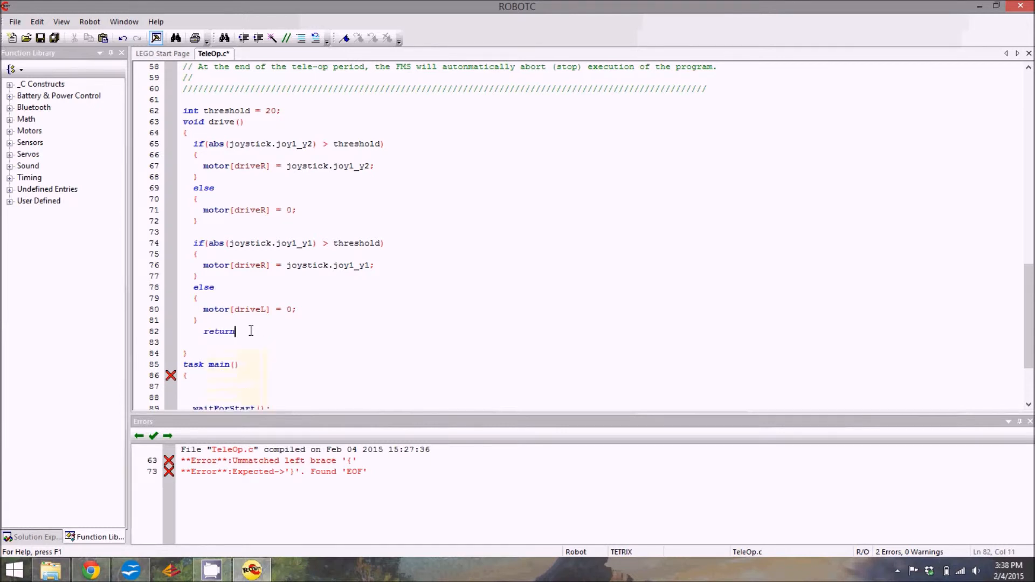
type(";")
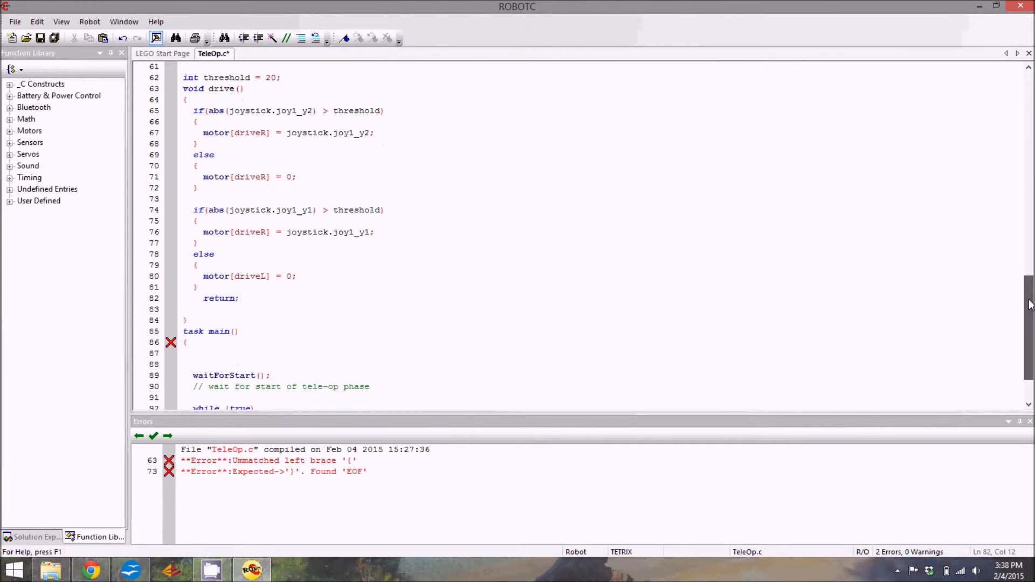
scroll("down", 3)
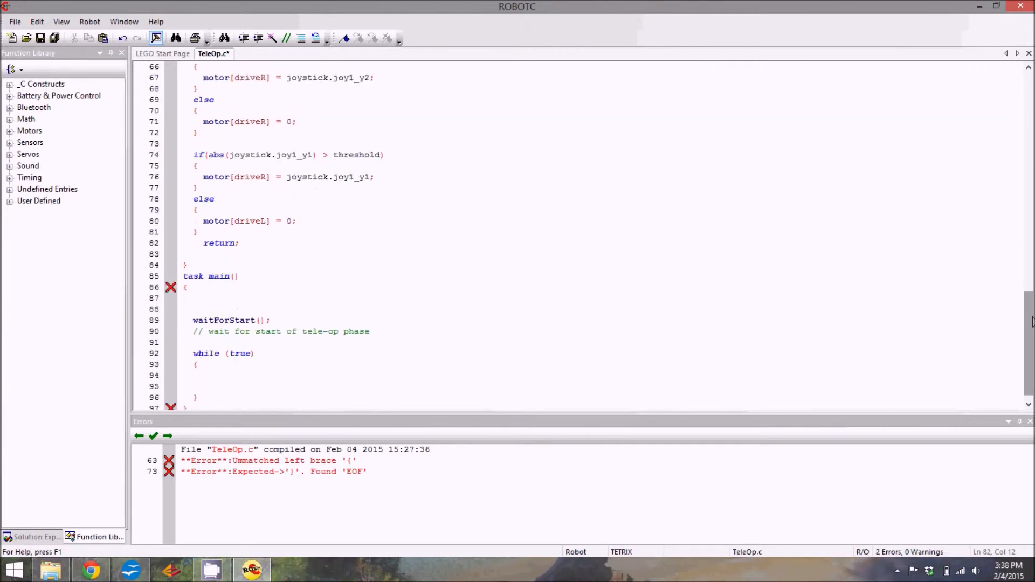
mouse_move(404, 140)
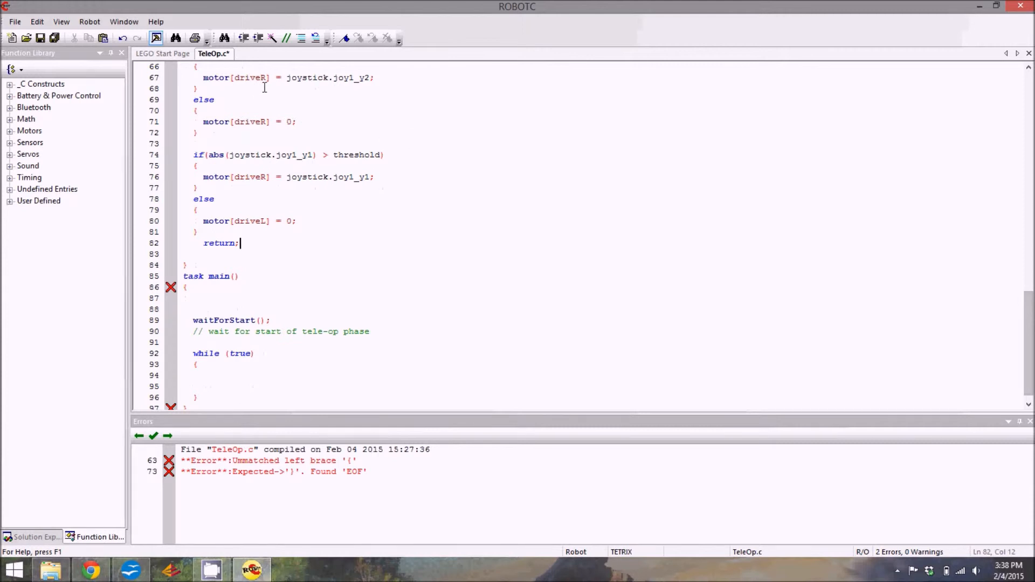
mouse_move(1027, 335)
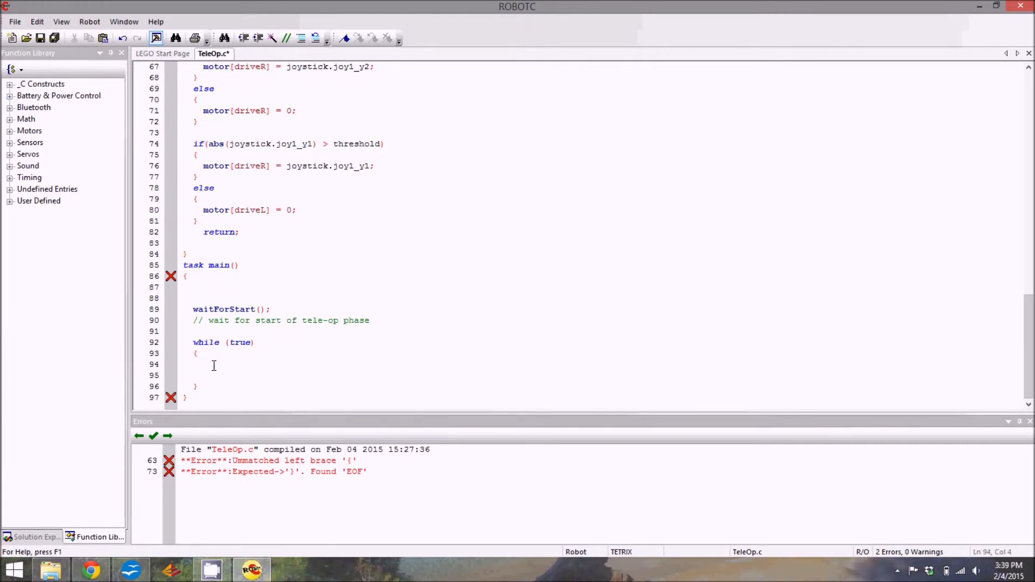
Step: Call drive(); inside main's while(true) loop and recompile with no errors
type("dri")
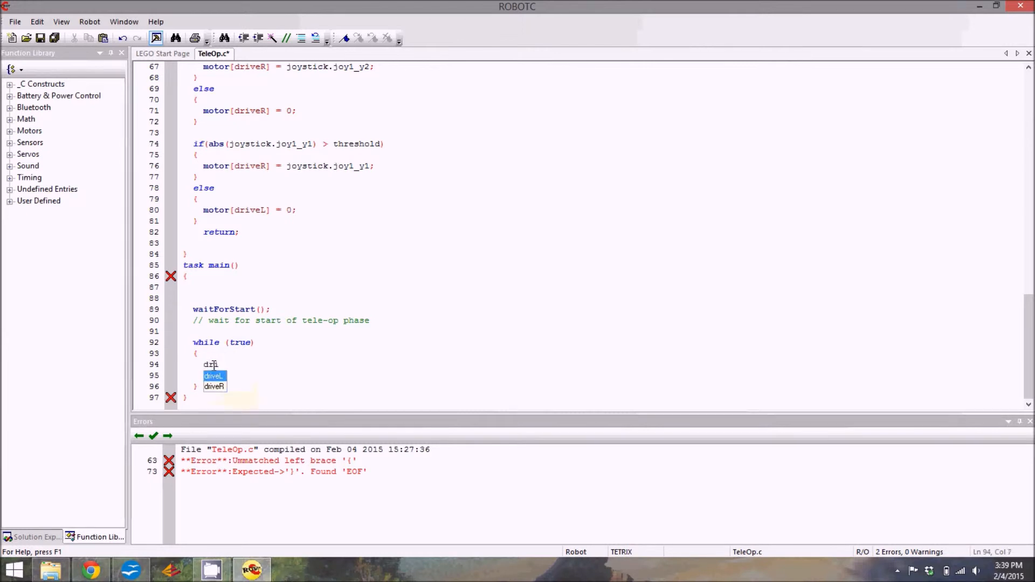
type("ve(")
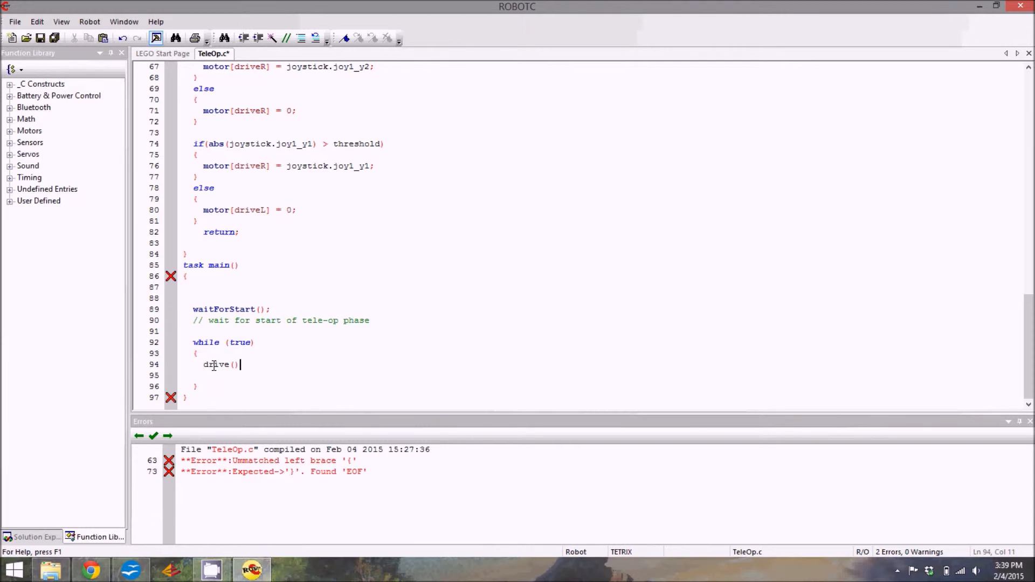
type(";")
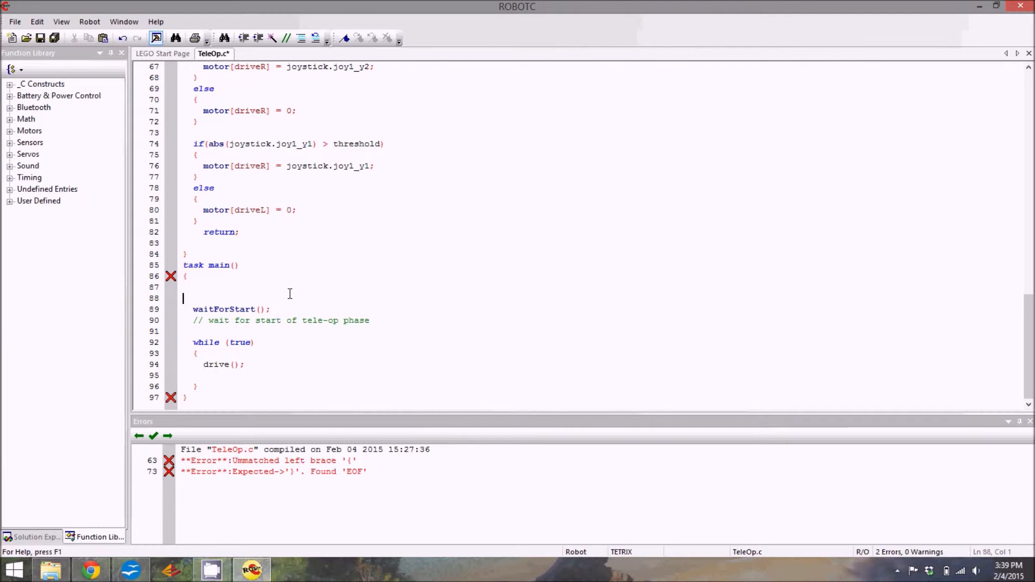
scroll("up", 3)
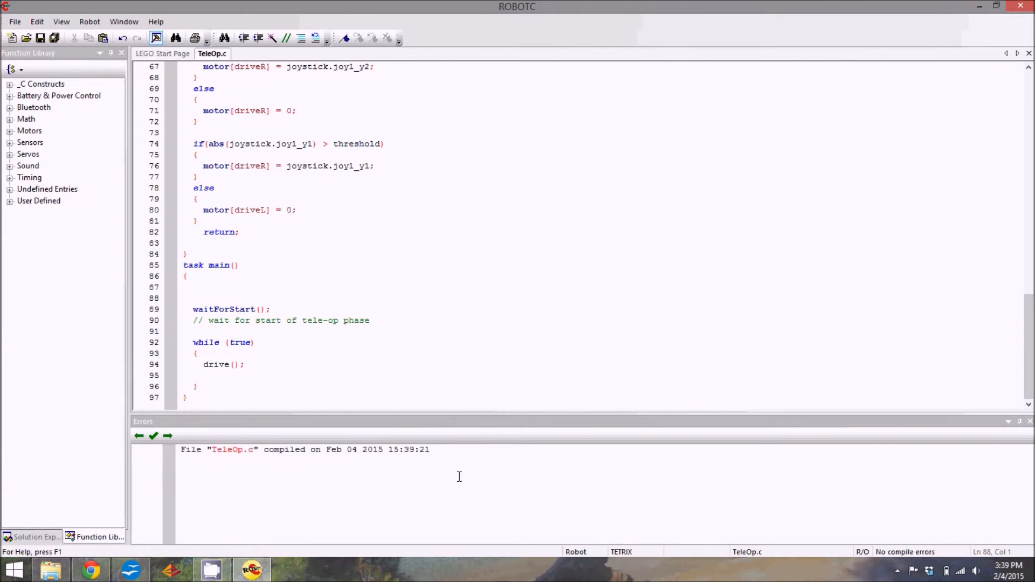
mouse_move(542, 433)
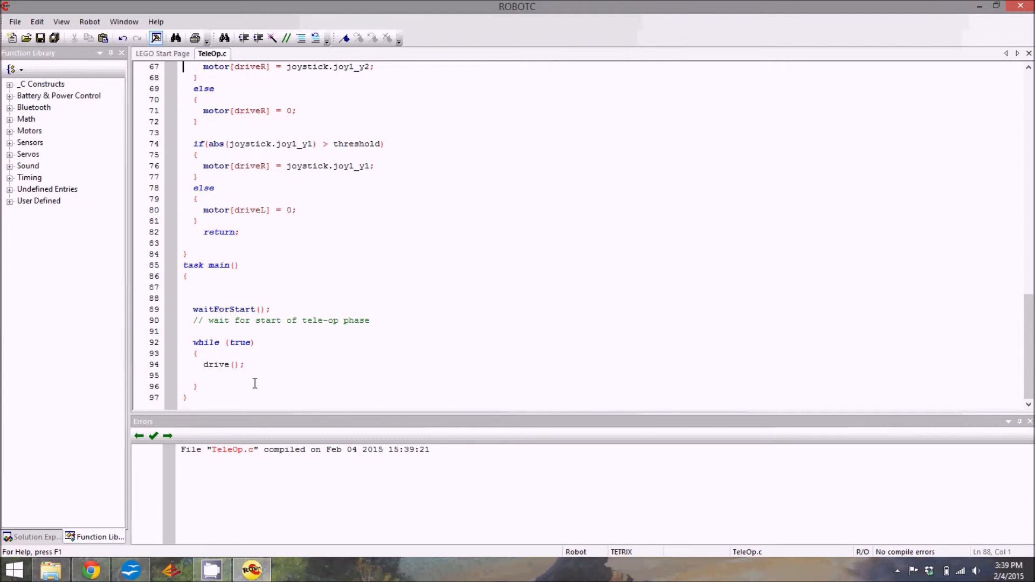
Step: Compile TeleOp.c, dismiss the failure message, and add the closing brace ending drive()
left_click(248, 364)
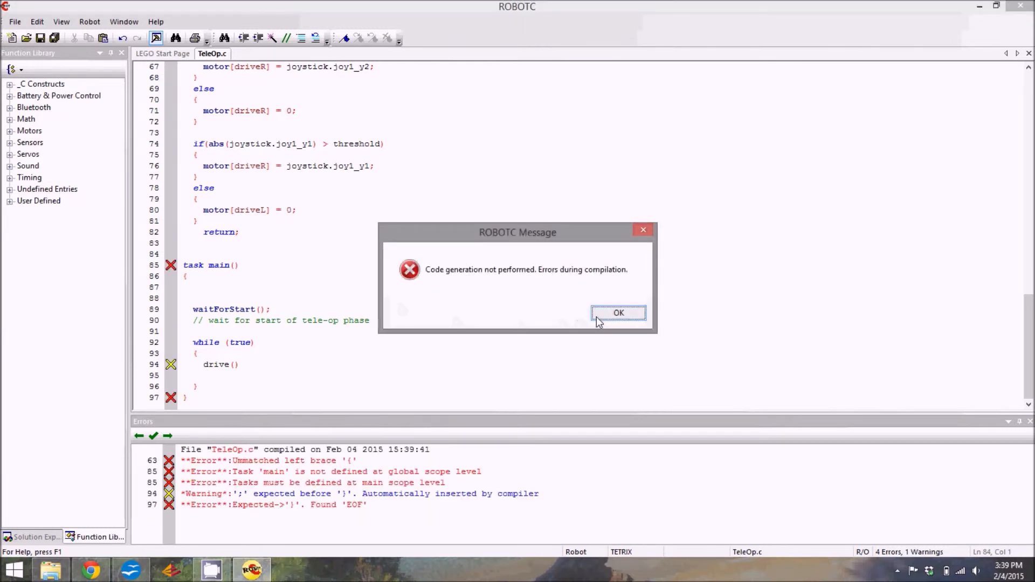
left_click(618, 313)
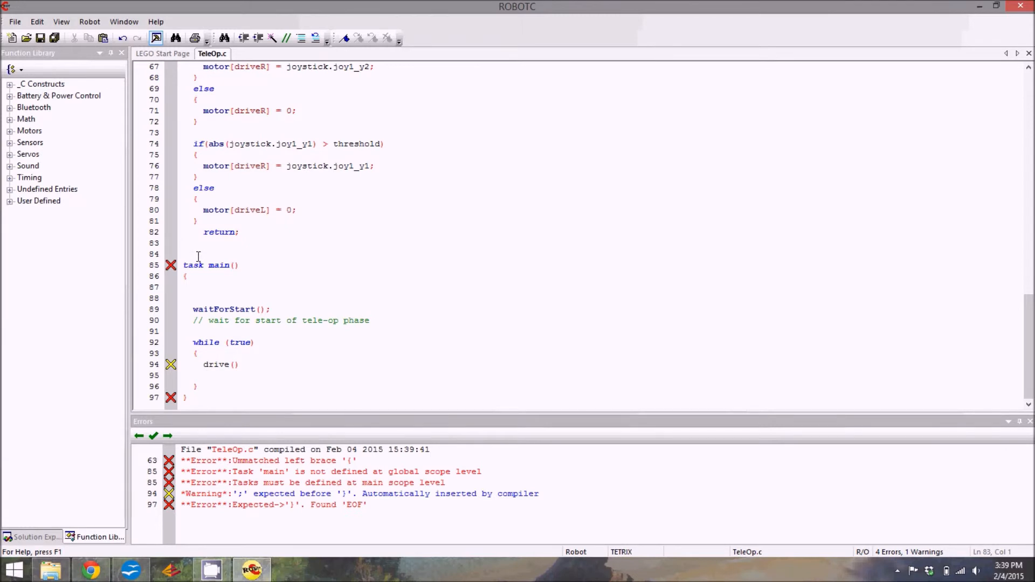
type("}")
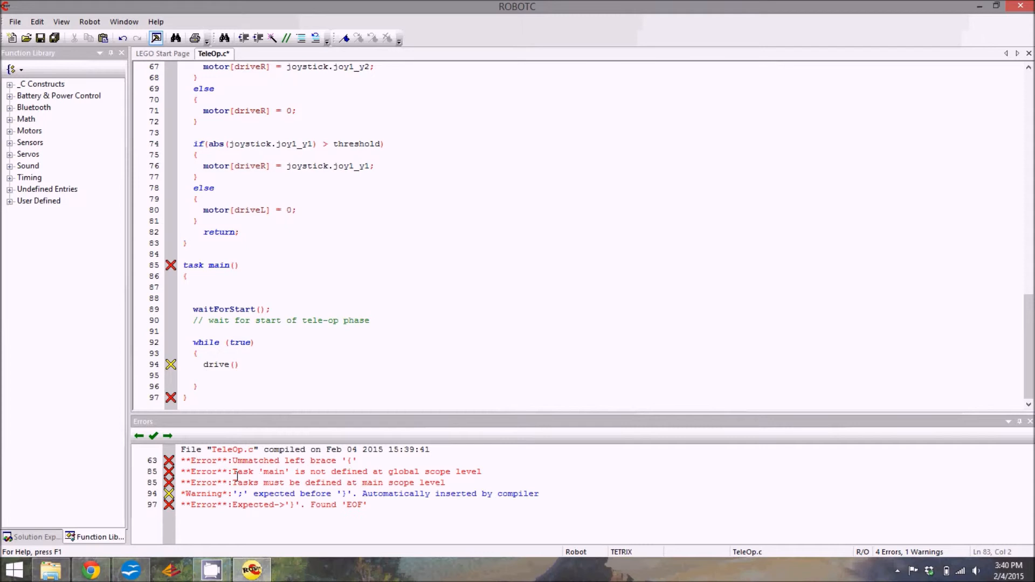
Step: Jump to the remaining listed compile errors in the Errors pane
left_click(188, 242)
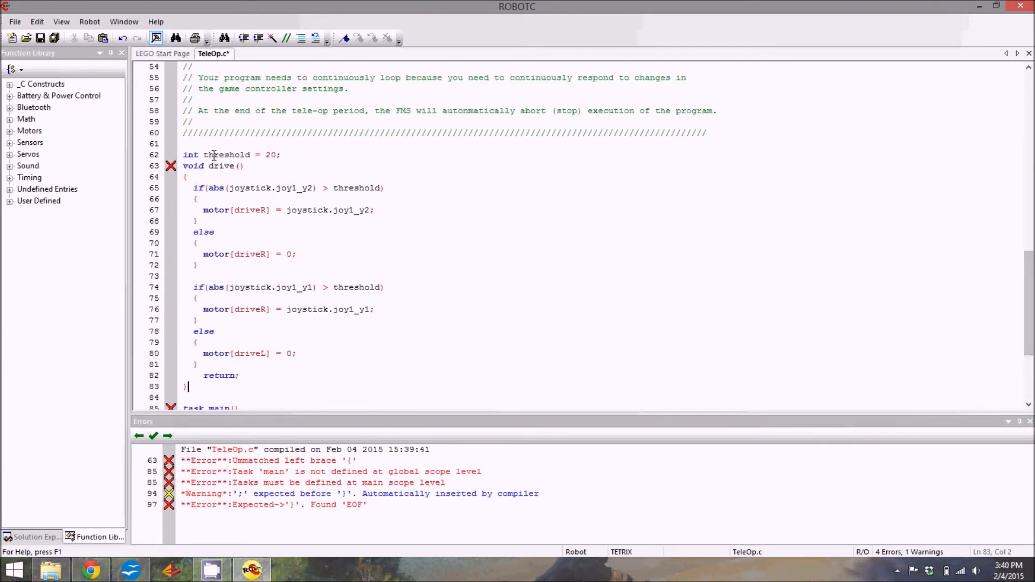
scroll("down", 3)
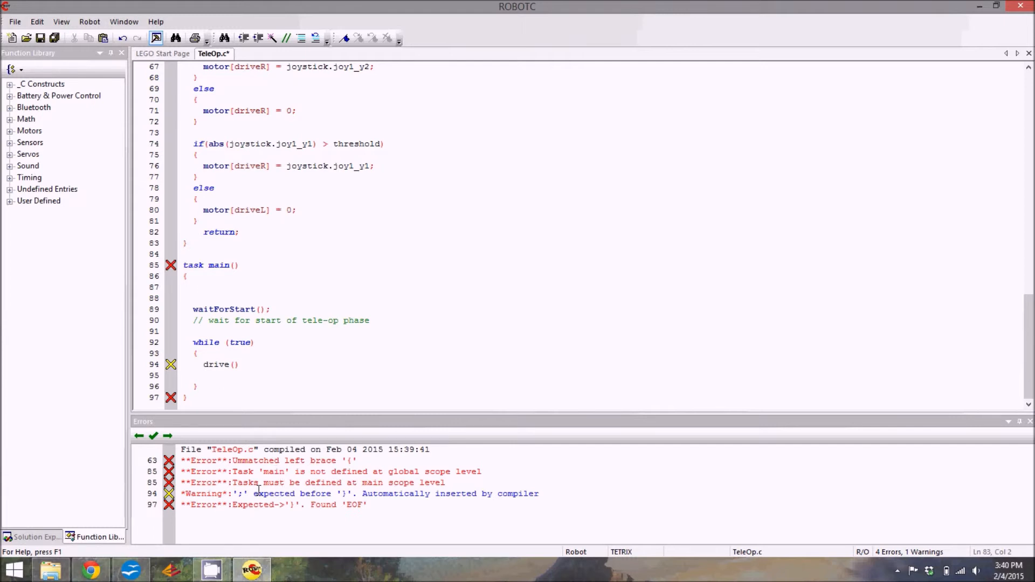
double_click(242, 494)
type(";")
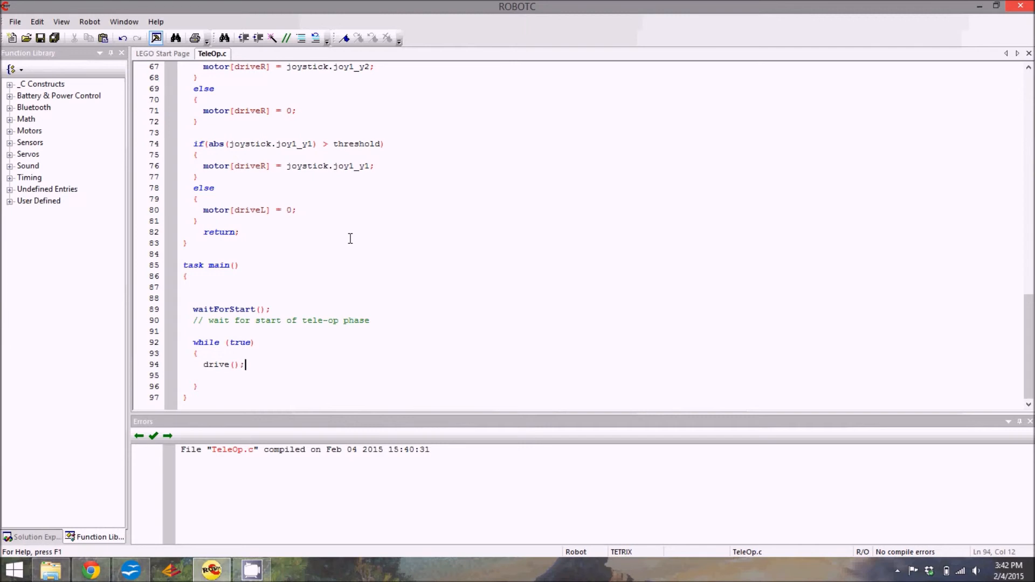
mouse_move(936, 315)
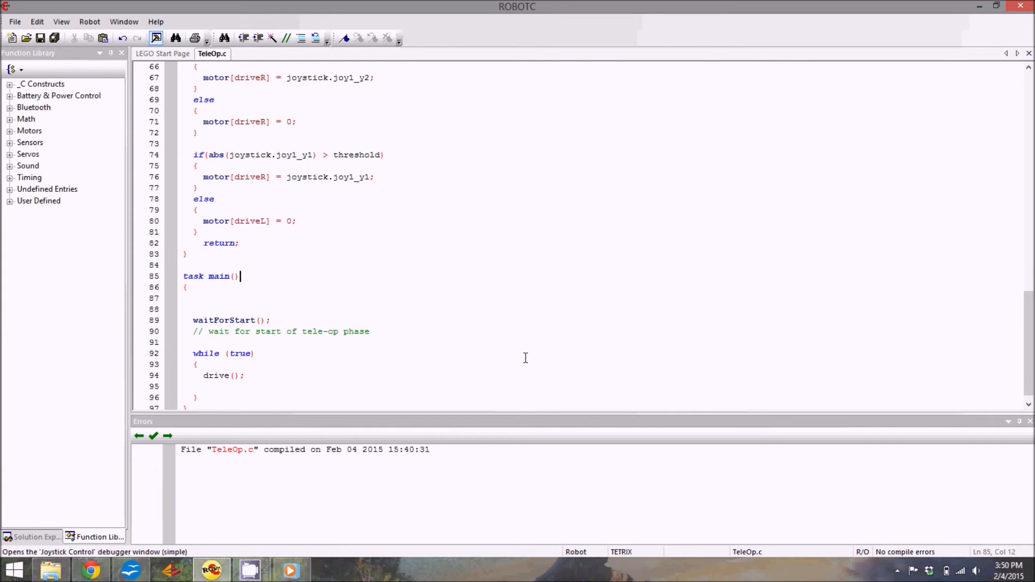
mouse_move(93, 164)
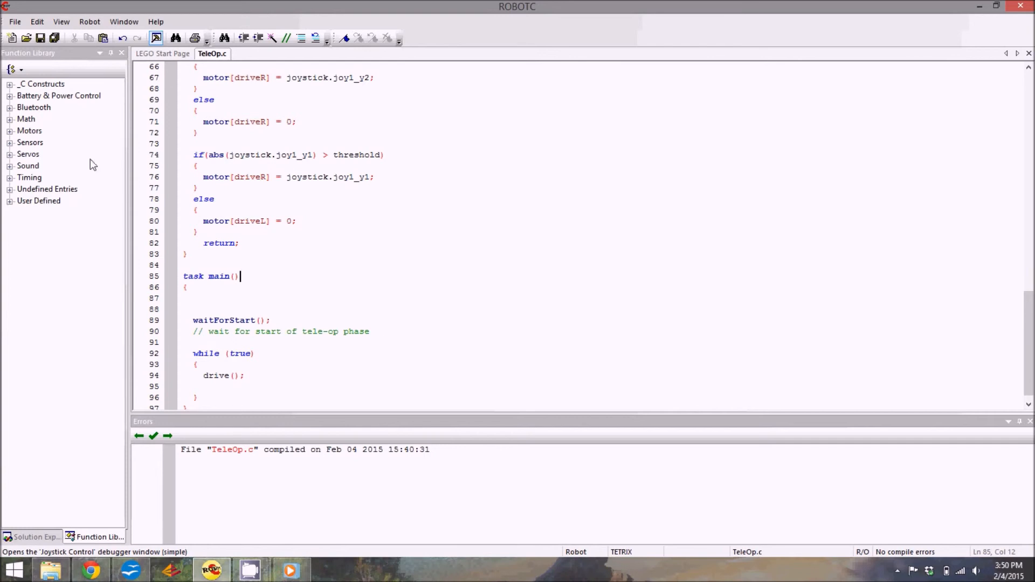
Step: Browse the Robot menu for hardware and debugger options
left_click(89, 21)
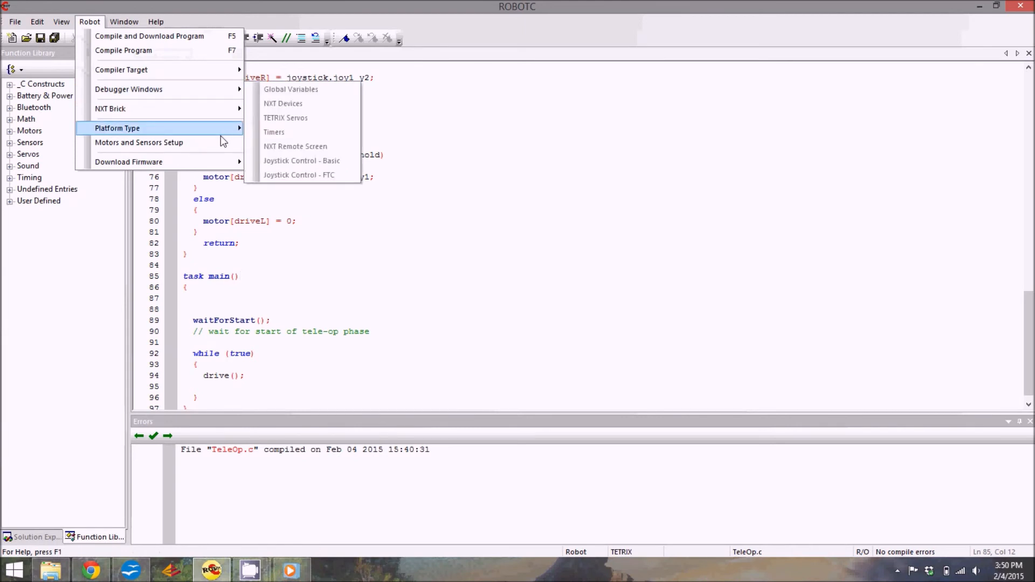
Step: In Motors and Sensors Setup, name the S1 motors driveR (reversed) and driveL
left_click(139, 143)
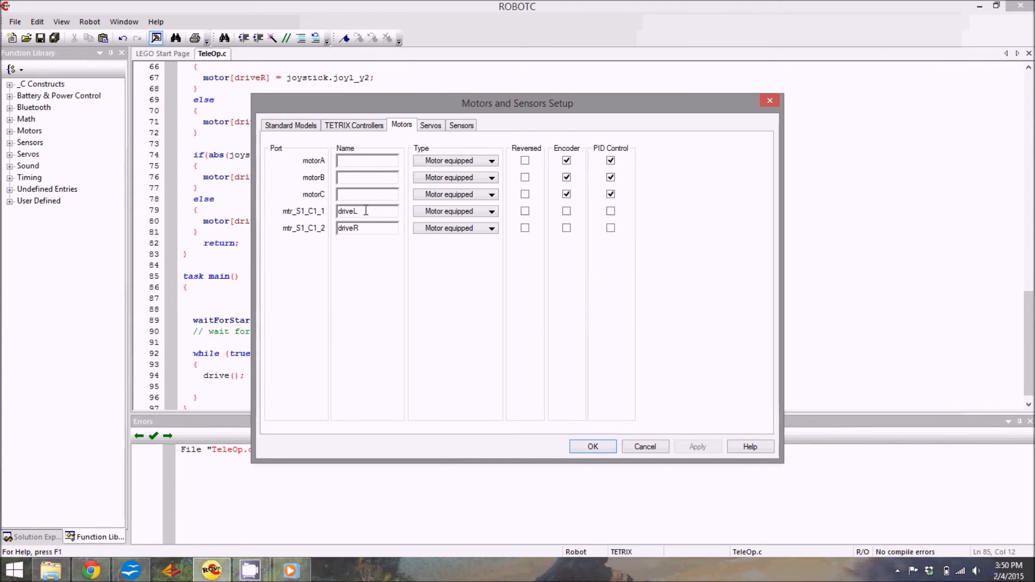
type("driveR")
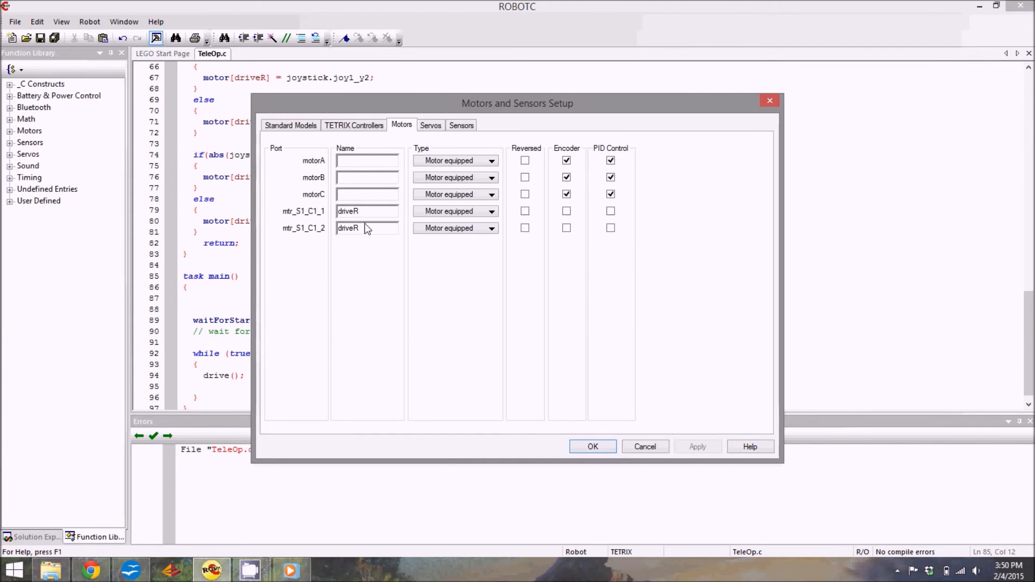
type("driveL")
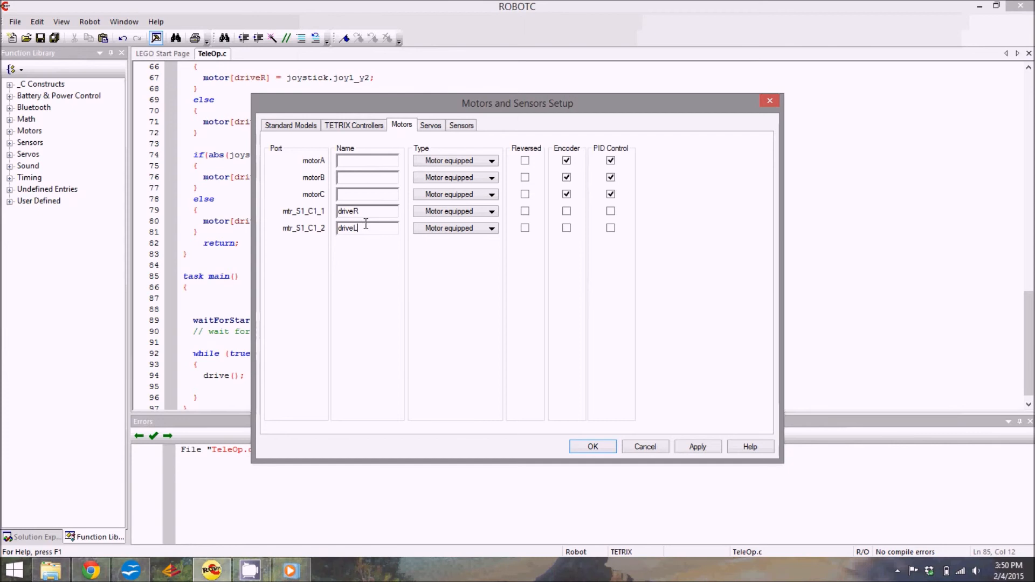
mouse_move(441, 411)
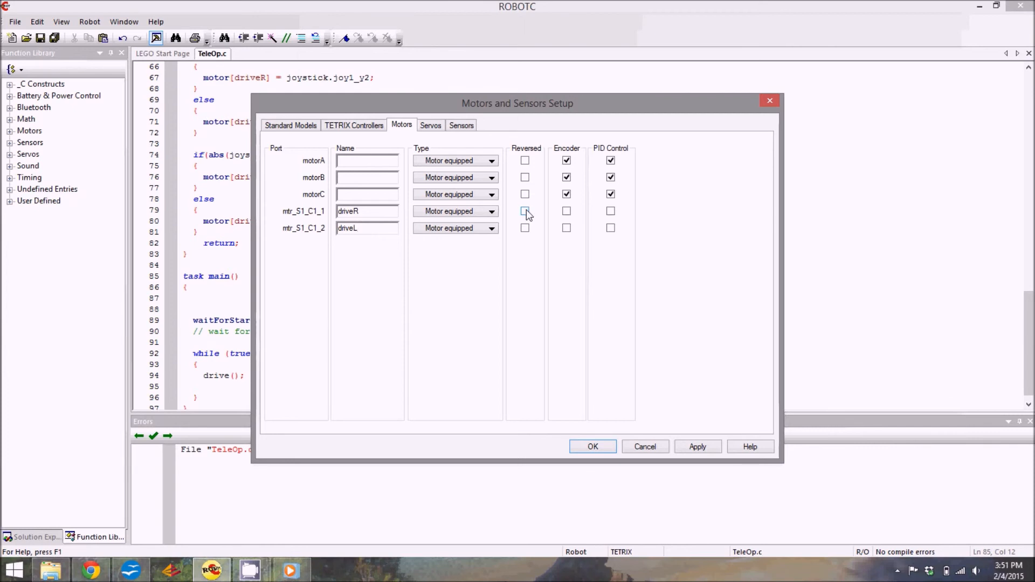
left_click(525, 210)
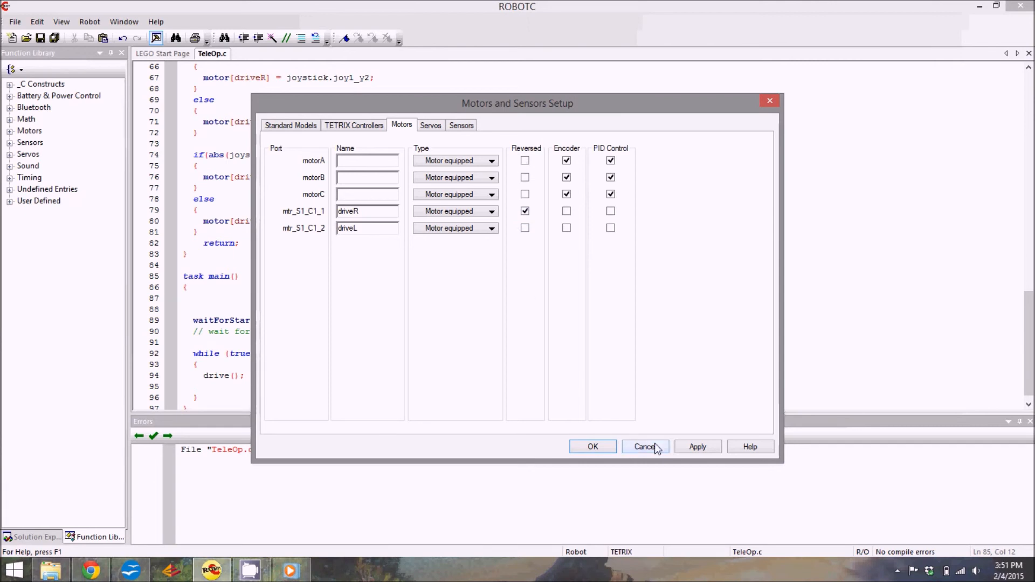
mouse_move(698, 447)
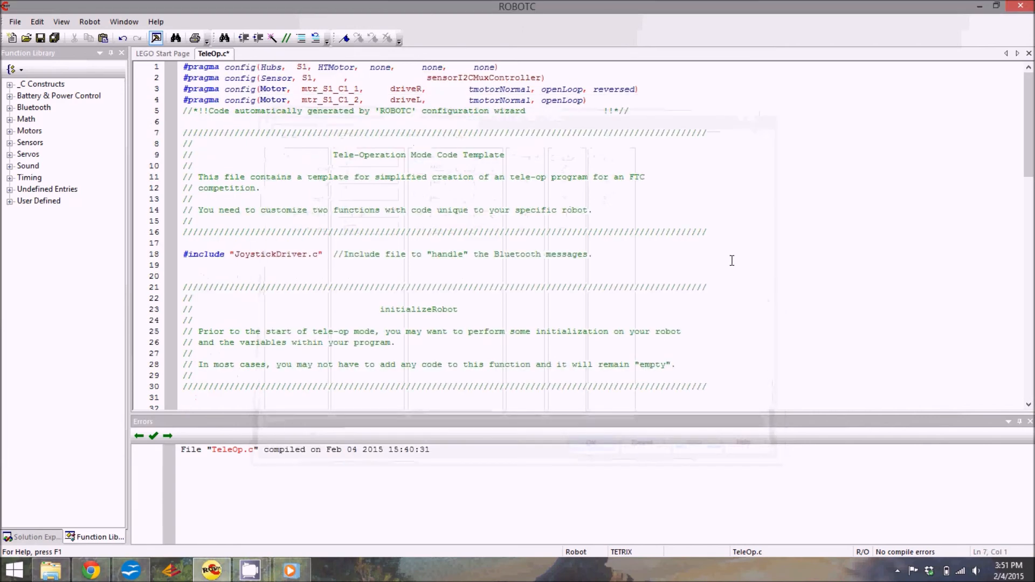
scroll("down", 3)
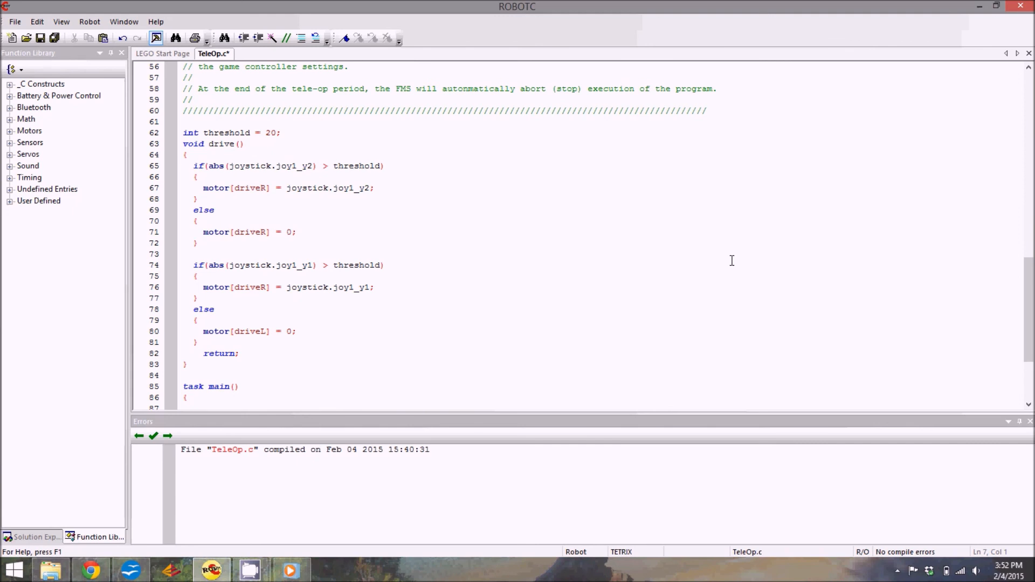
mouse_move(422, 488)
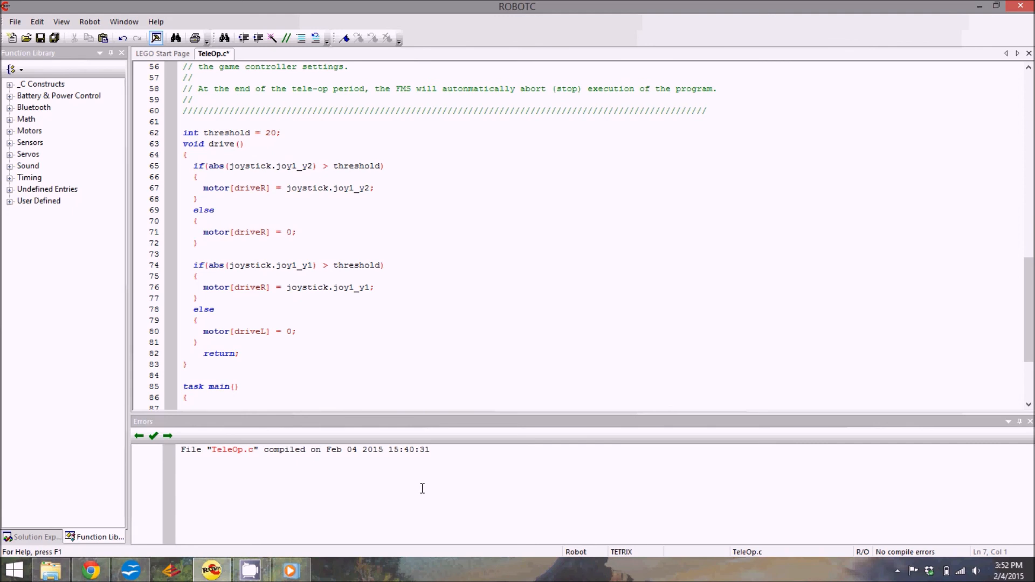